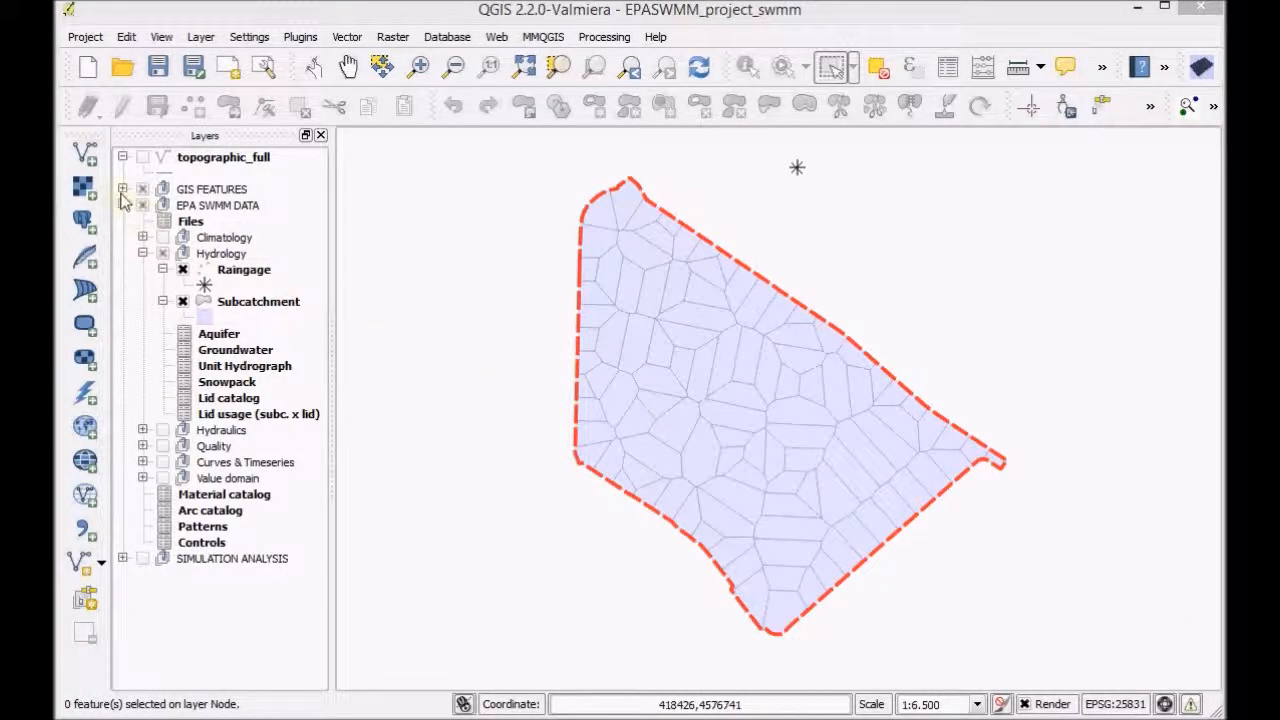
# Step: Make the Node layer visible under GIS FEATURES and select all 105 node features
pyautogui.click(144, 188)
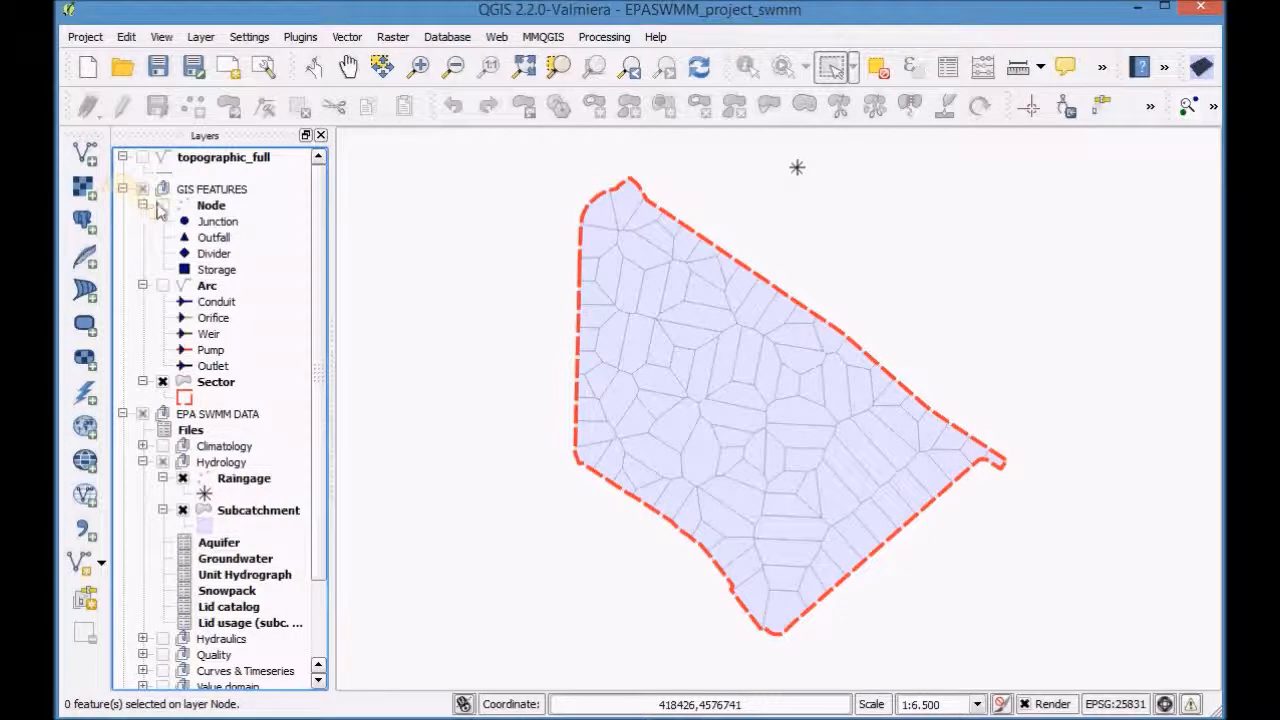
pyautogui.click(144, 204)
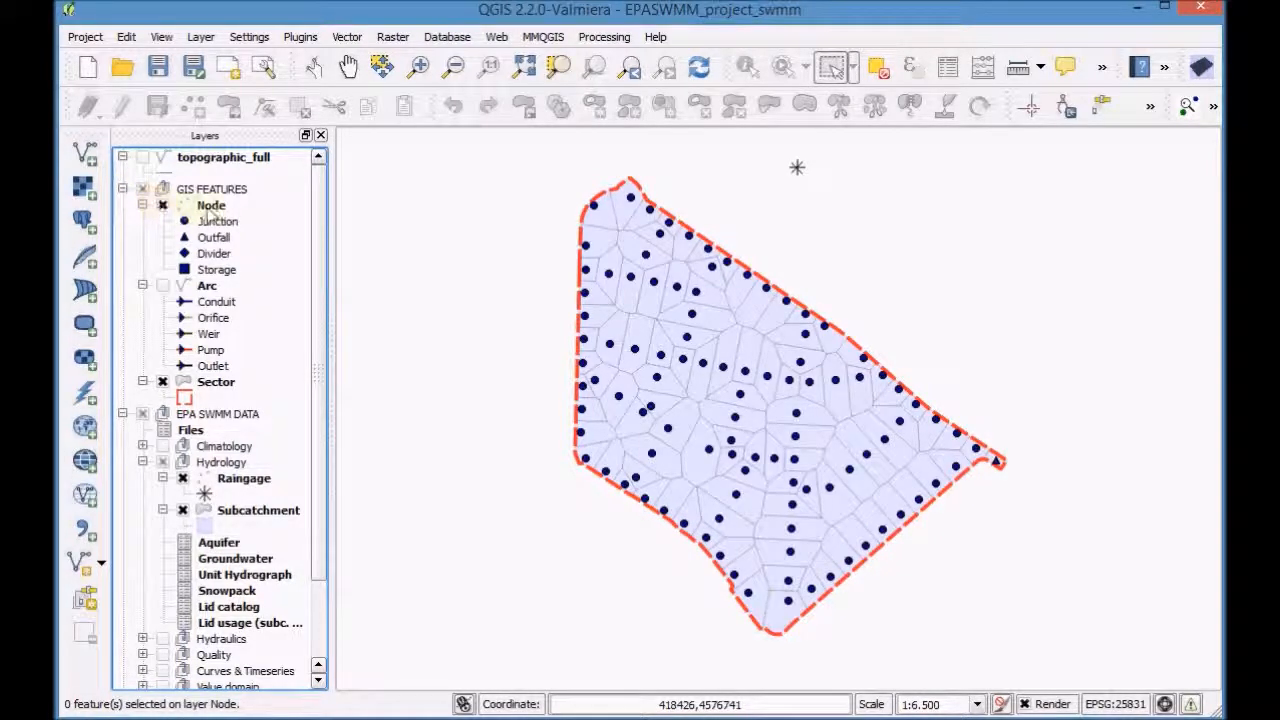
pyautogui.click(212, 204)
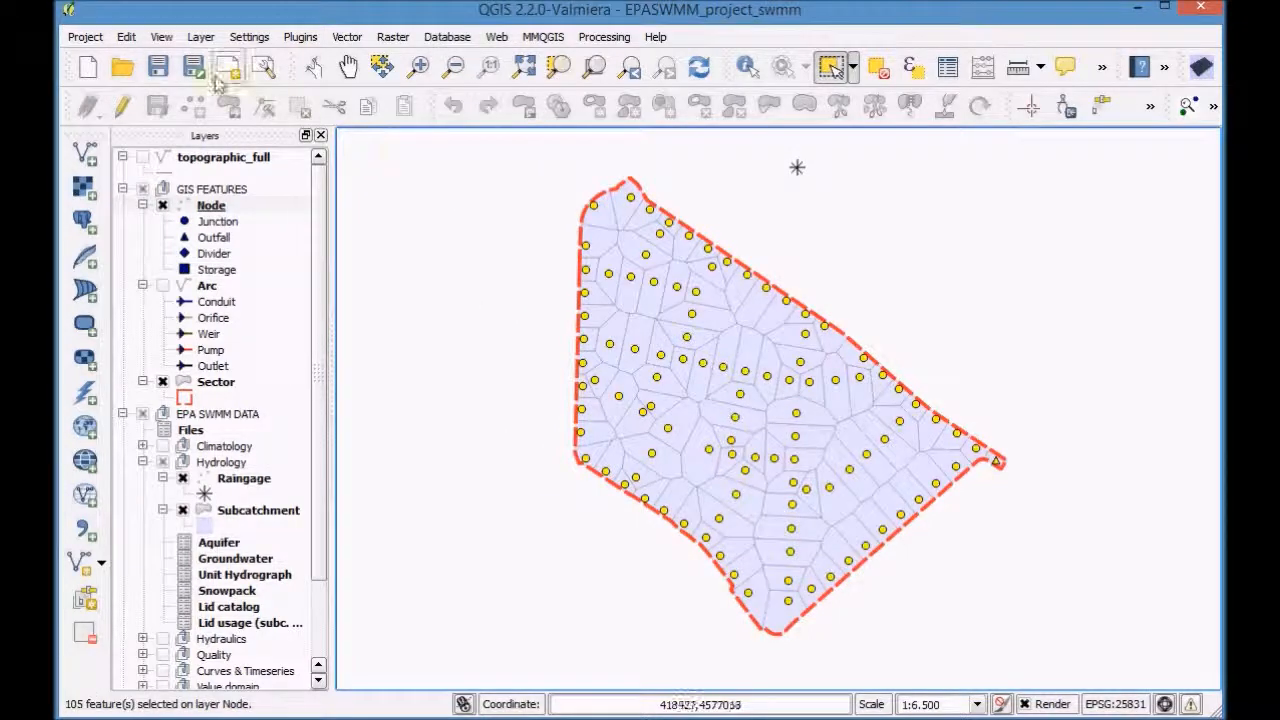
# Step: Copy the 105 selected nodes and paste them into the Dwf table under Hydraulics
pyautogui.click(126, 36)
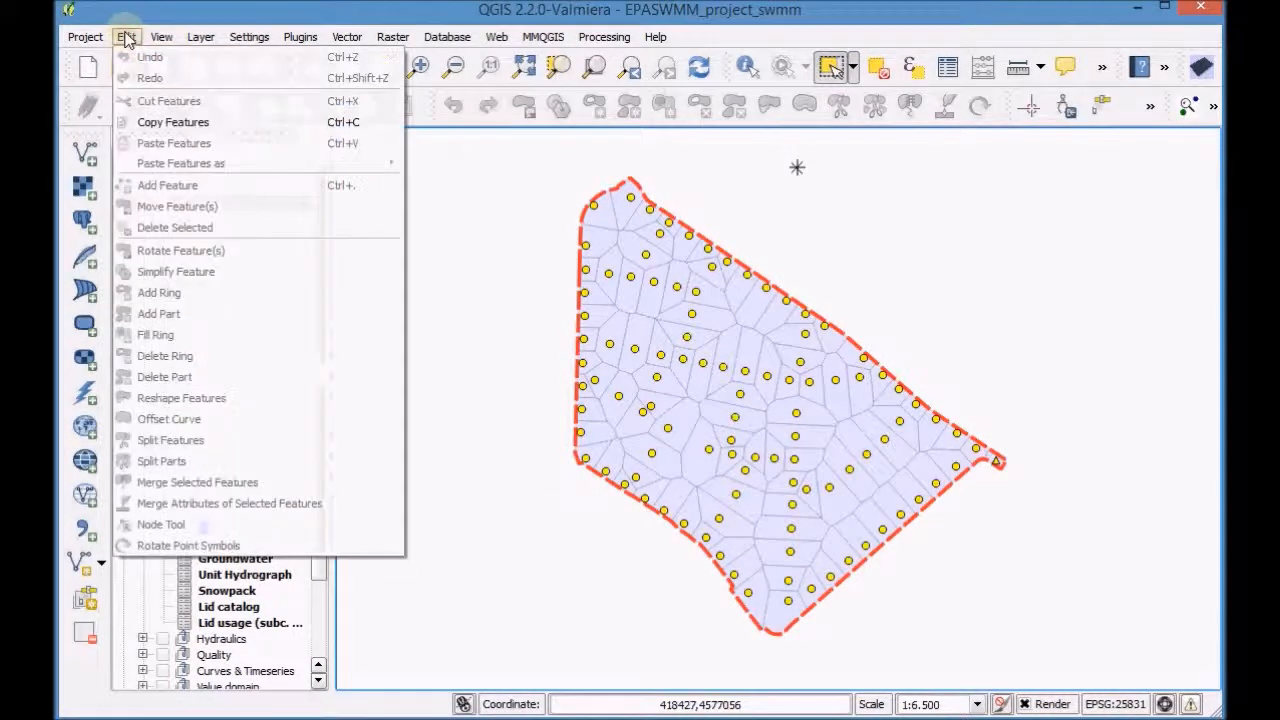
pyautogui.moveTo(172, 122)
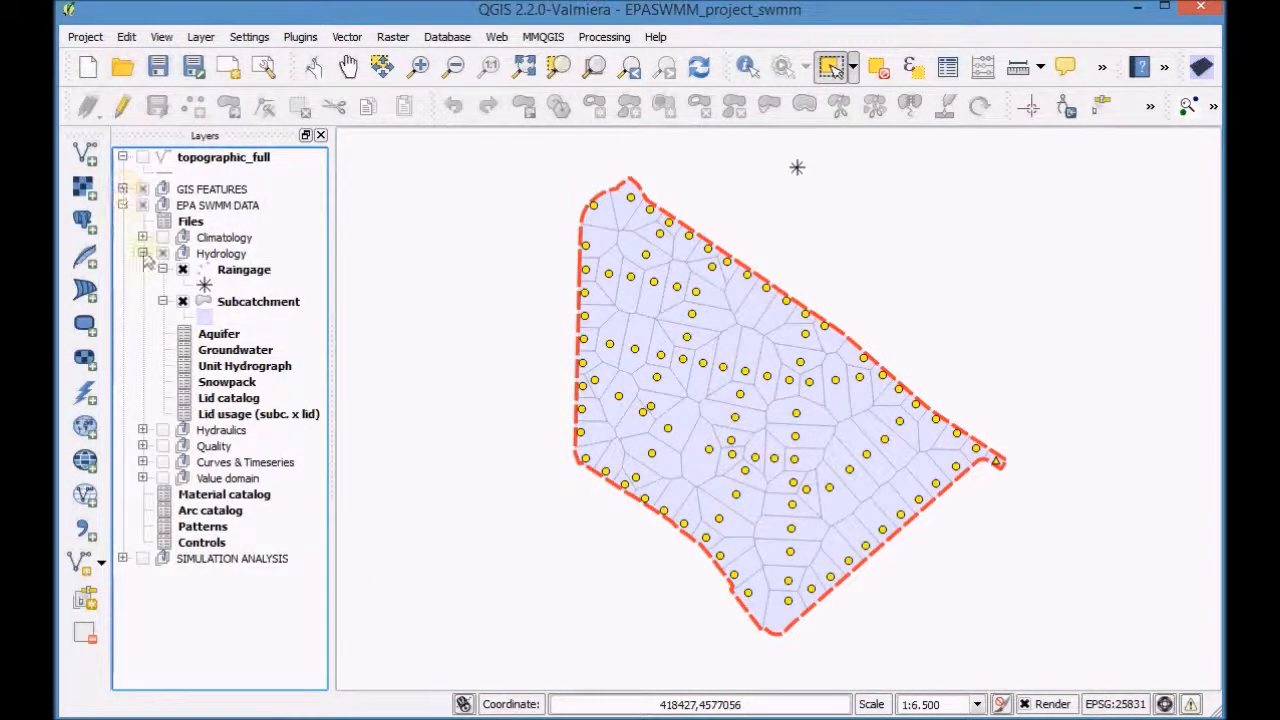
pyautogui.click(144, 252)
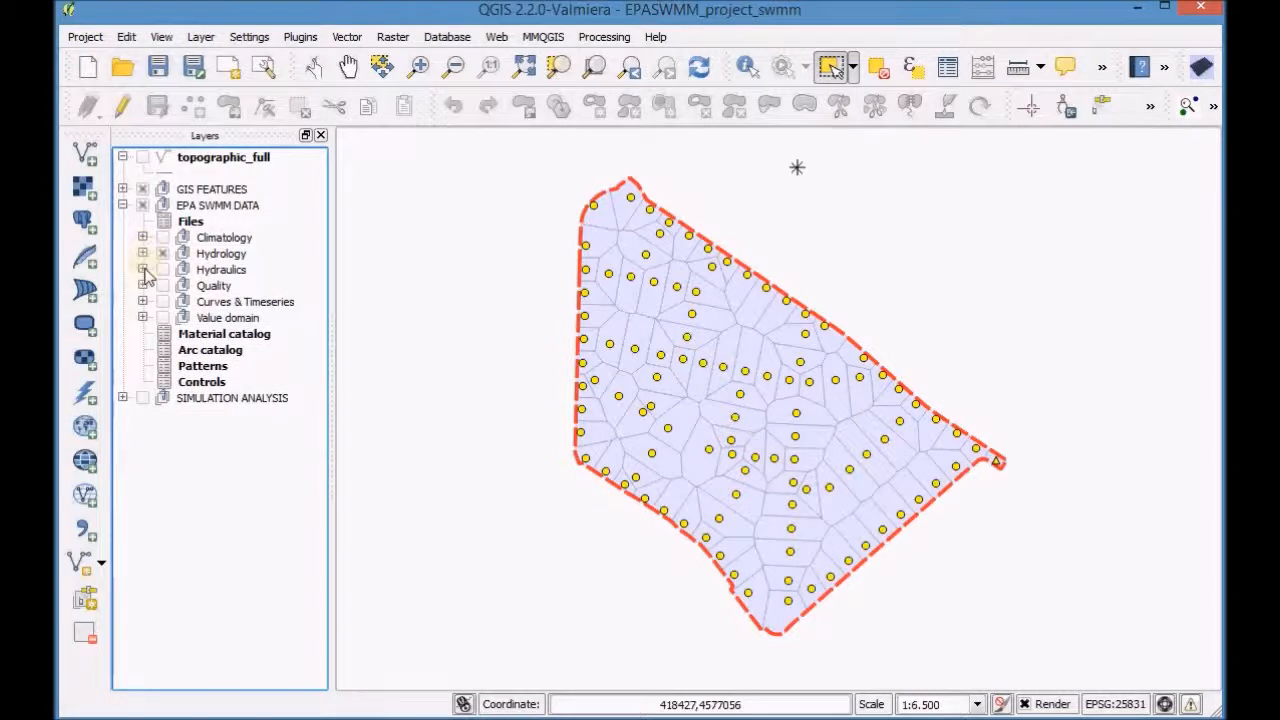
pyautogui.click(144, 270)
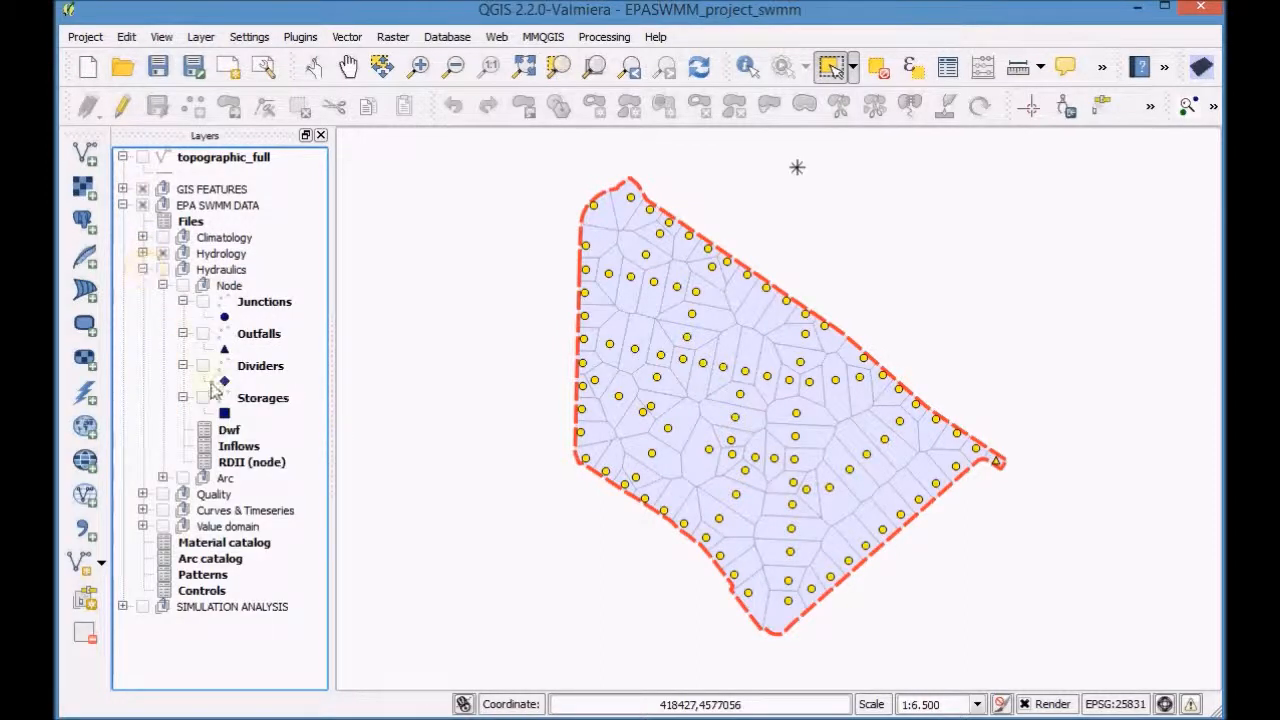
pyautogui.click(228, 430)
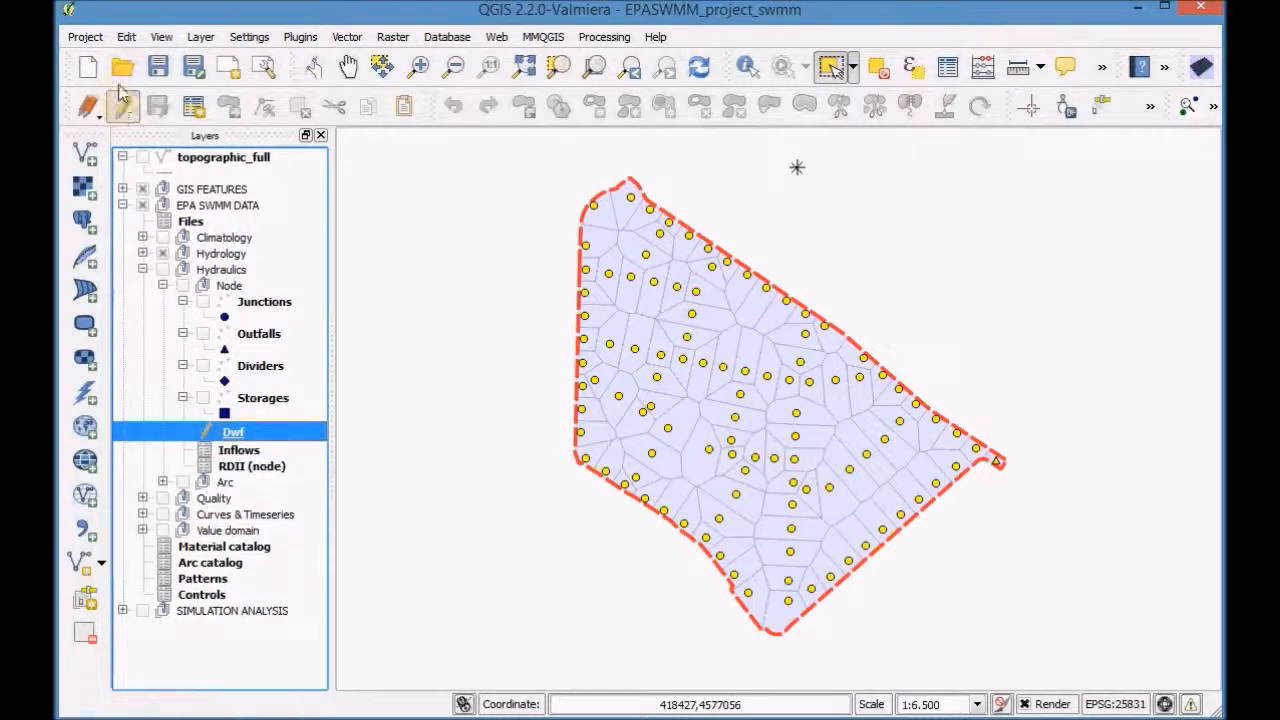
pyautogui.click(126, 36)
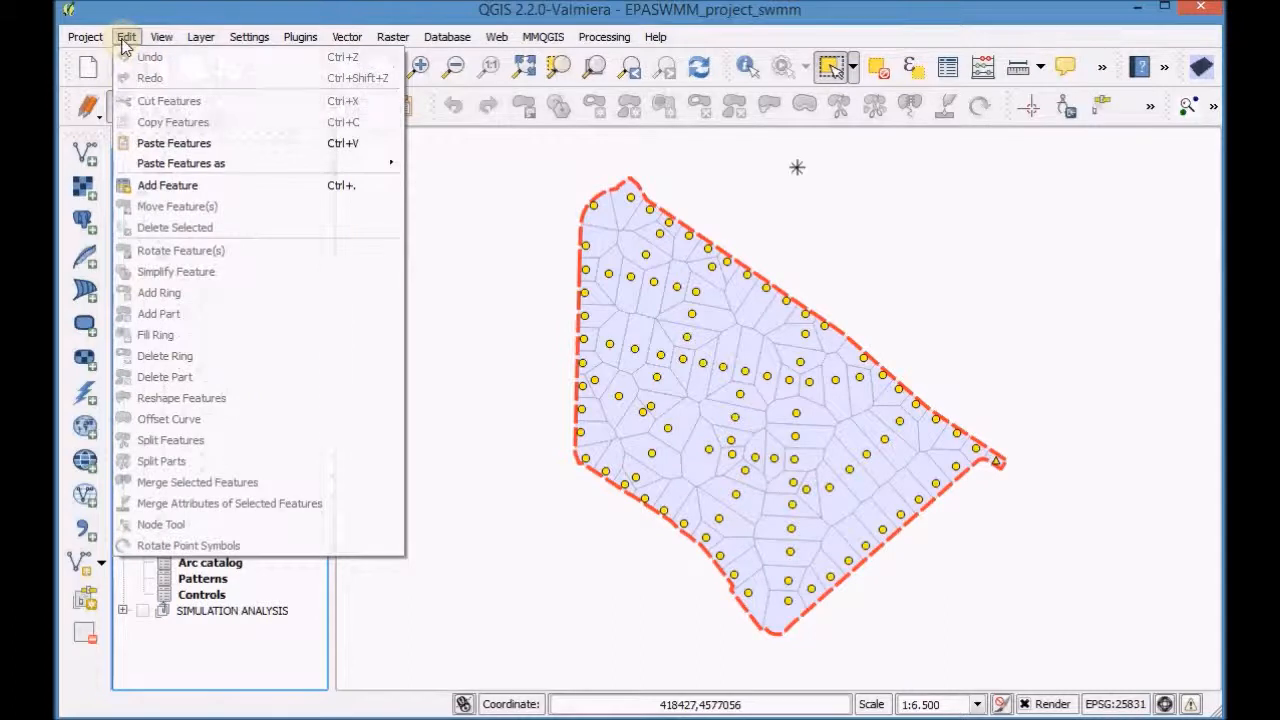
pyautogui.moveTo(172, 144)
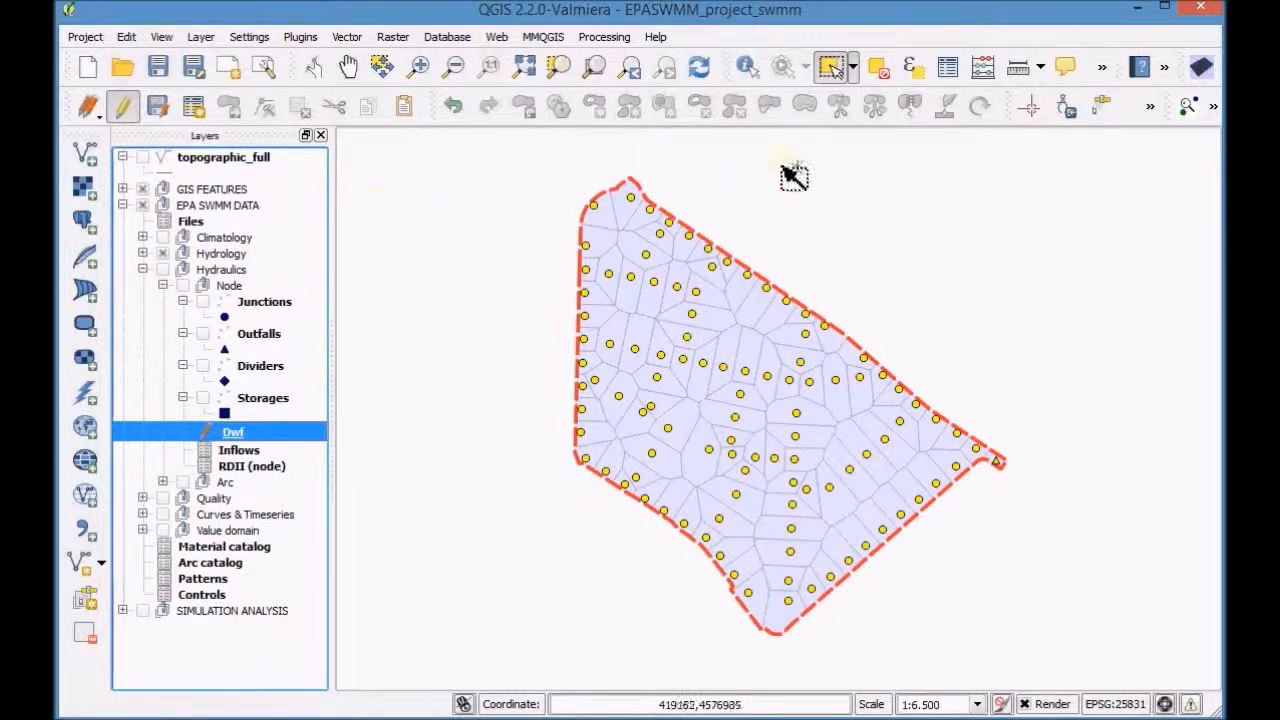
# Step: Verify the Dwf attribute table holds 105 pasted node rows, then deselect all features
pyautogui.click(946, 68)
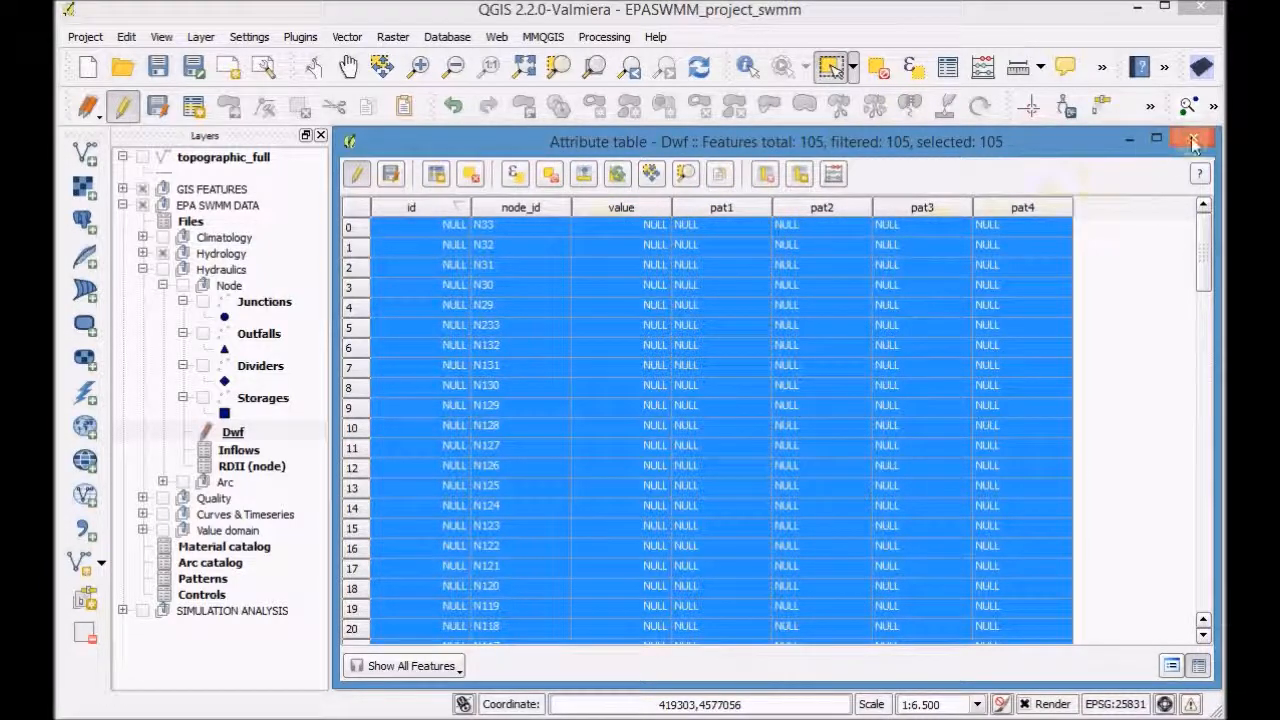
pyautogui.click(1192, 140)
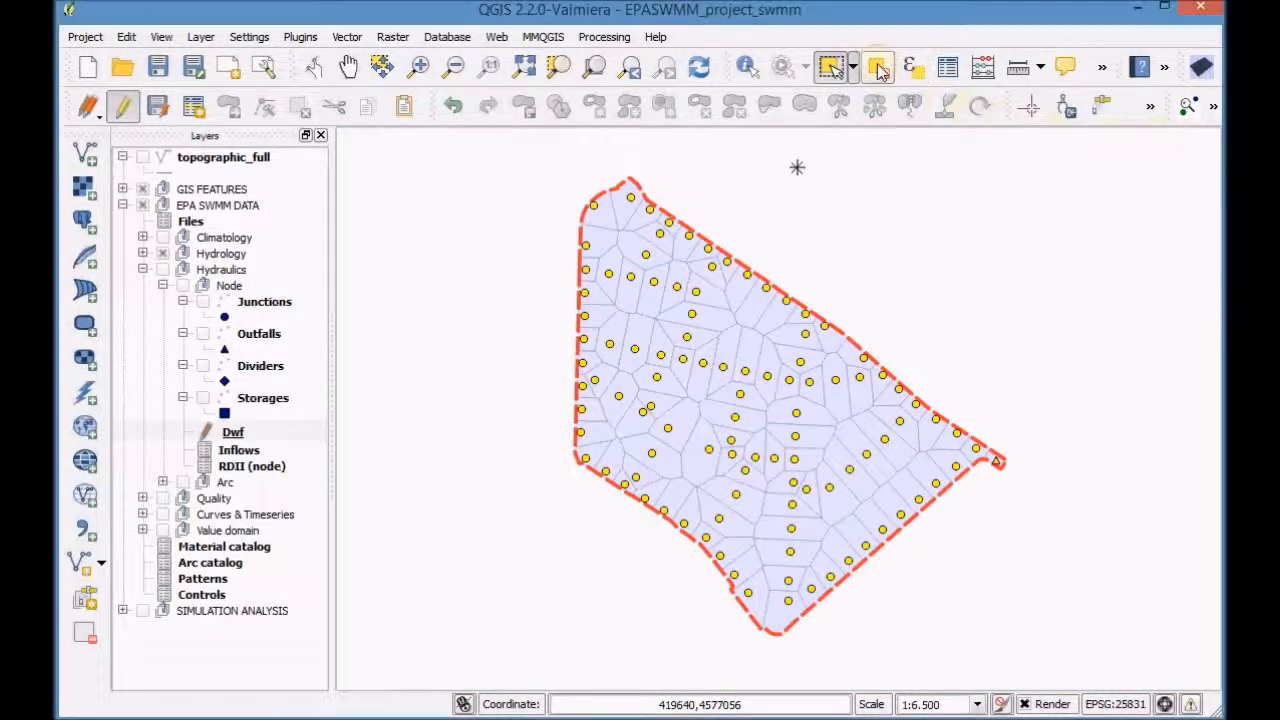
pyautogui.click(232, 432)
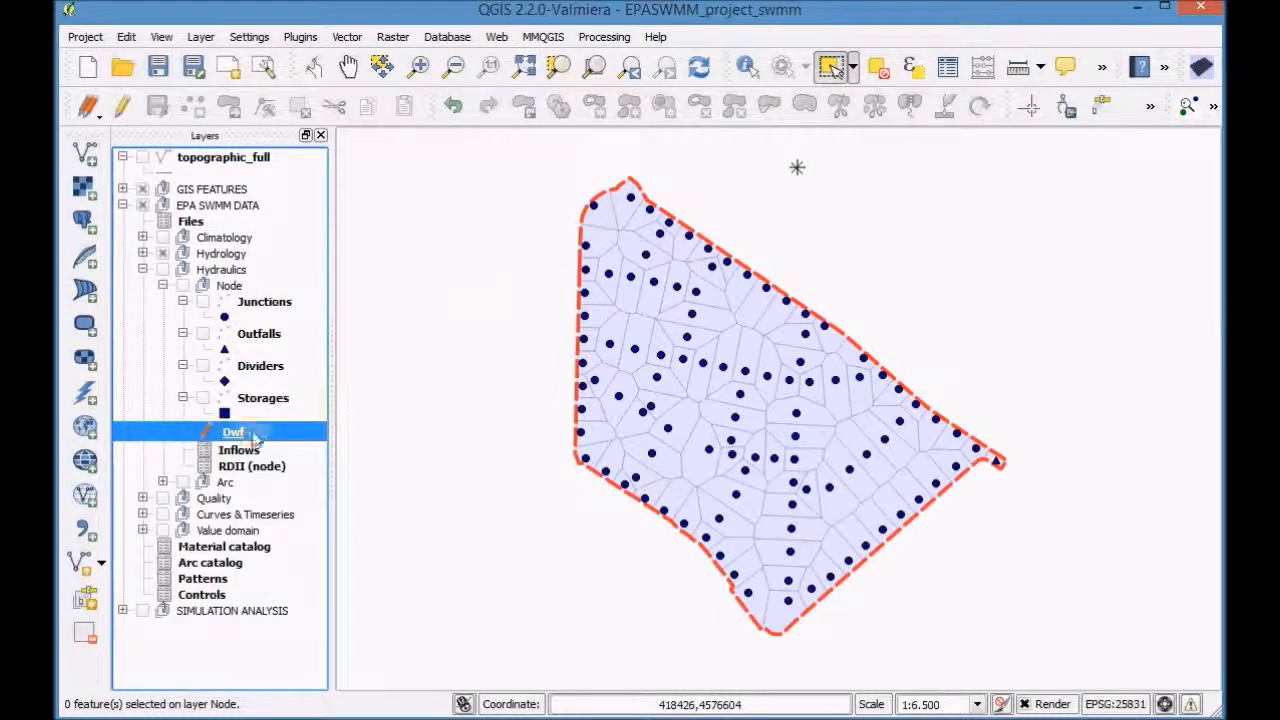
# Step: Reach the Joins page of the Dwf layer properties and start a new vector join
pyautogui.rightClick(232, 432)
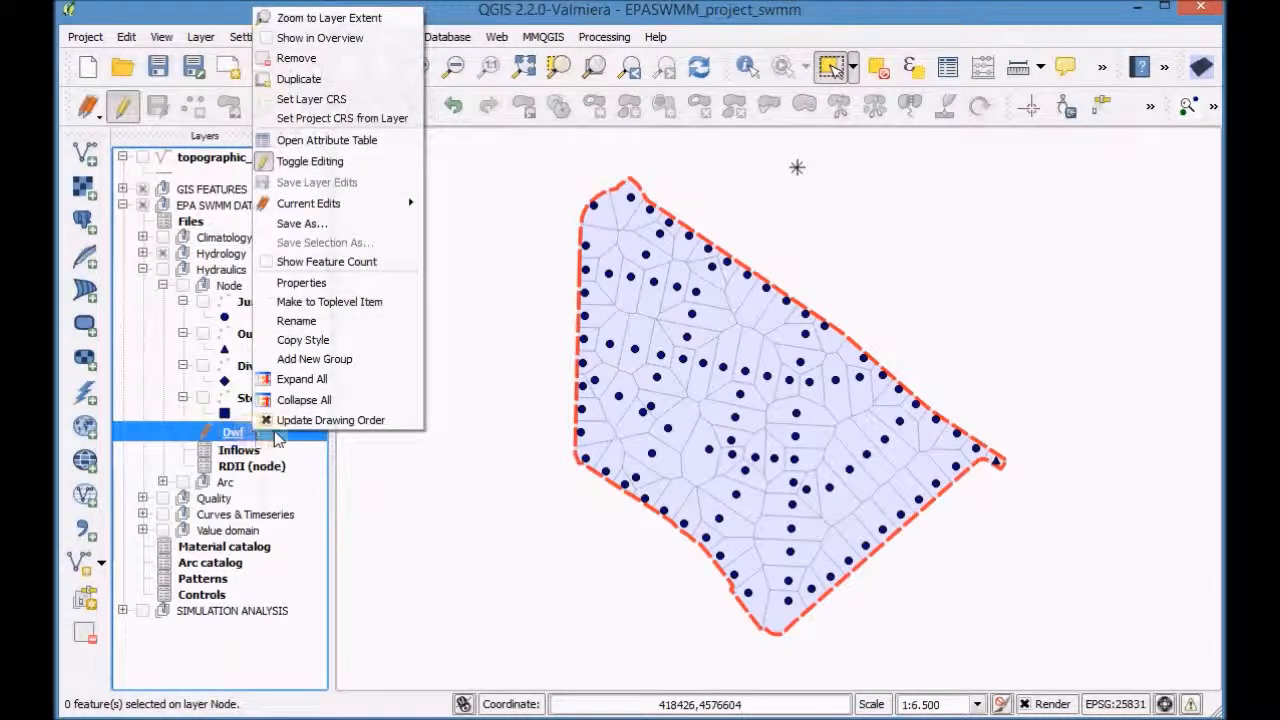
pyautogui.moveTo(300, 282)
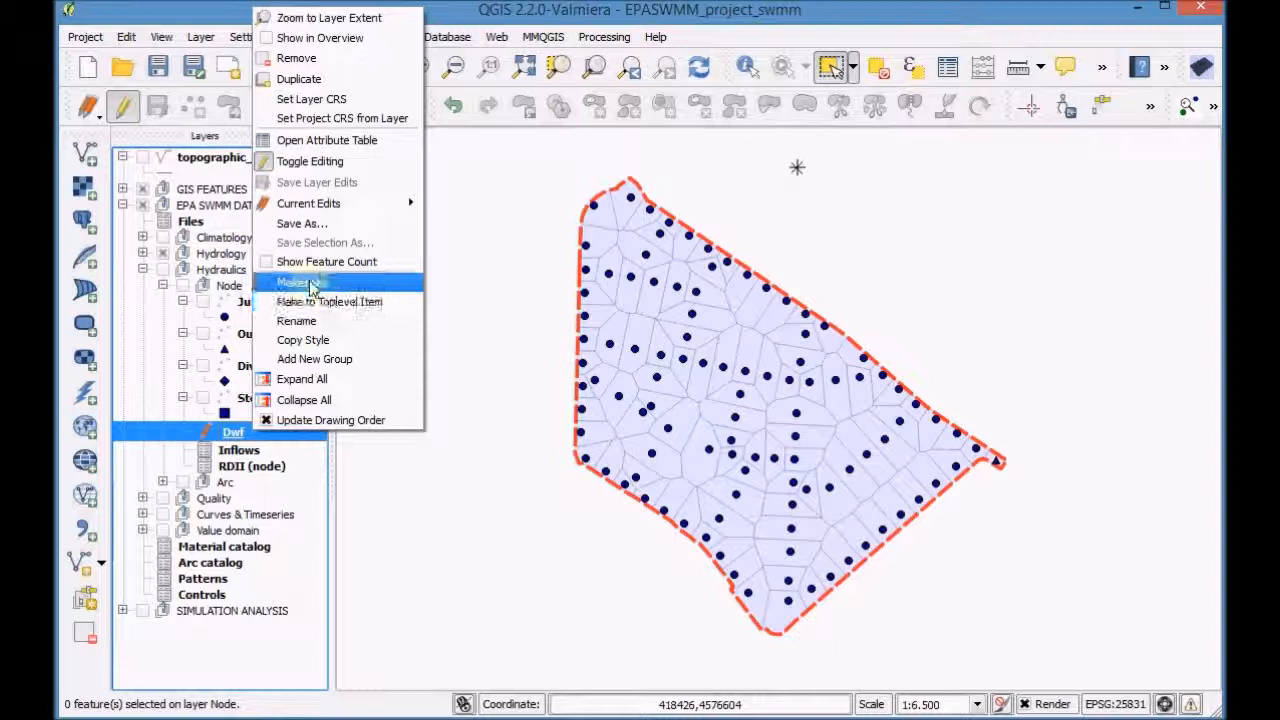
pyautogui.click(296, 282)
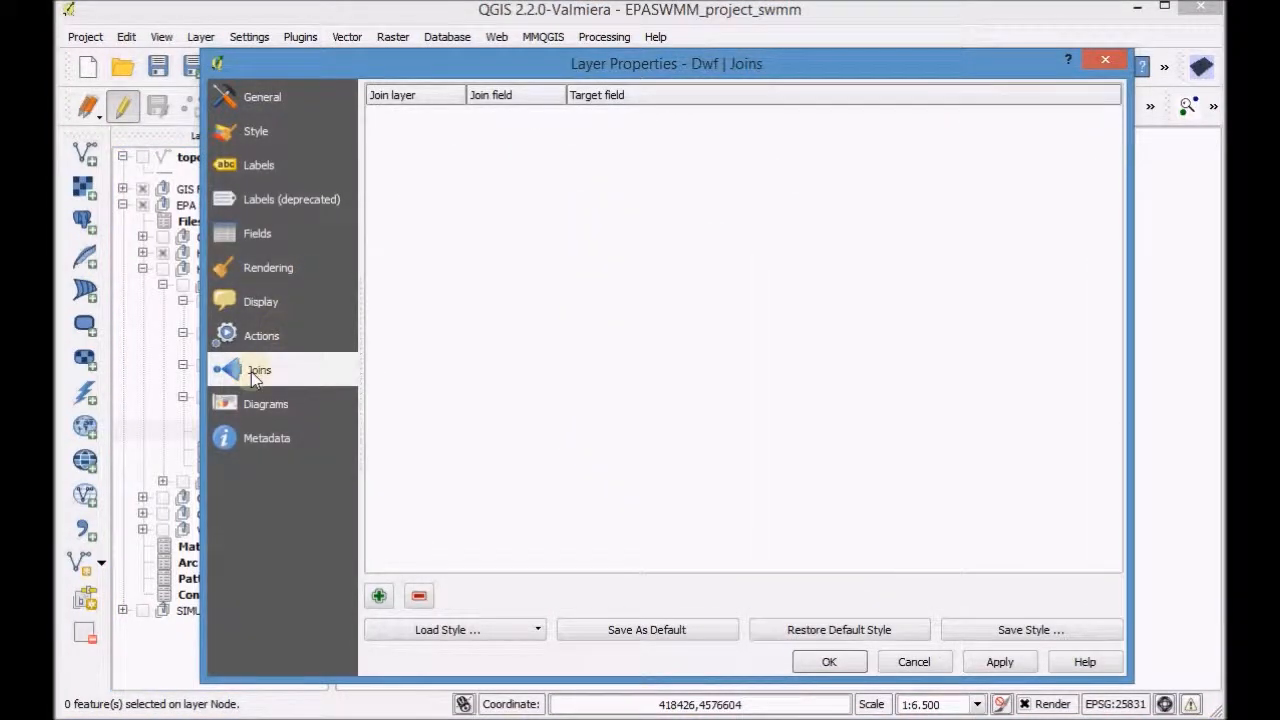
pyautogui.moveTo(336, 560)
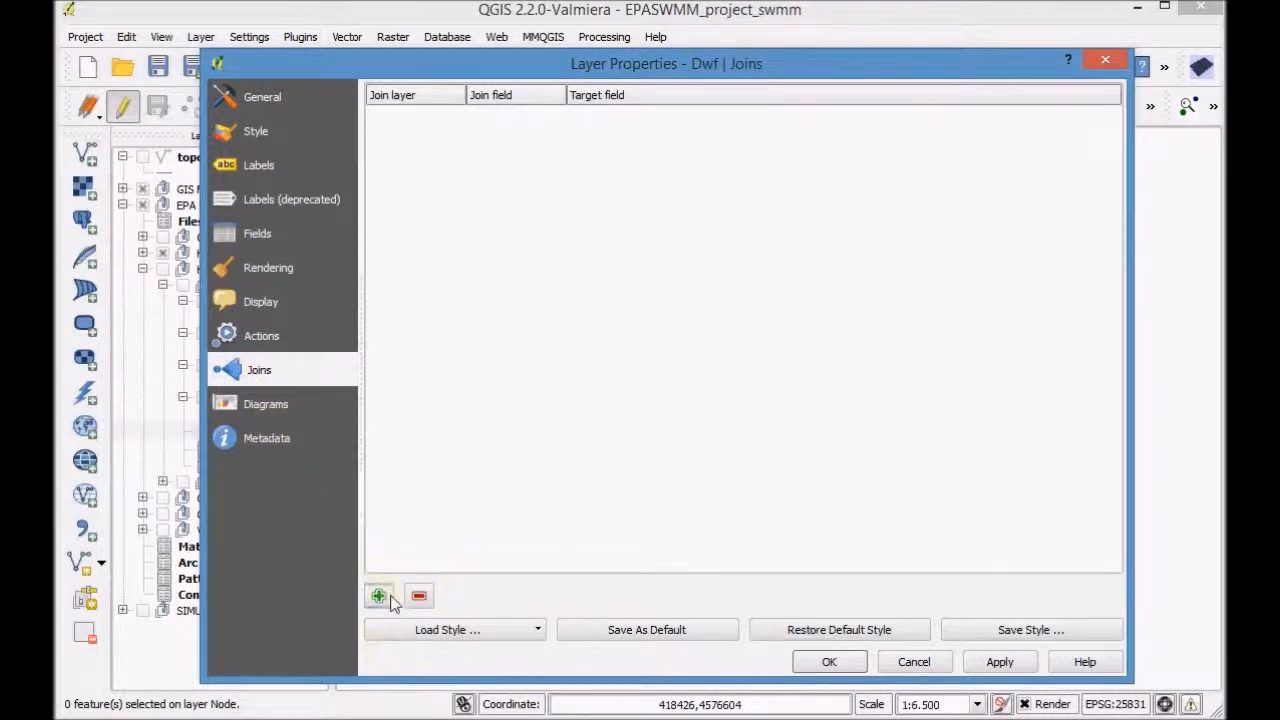
pyautogui.click(380, 596)
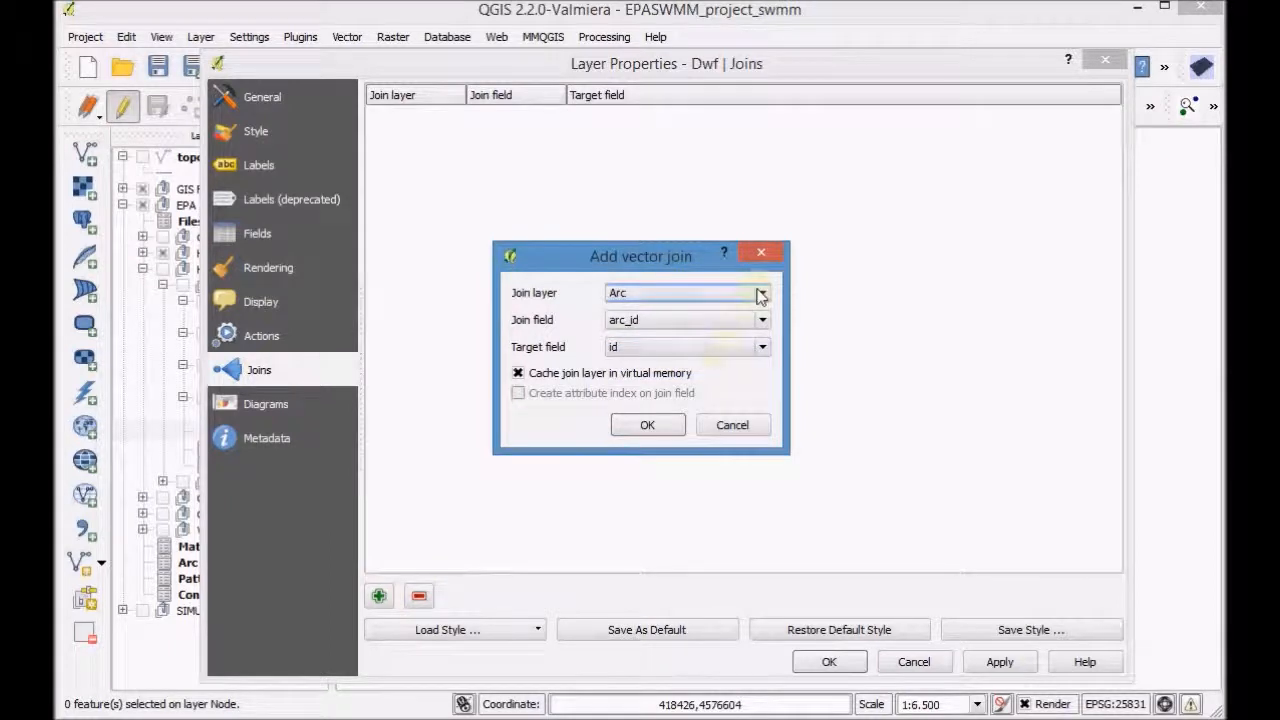
# Step: Join Subcatchment to Dwf on node_id to node_id and accept the layer properties
pyautogui.click(762, 292)
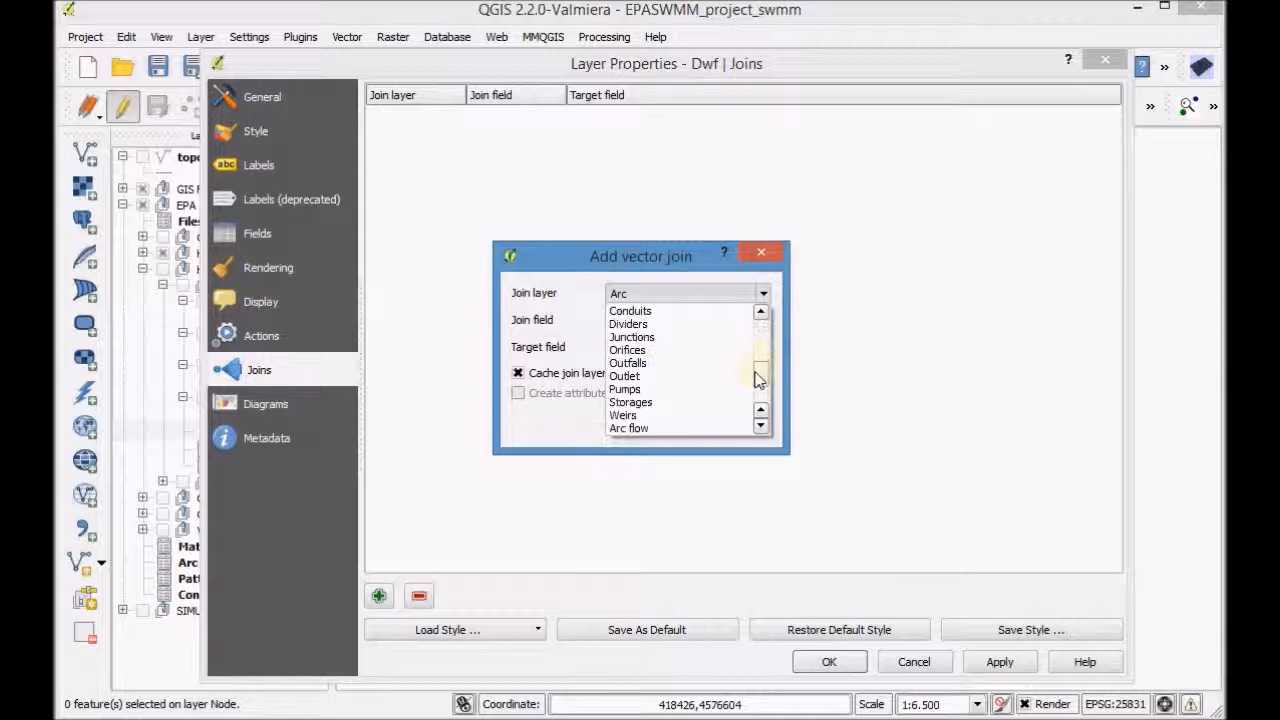
pyautogui.scroll(-3)
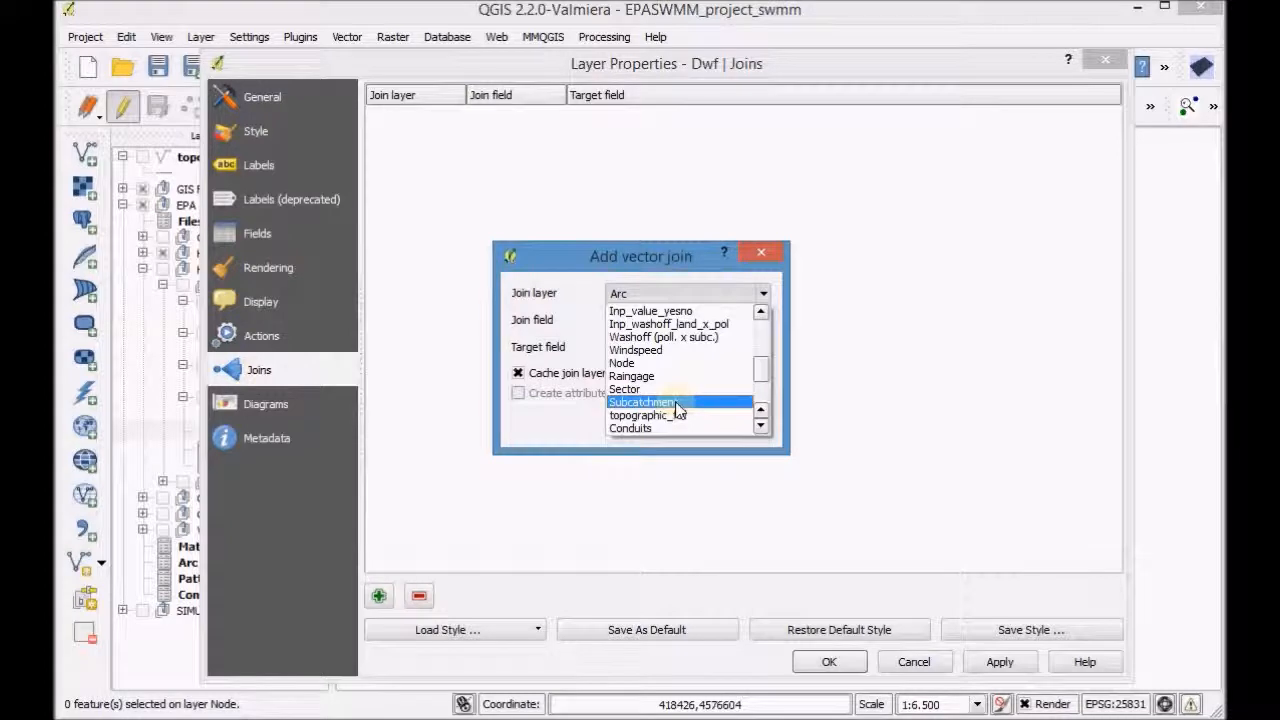
pyautogui.click(642, 400)
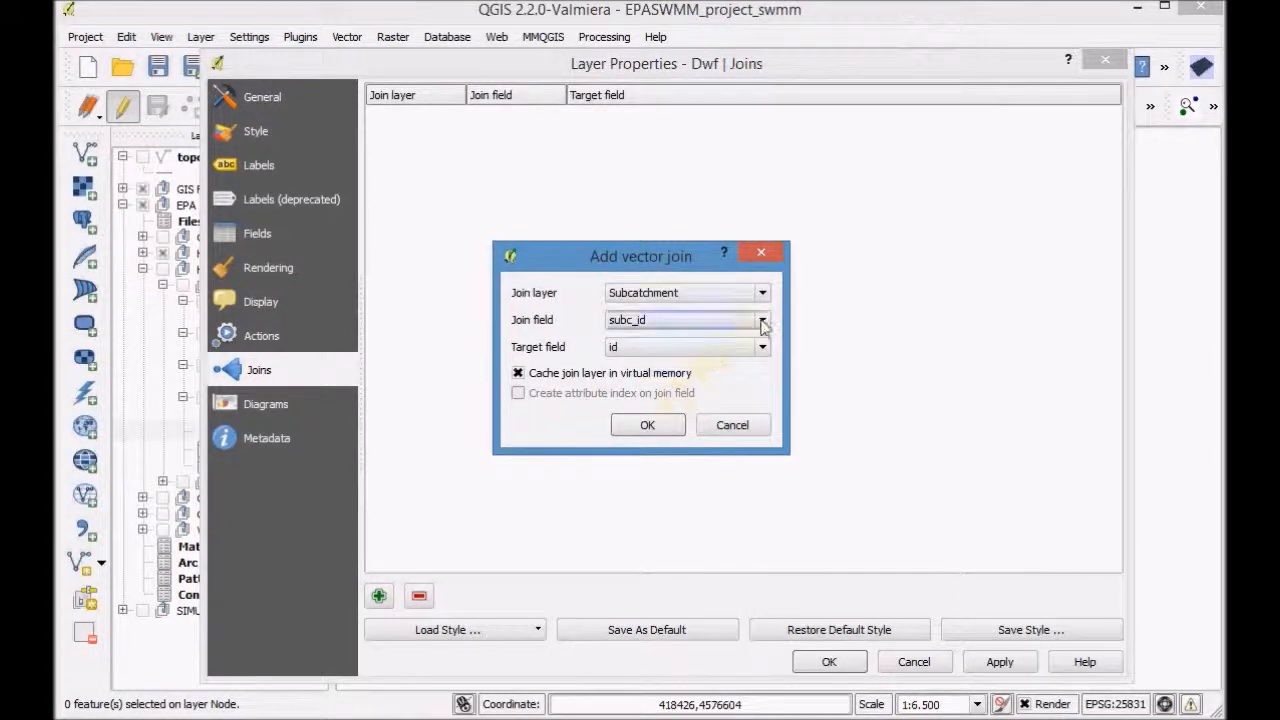
pyautogui.click(762, 320)
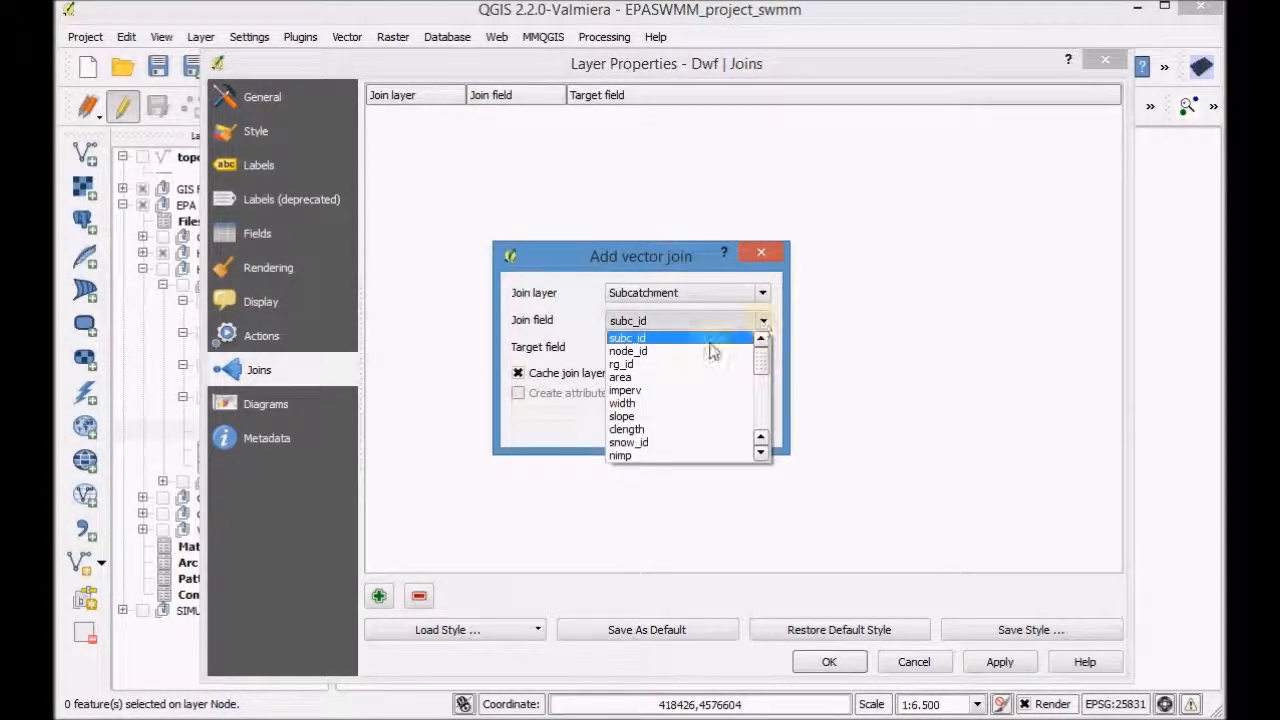
pyautogui.click(628, 350)
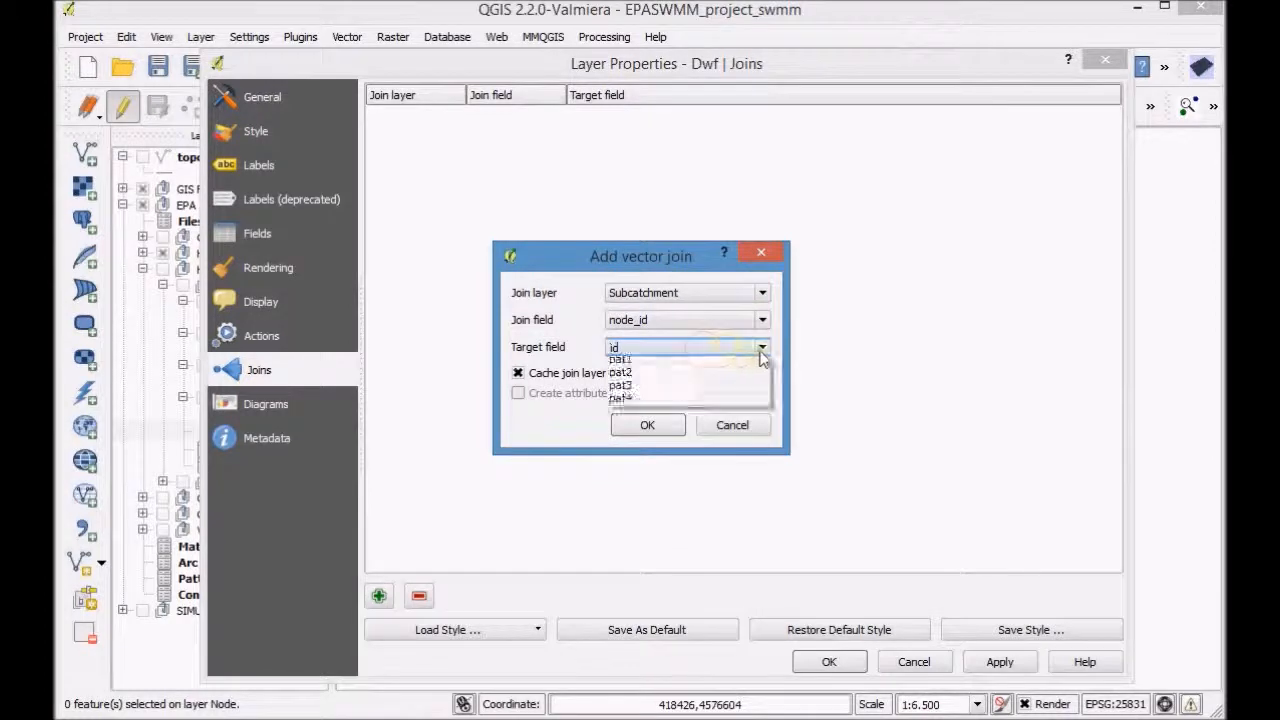
pyautogui.click(628, 360)
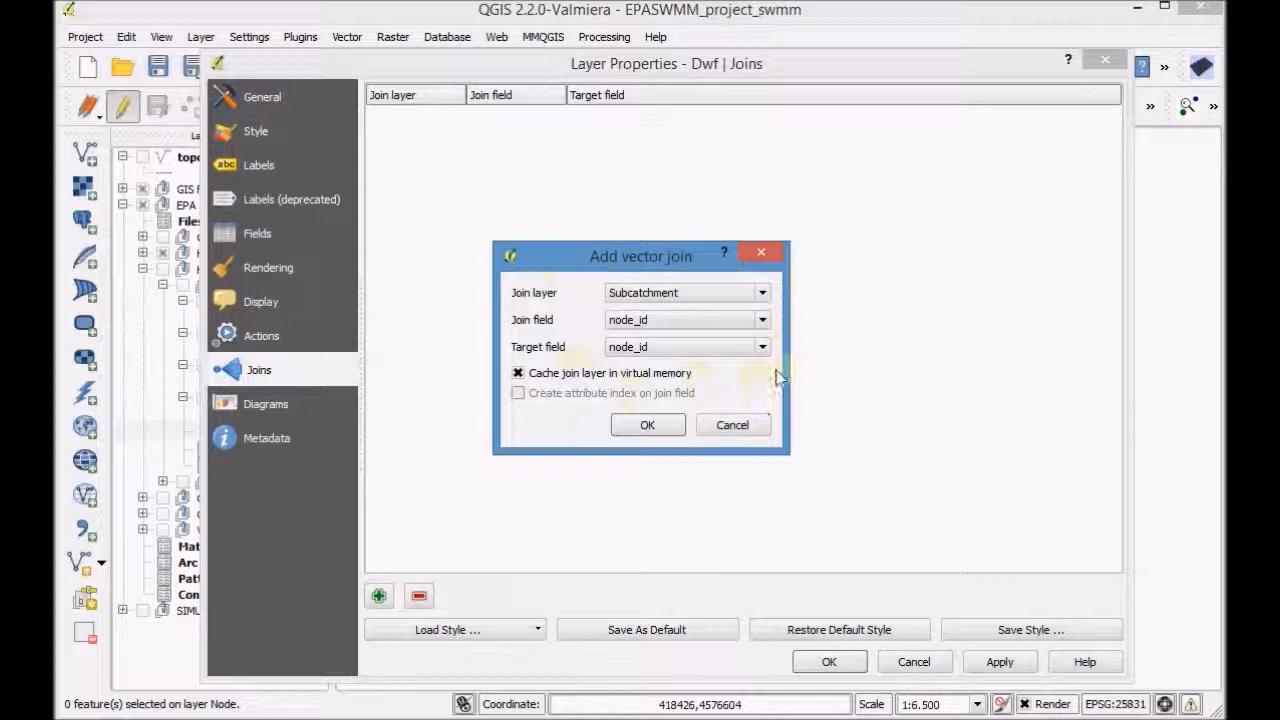
pyautogui.click(648, 424)
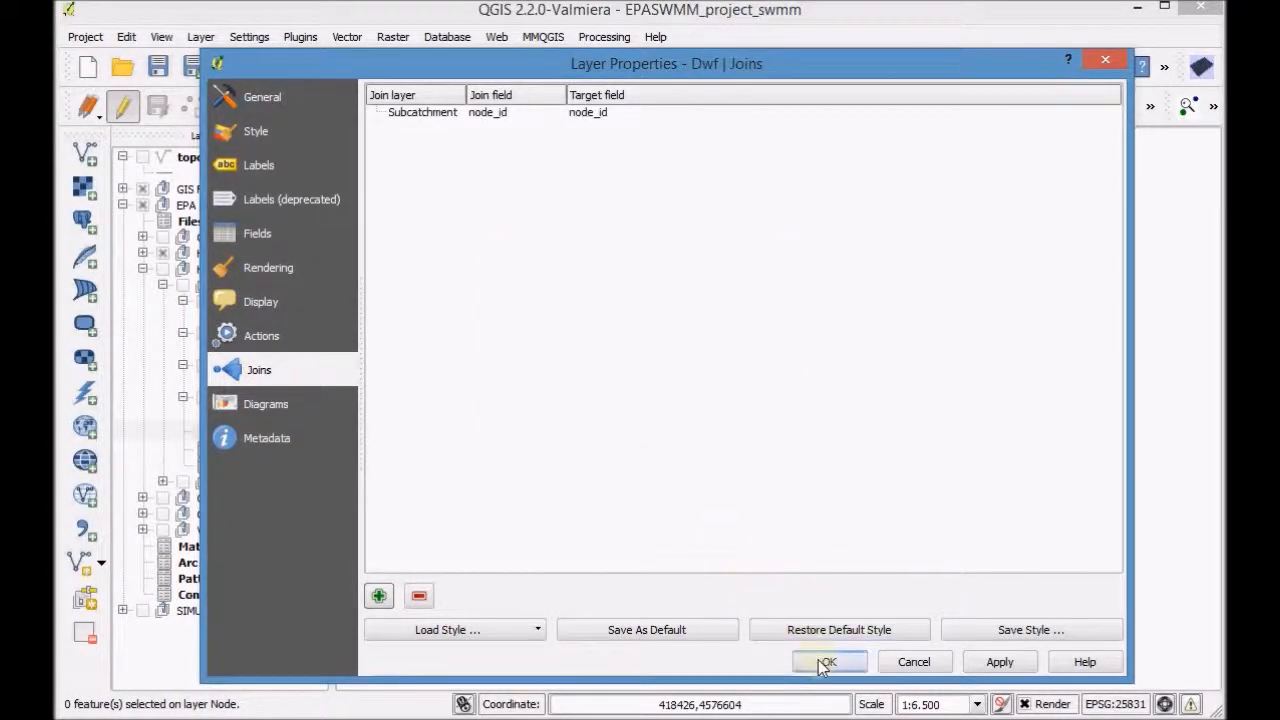
pyautogui.click(828, 660)
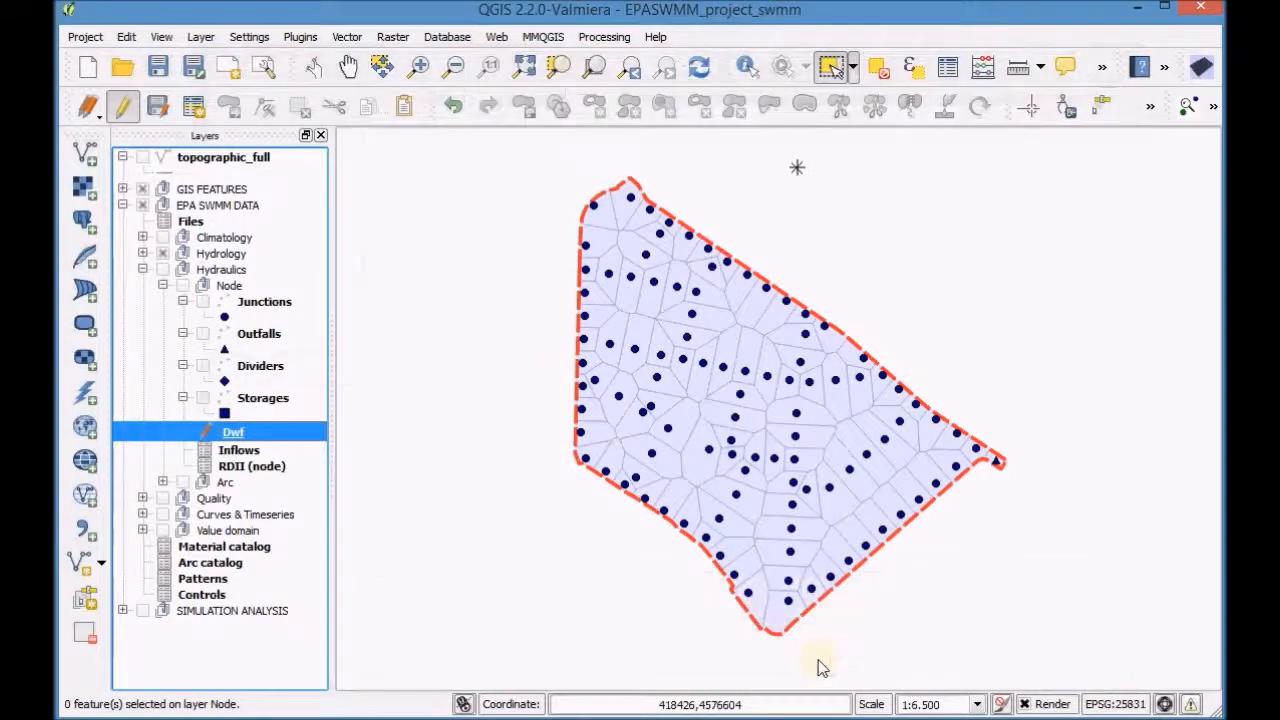
pyautogui.moveTo(388, 500)
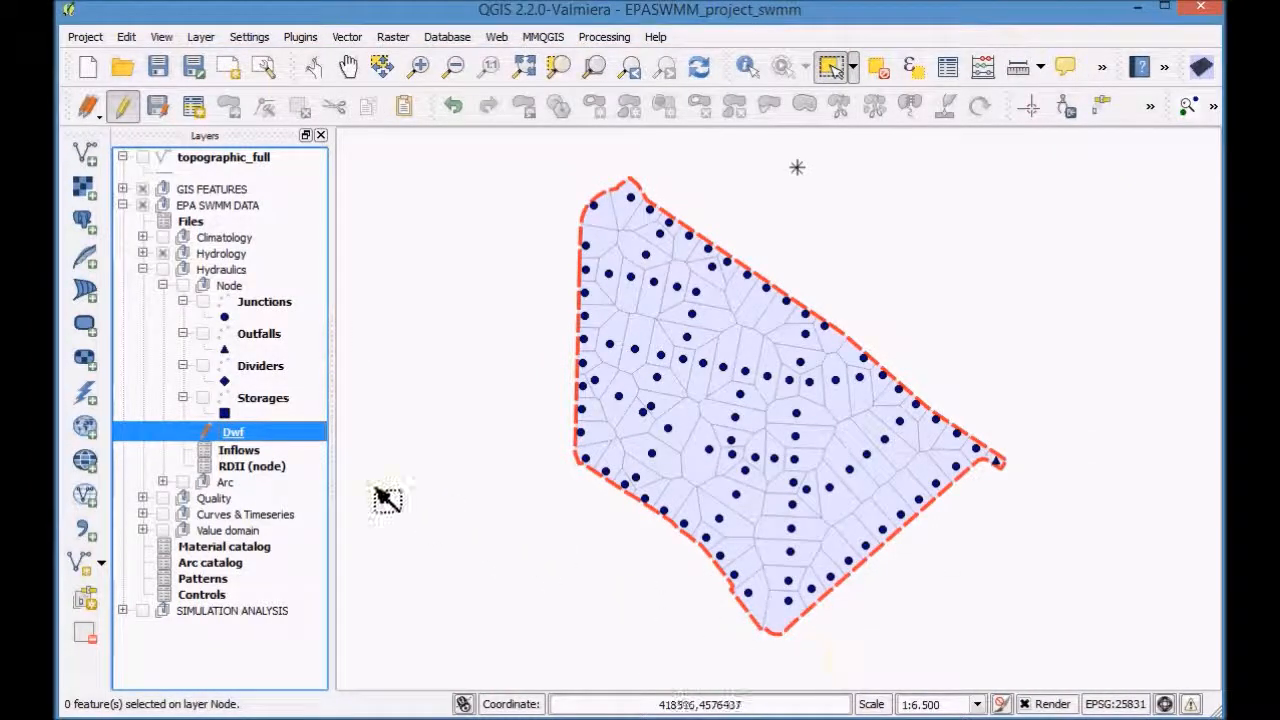
pyautogui.moveTo(778, 270)
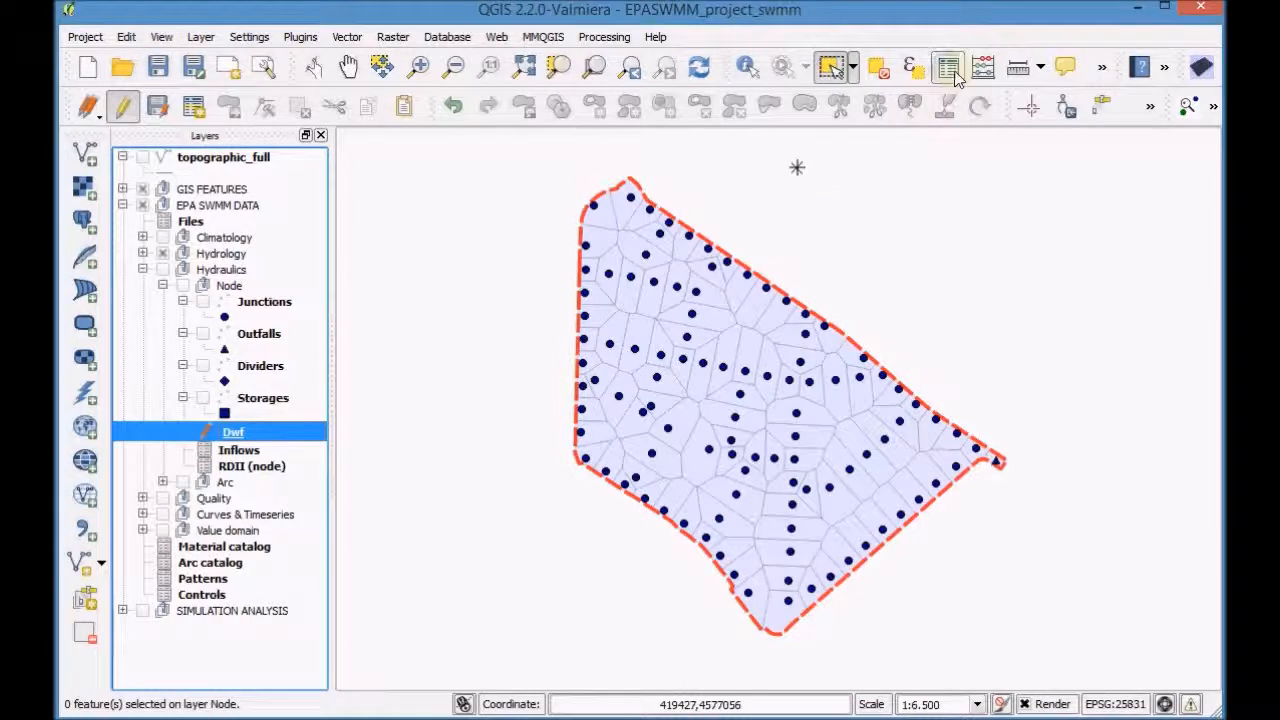
# Step: Show the Dwf attribute table with its joined Subcatchment columns
pyautogui.click(948, 68)
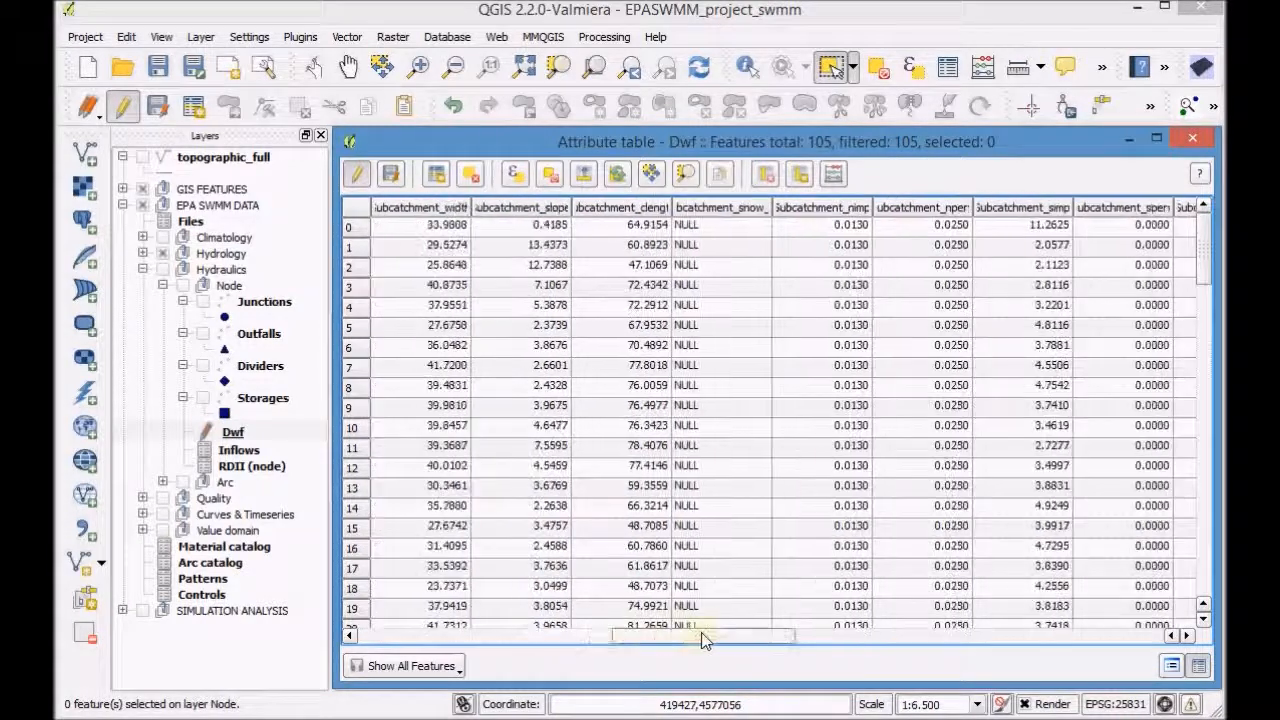
pyautogui.hscroll(3)
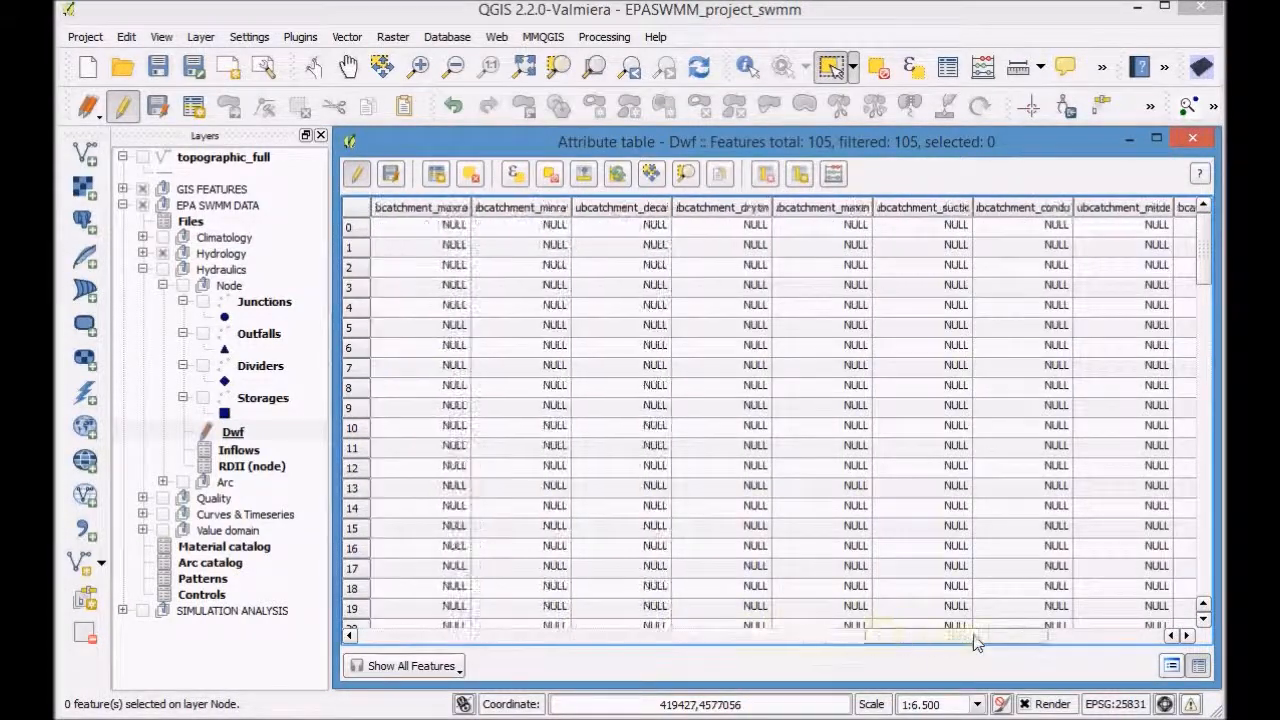
pyautogui.moveTo(948, 656)
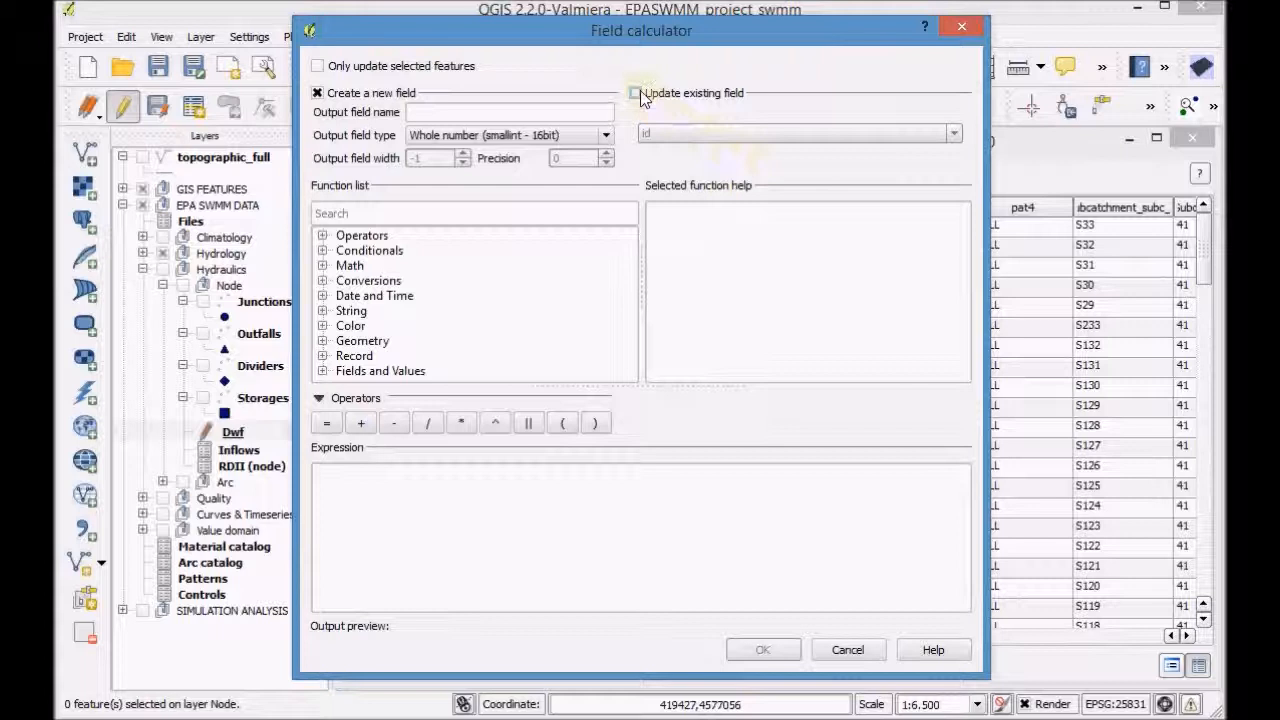
# Step: Update the existing id field with the $rownum expression from the Record group
pyautogui.click(636, 92)
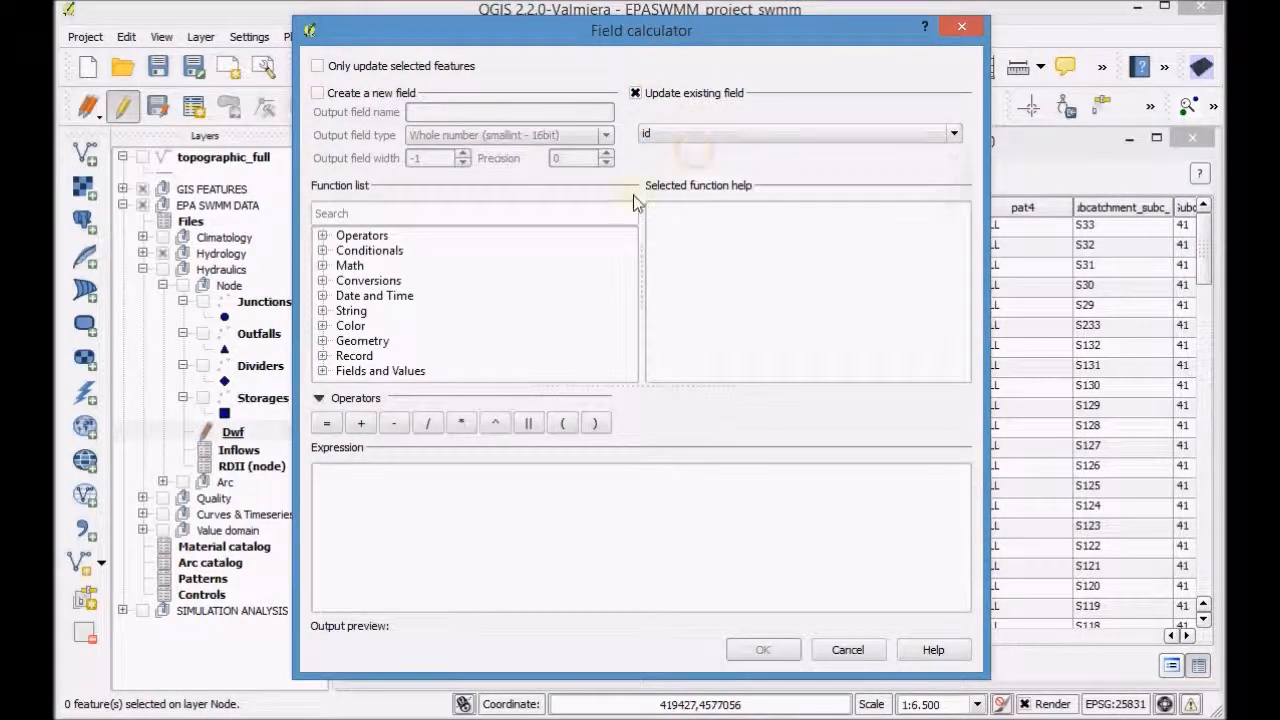
pyautogui.click(322, 356)
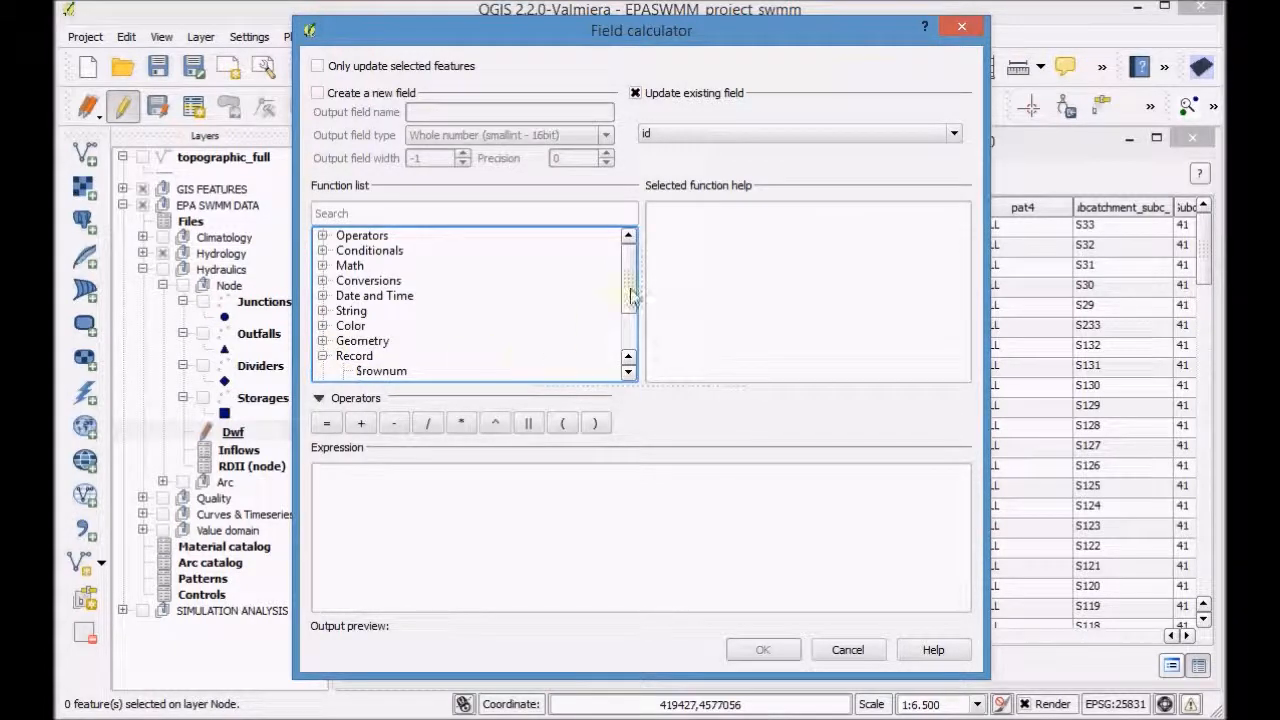
pyautogui.click(380, 296)
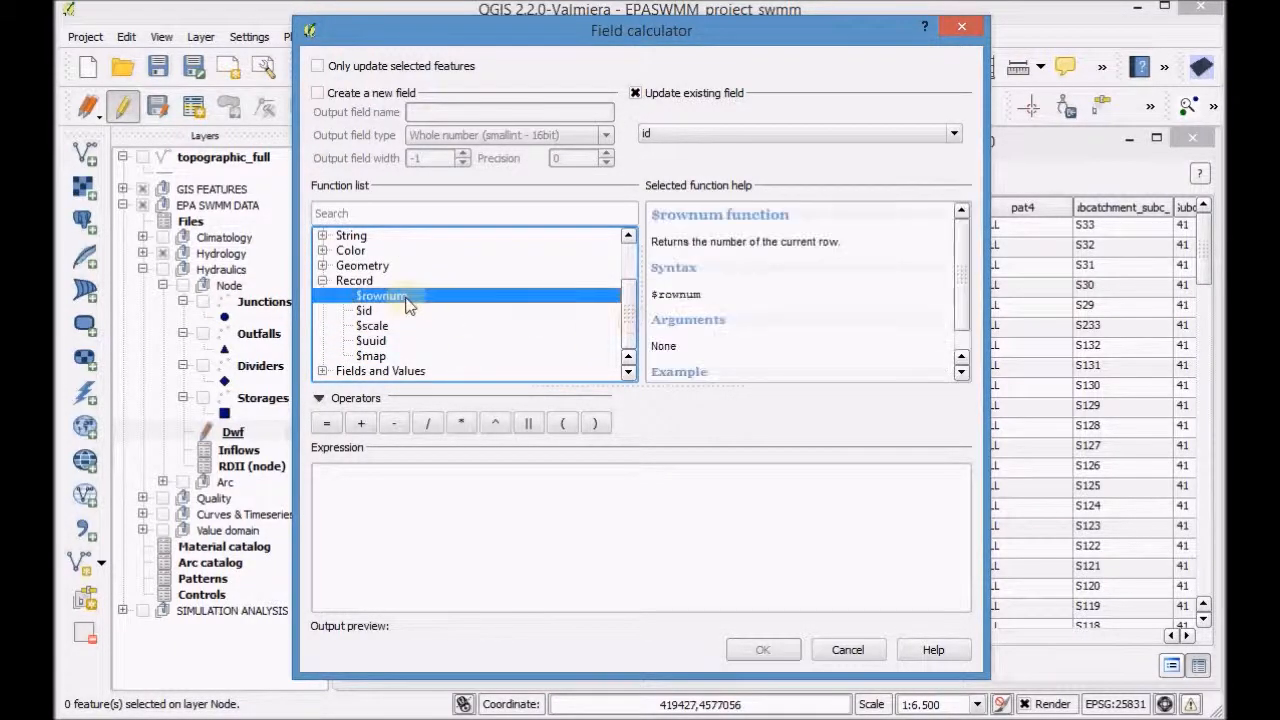
pyautogui.doubleClick(380, 296)
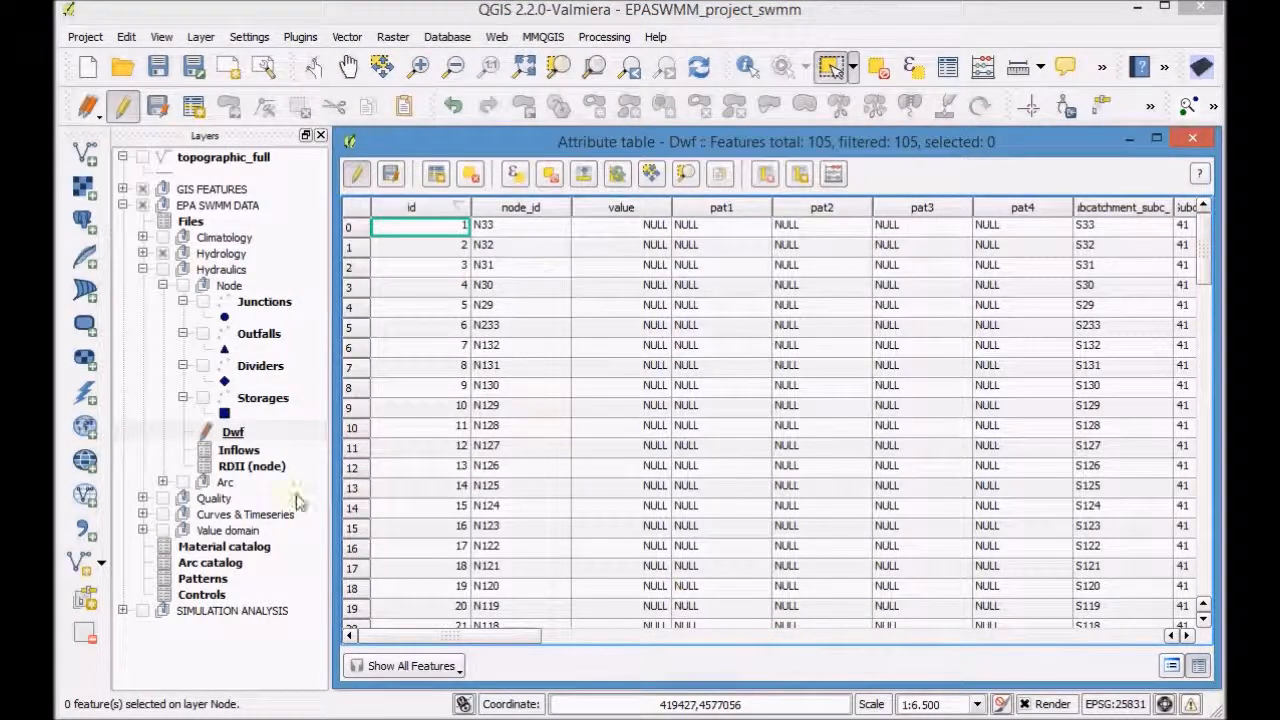
pyautogui.moveTo(1050, 264)
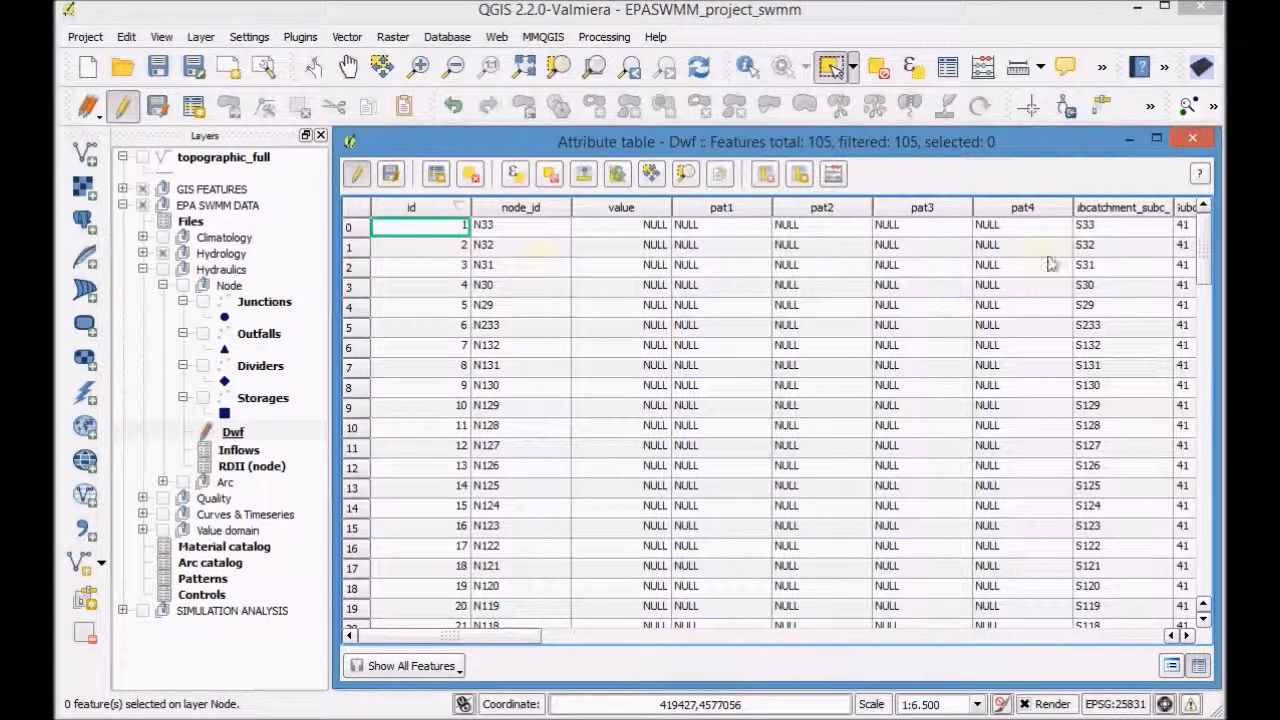
# Step: Review the numbered Dwf records and start the field calculator again
pyautogui.scroll(-3)
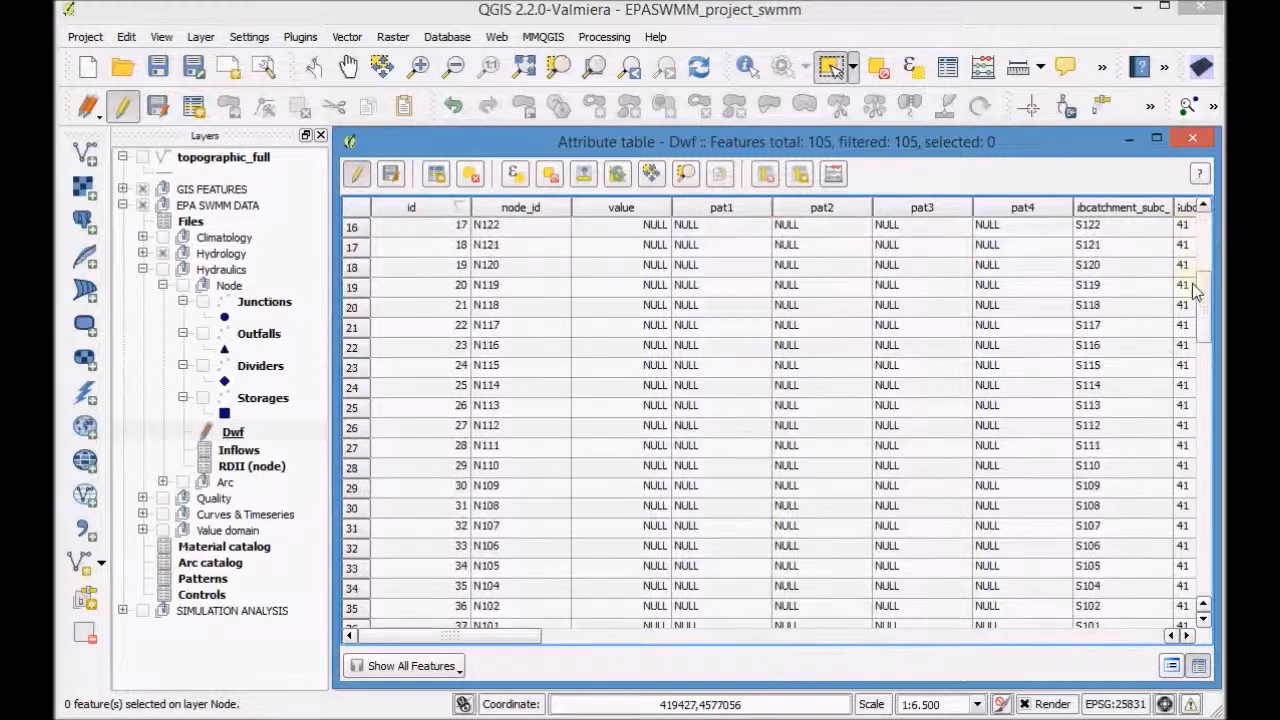
pyautogui.scroll(-3)
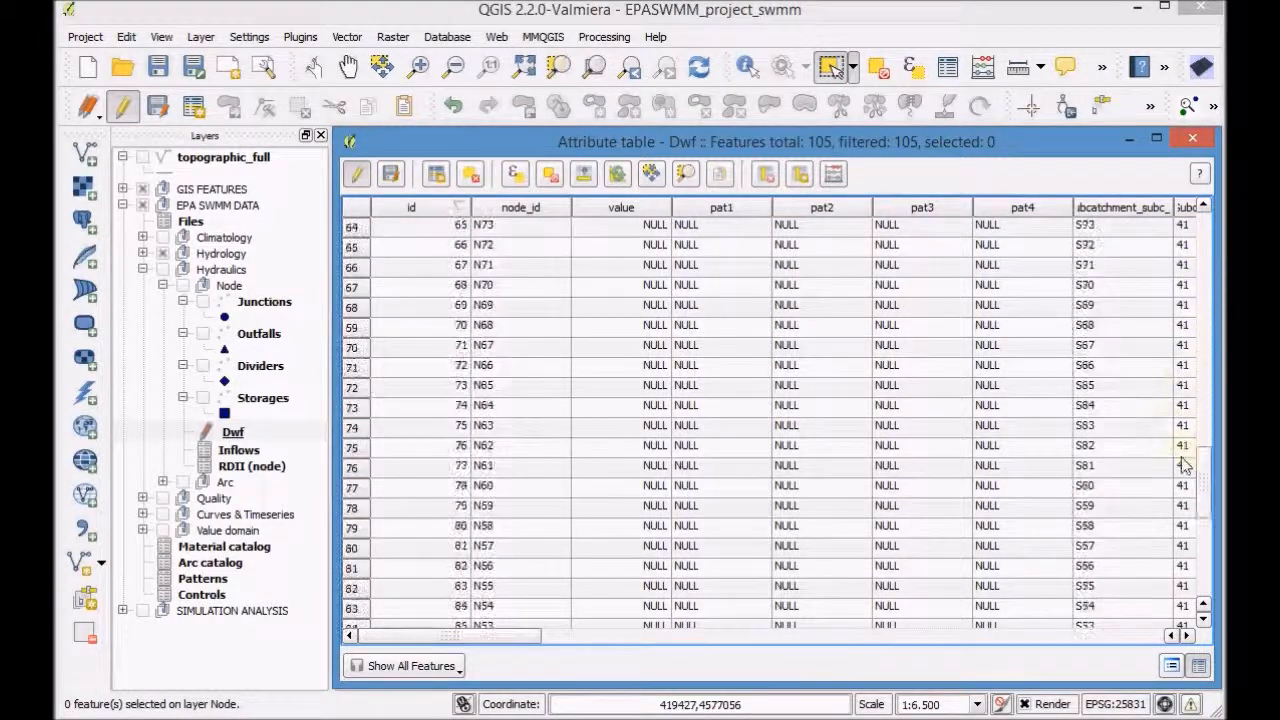
pyautogui.scroll(-3)
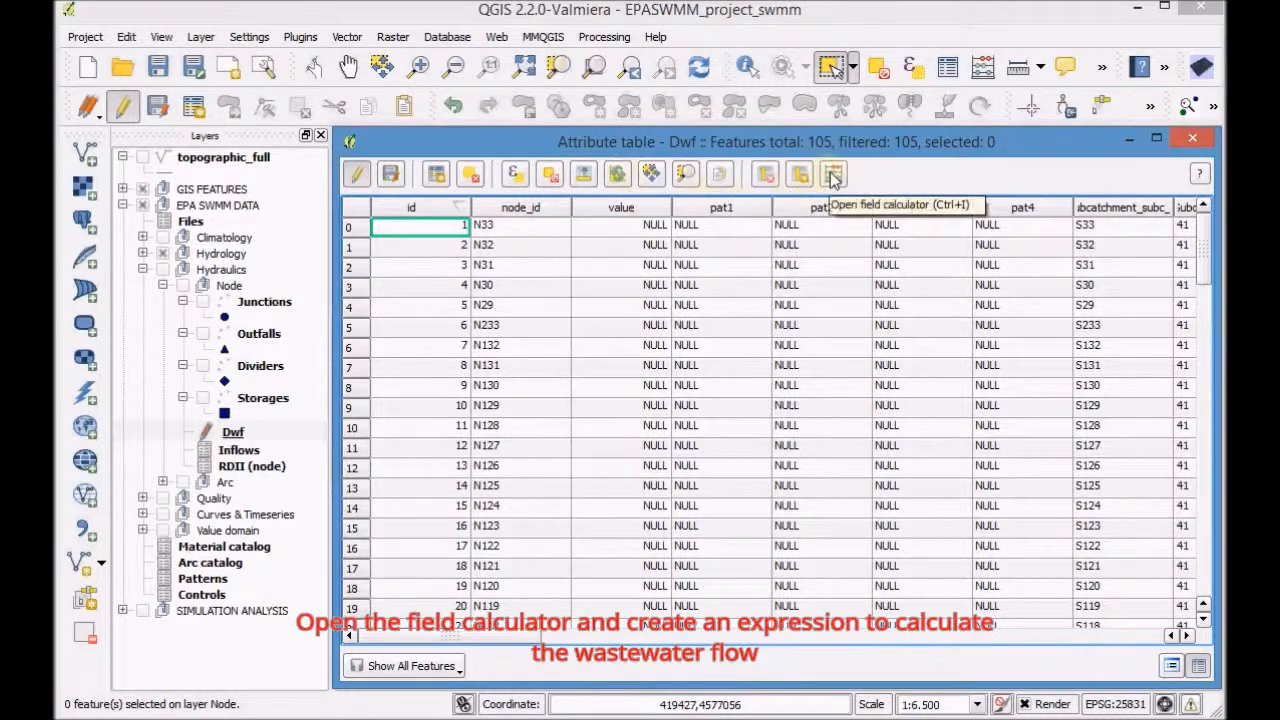
pyautogui.click(832, 174)
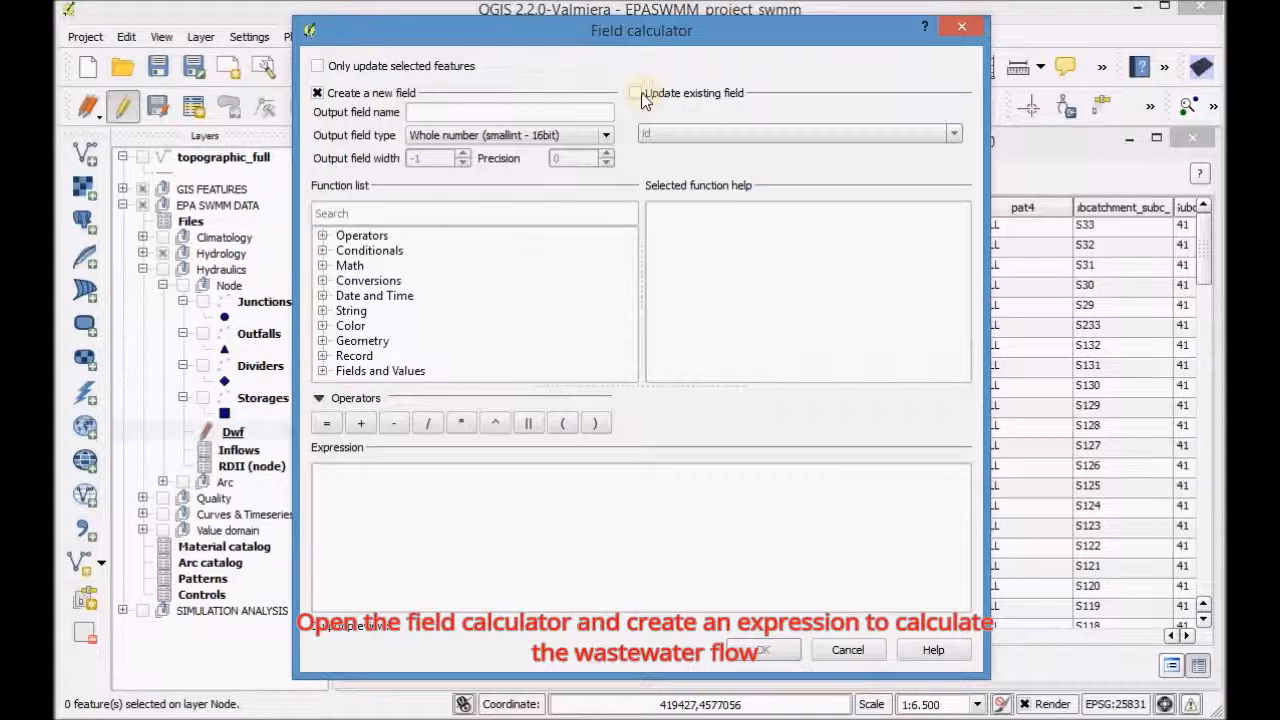
# Step: Target the existing value field and begin the expression with two opening brackets
pyautogui.click(636, 92)
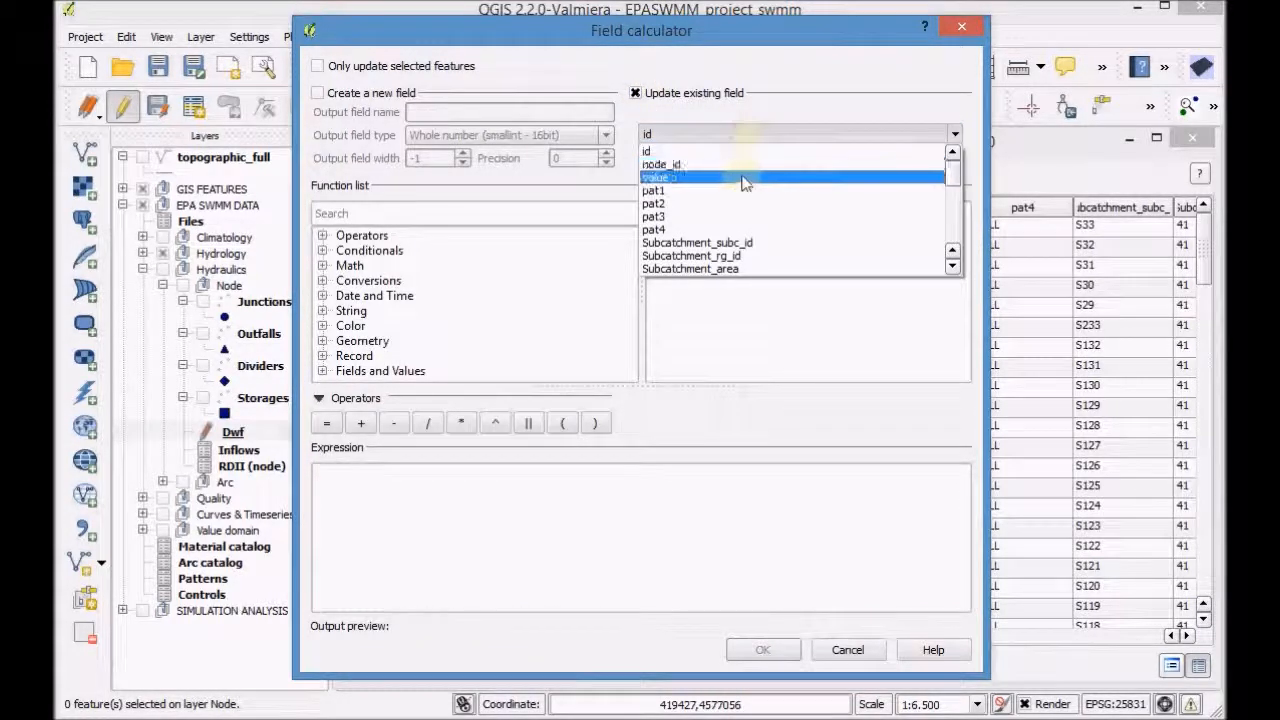
pyautogui.click(656, 176)
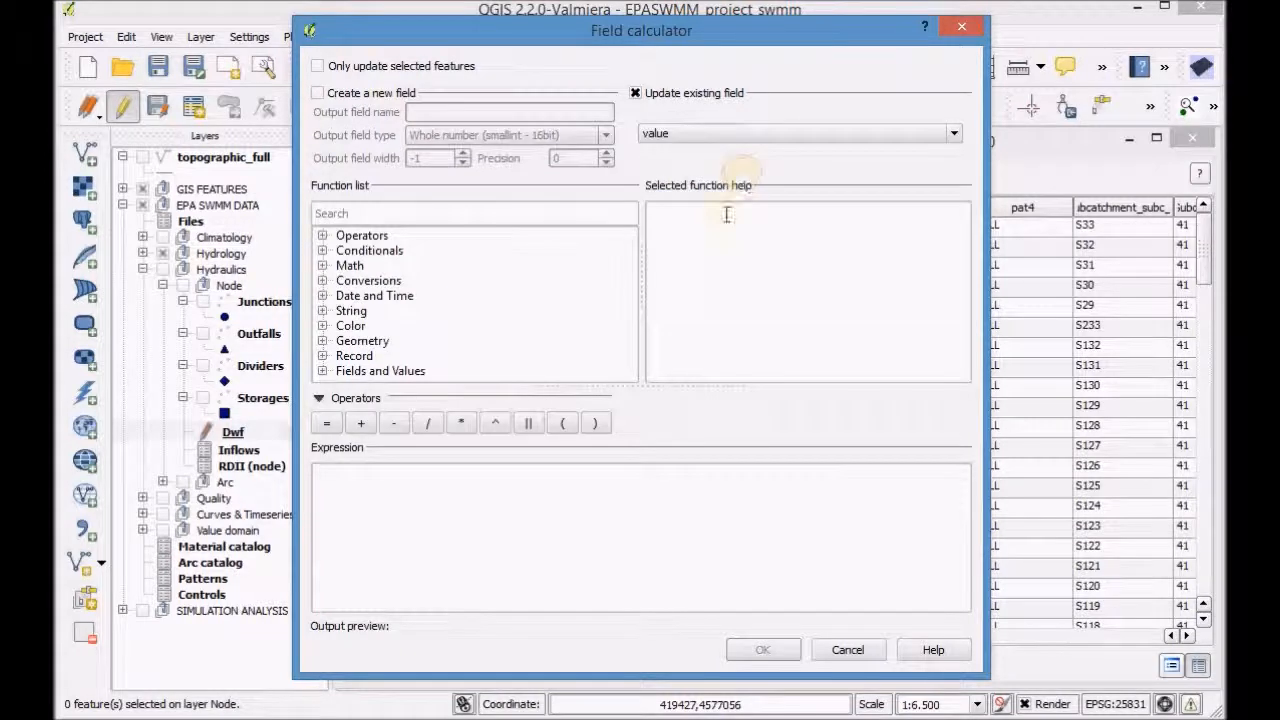
pyautogui.click(438, 512)
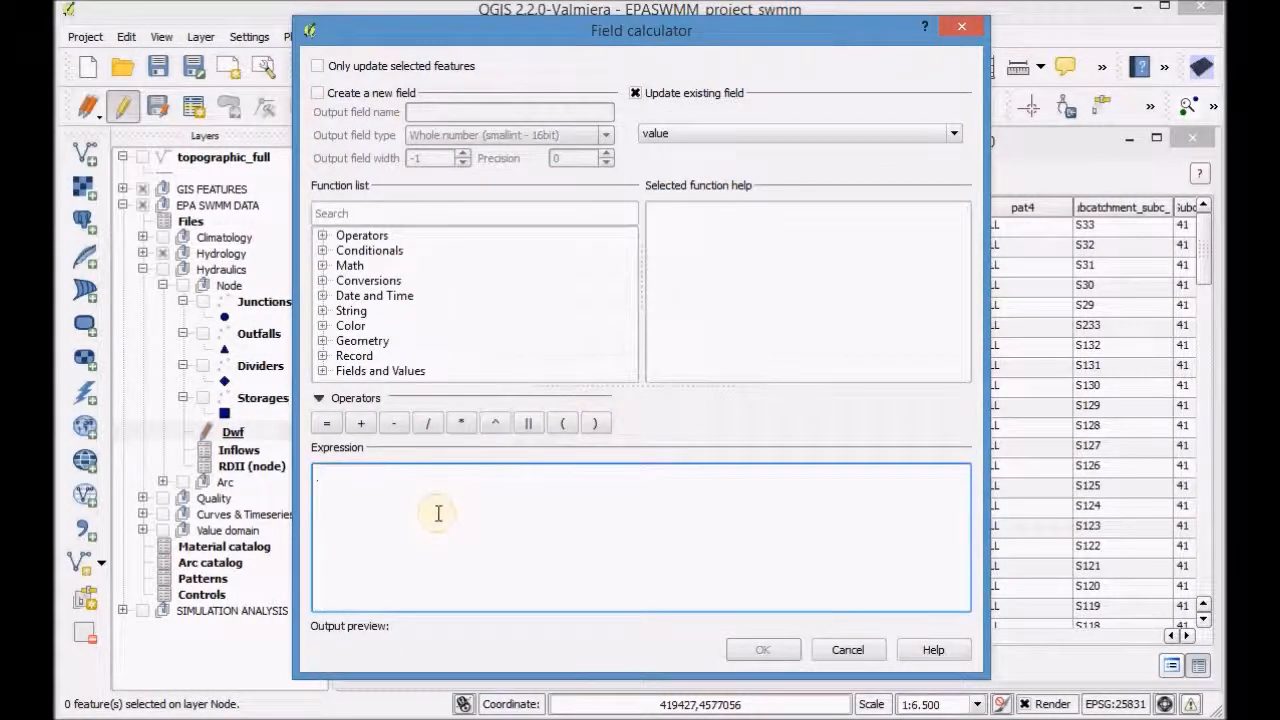
pyautogui.click(562, 424)
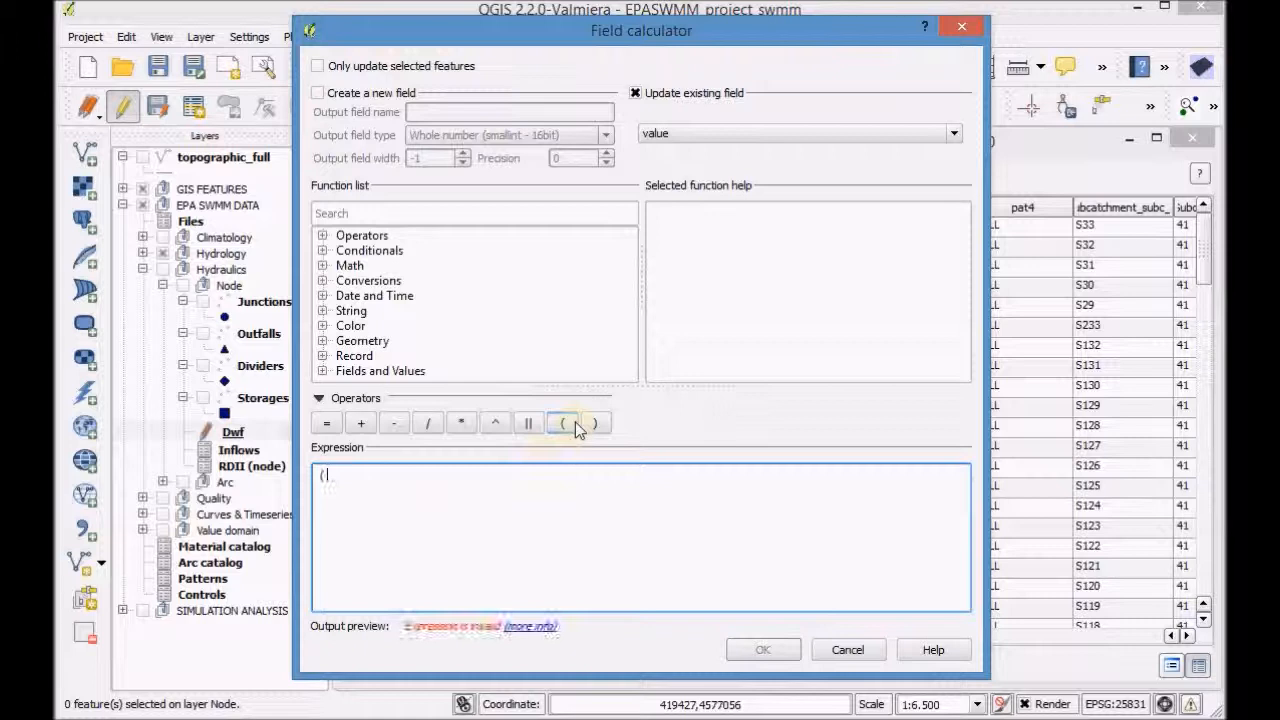
pyautogui.click(562, 424)
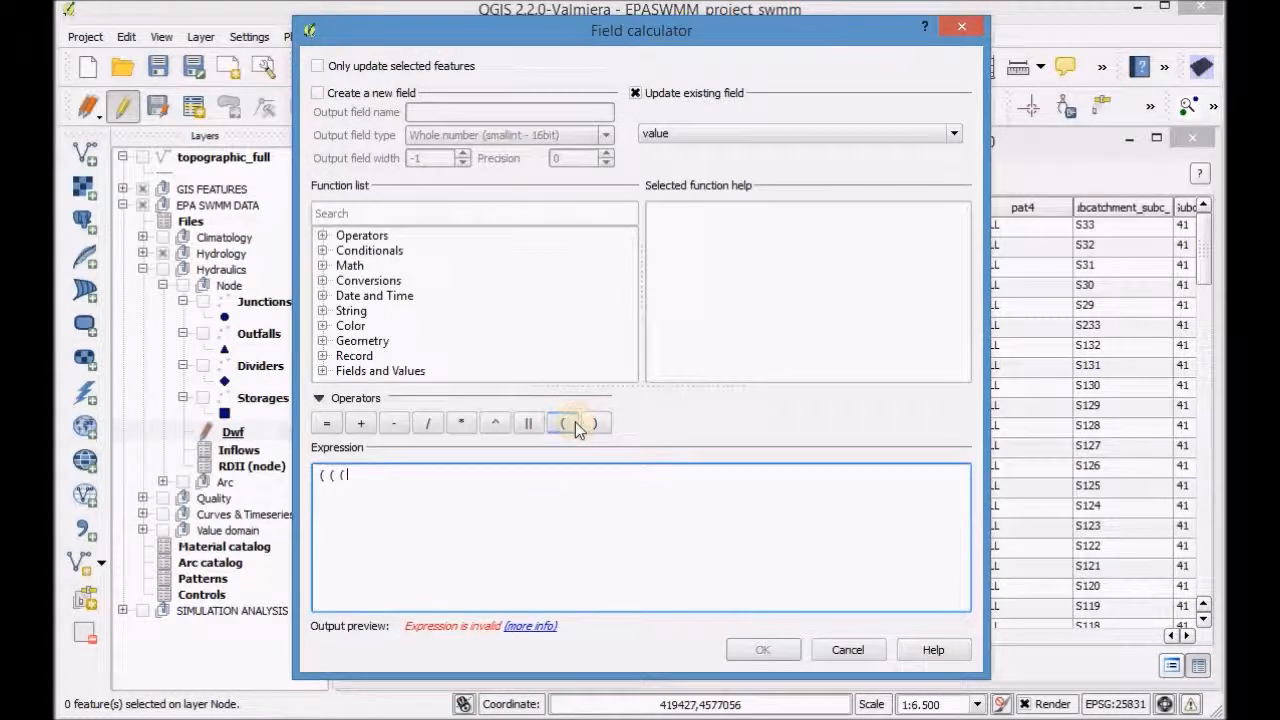
# Step: Extend the expression to ((250 * 0.03 * ( ready for the area term
pyautogui.write('250')
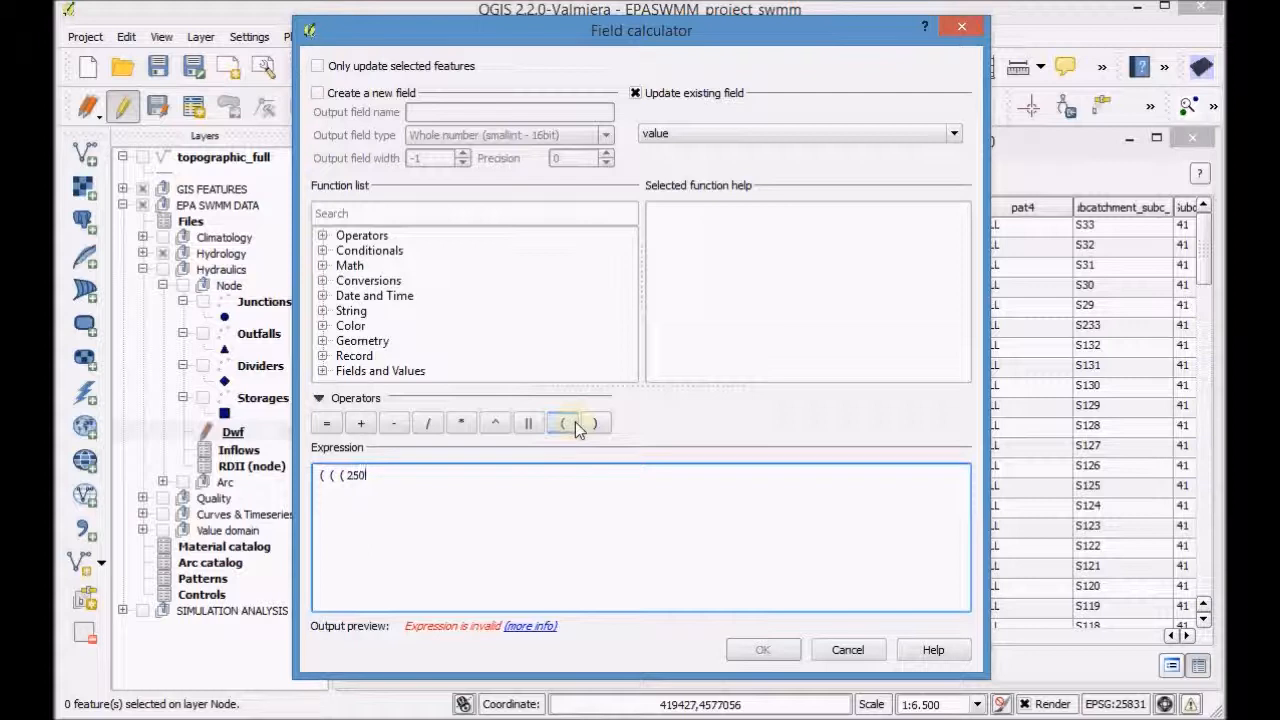
pyautogui.click(460, 422)
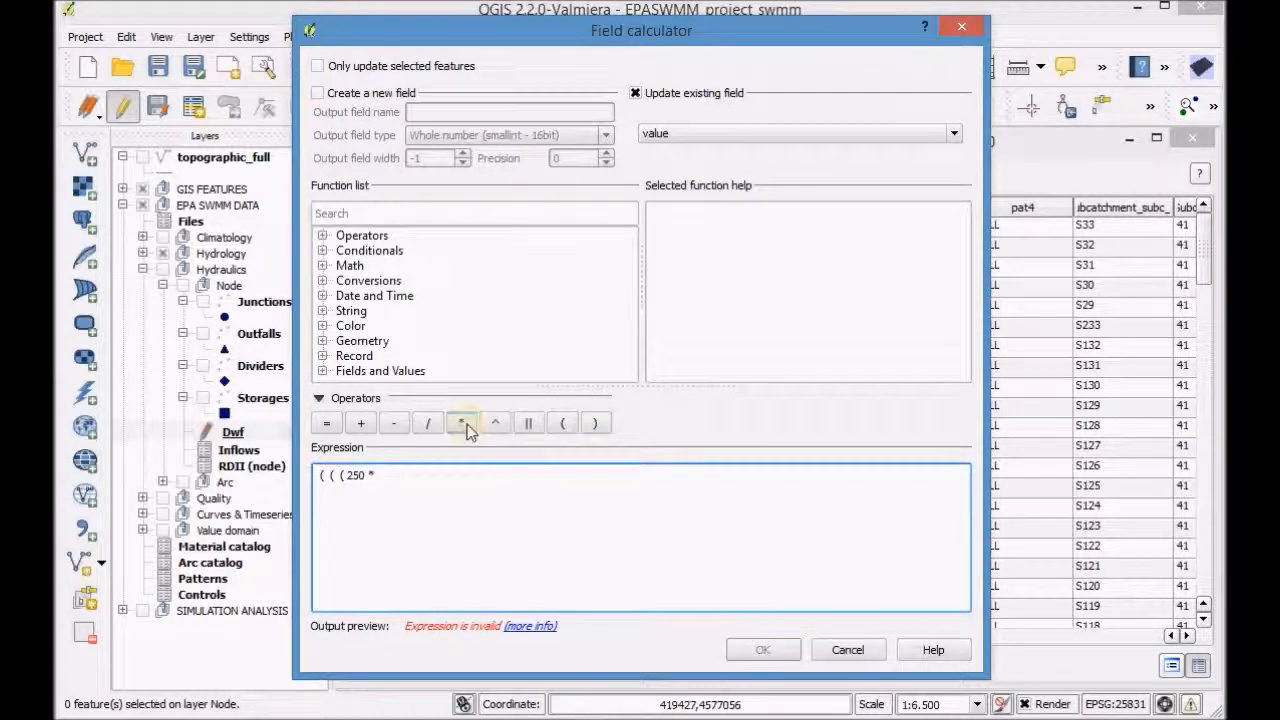
pyautogui.write('0')
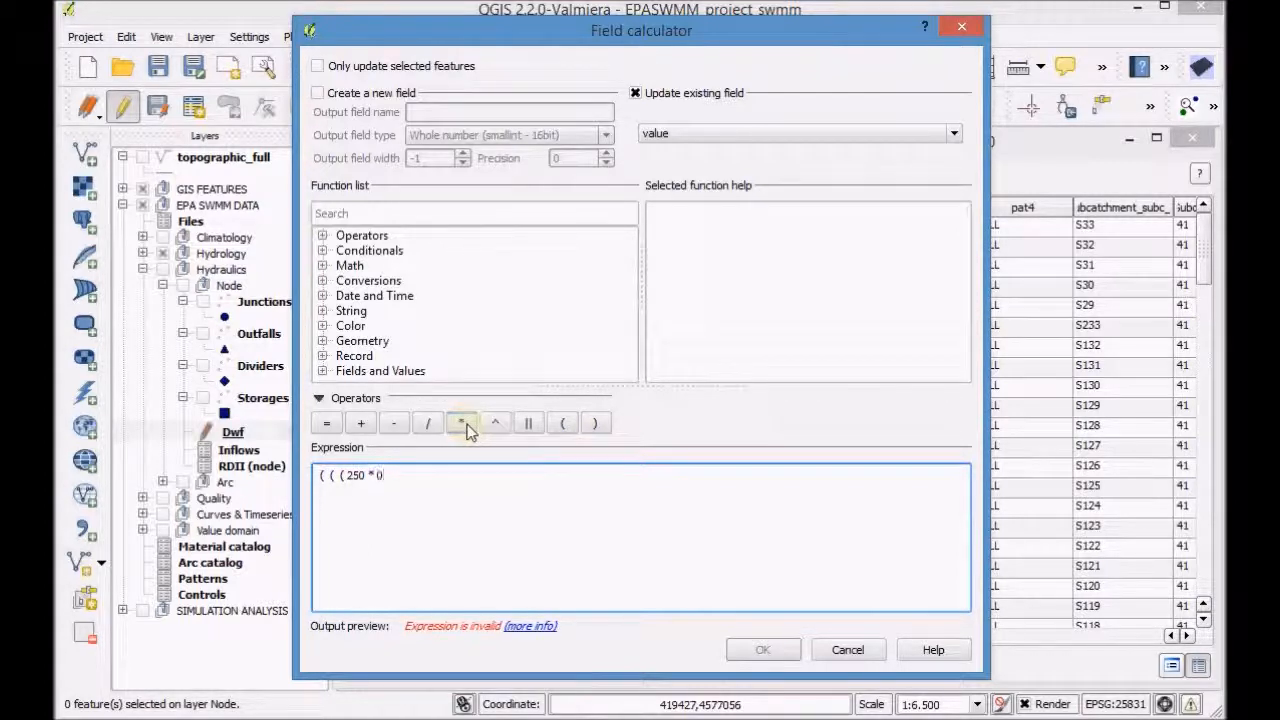
pyautogui.write('.03')
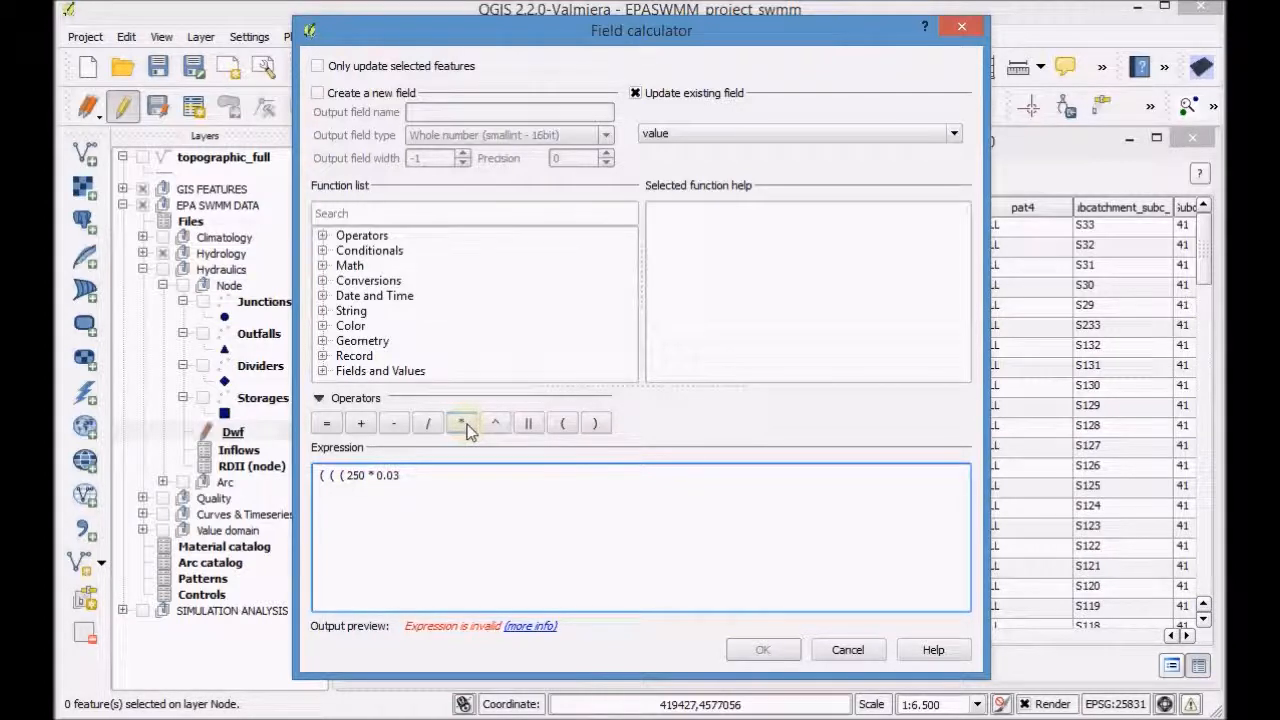
pyautogui.click(460, 424)
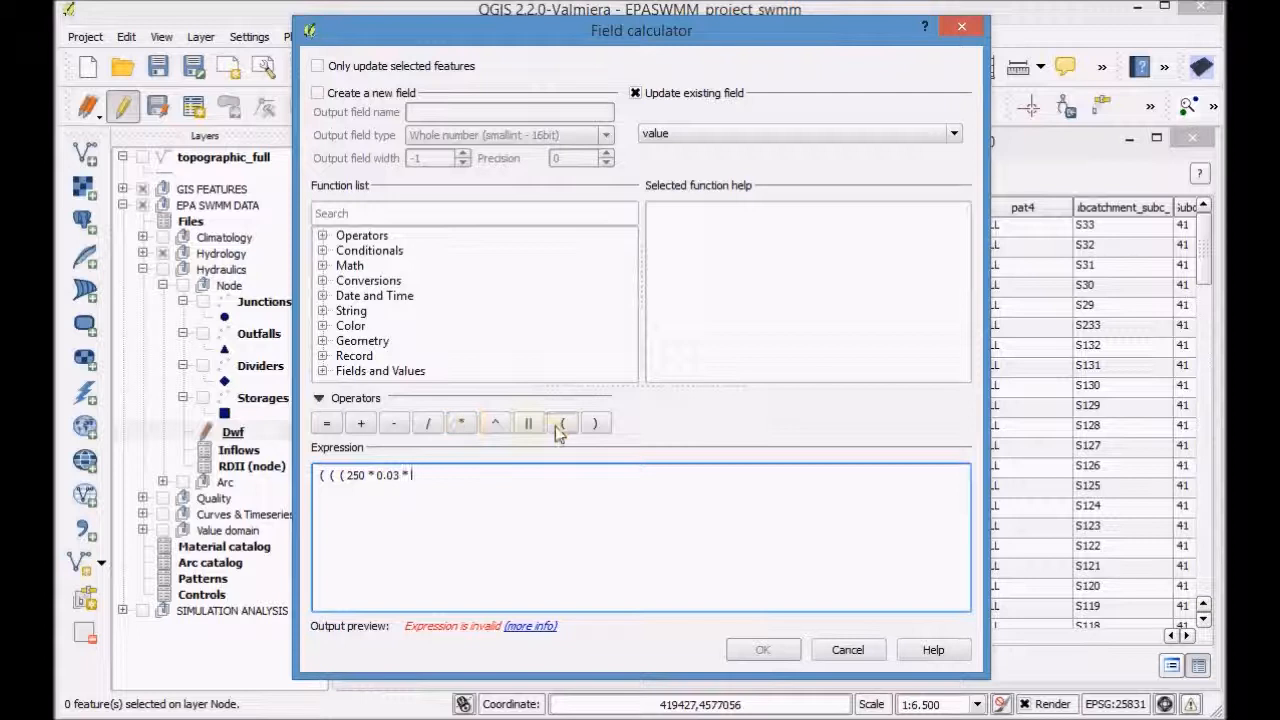
pyautogui.click(562, 424)
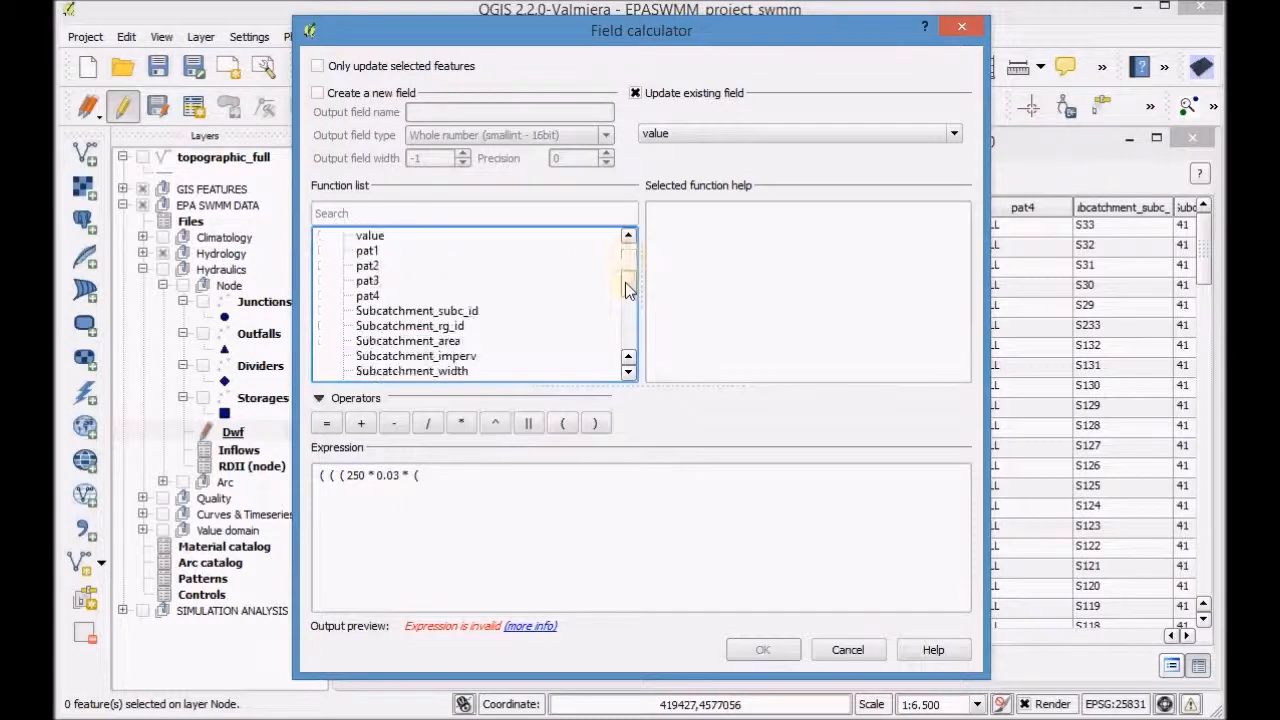
# Step: Add "Subcatchment_area" * 10000 and divide the bracketed volume by (24 * 3600)
pyautogui.click(408, 324)
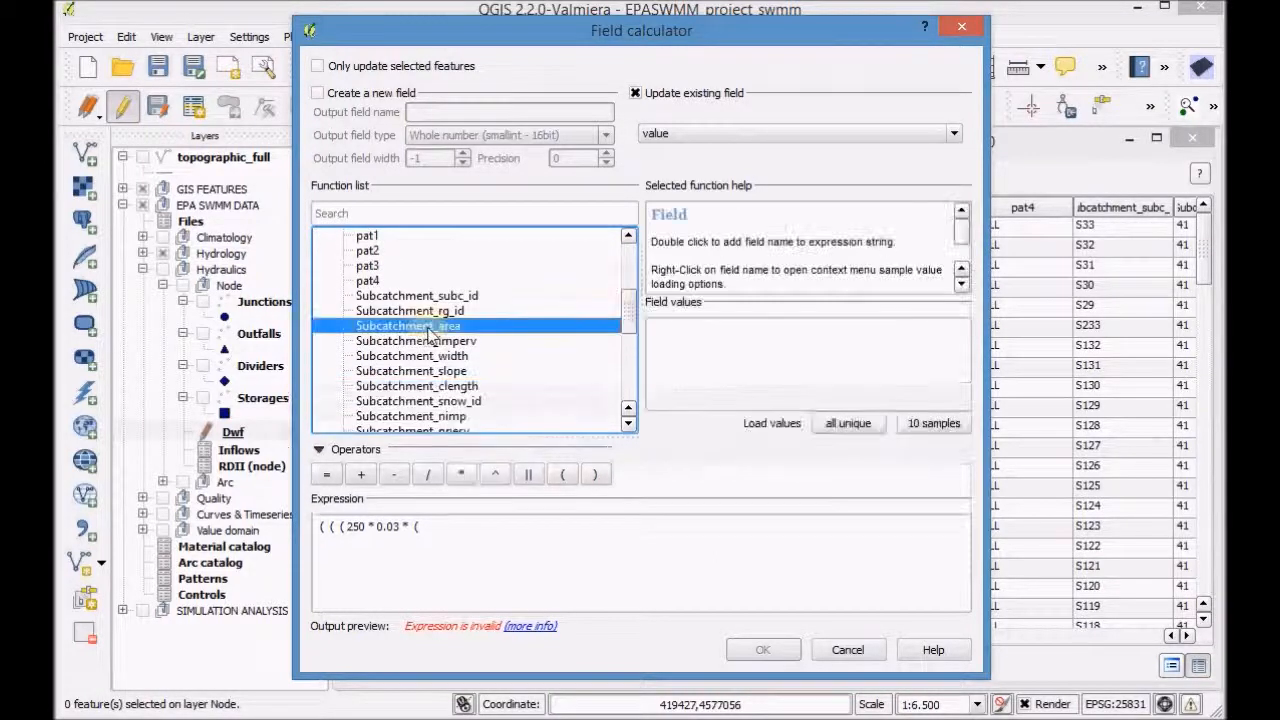
pyautogui.doubleClick(408, 324)
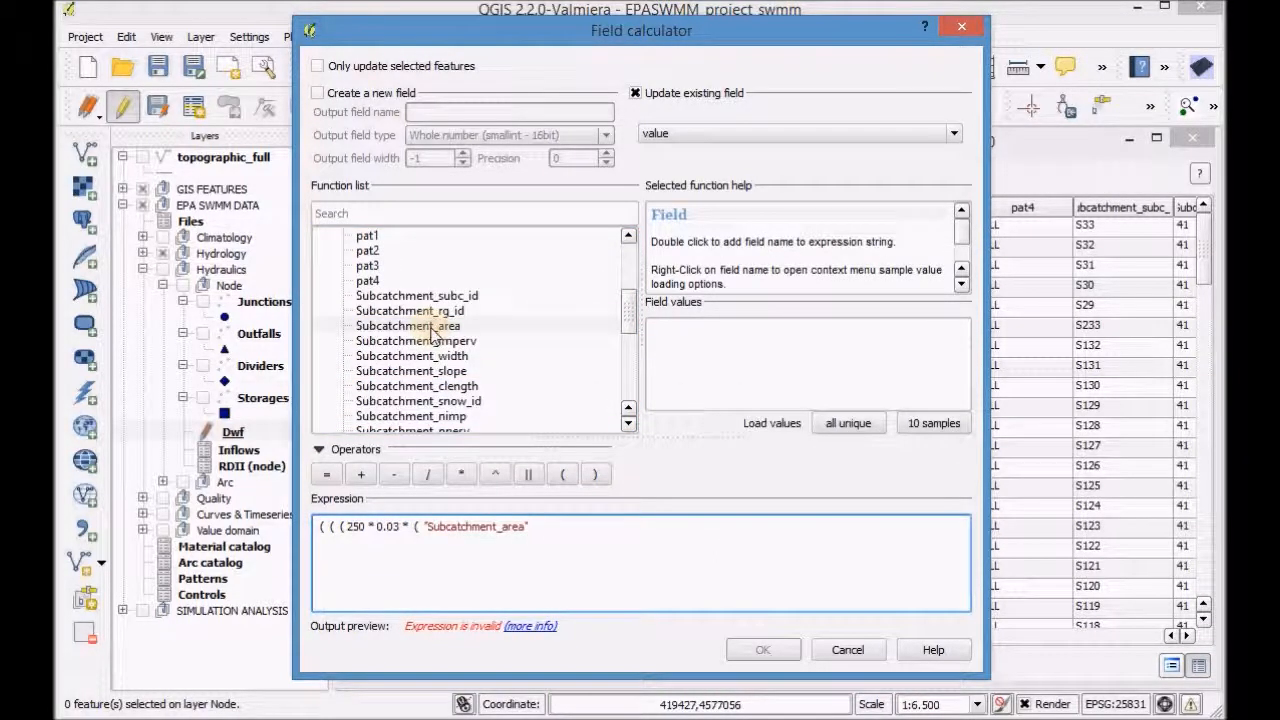
pyautogui.click(460, 472)
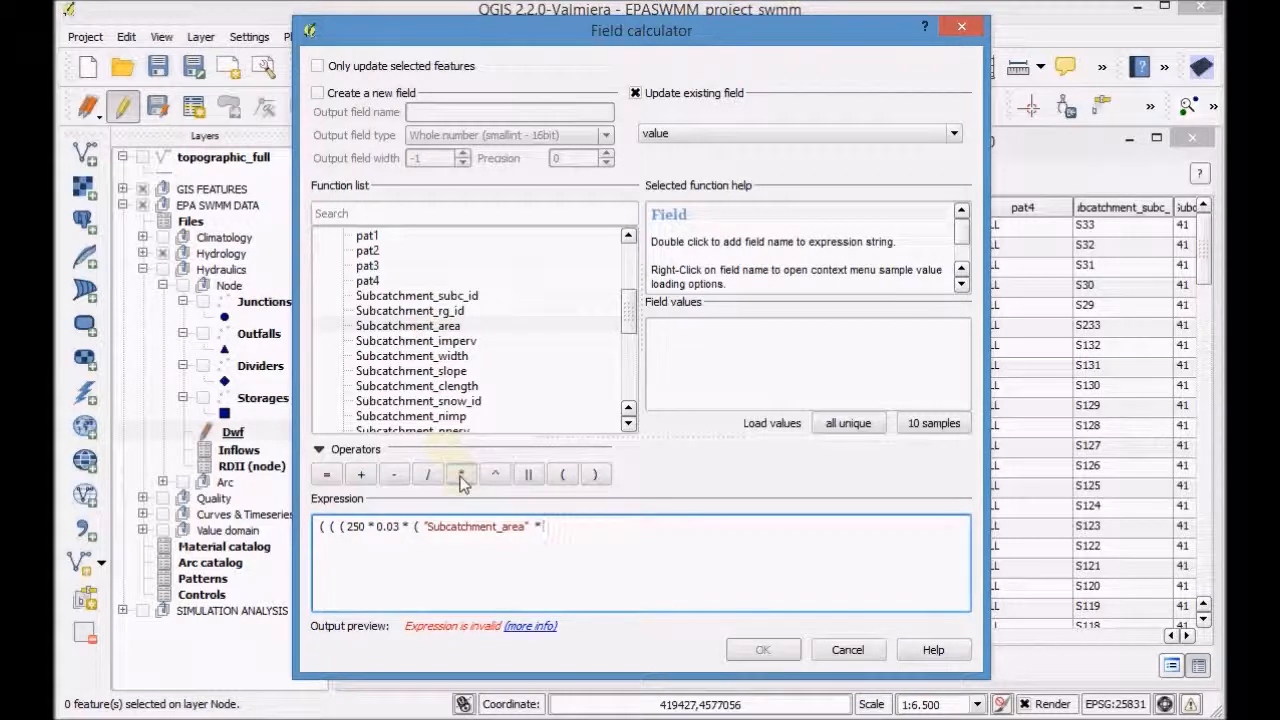
pyautogui.write('10000')
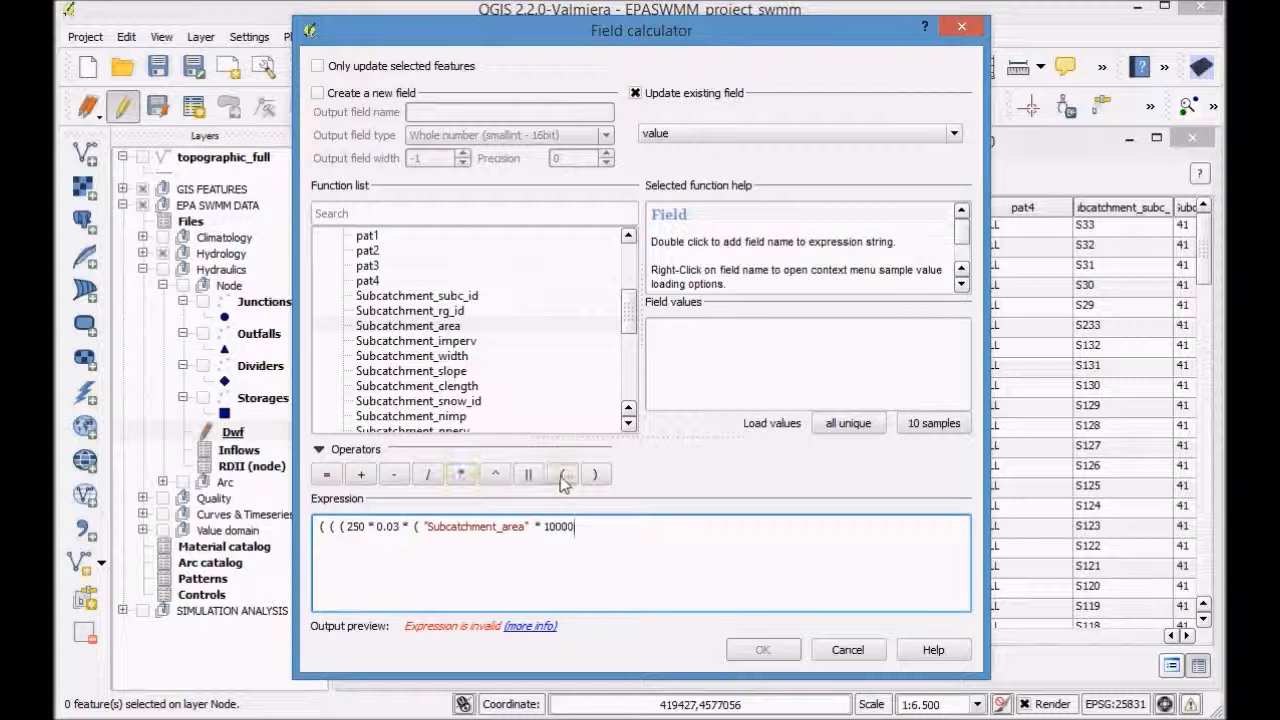
pyautogui.click(596, 472)
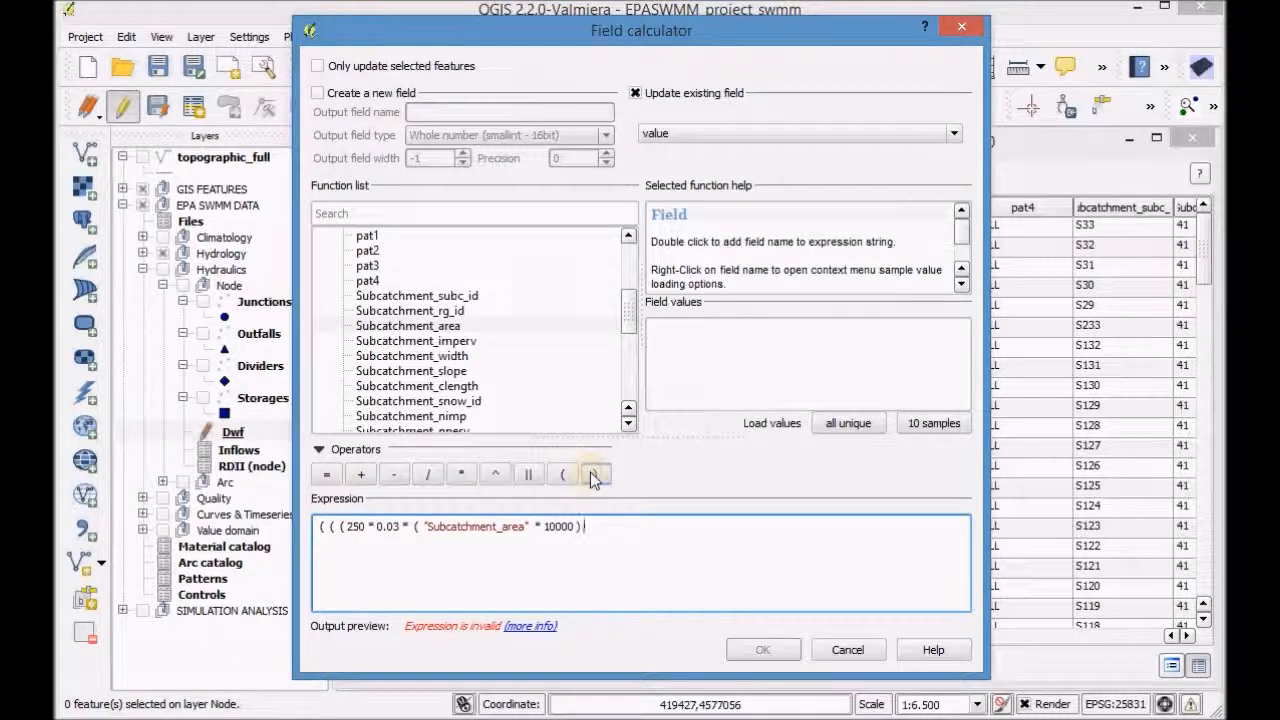
pyautogui.click(596, 474)
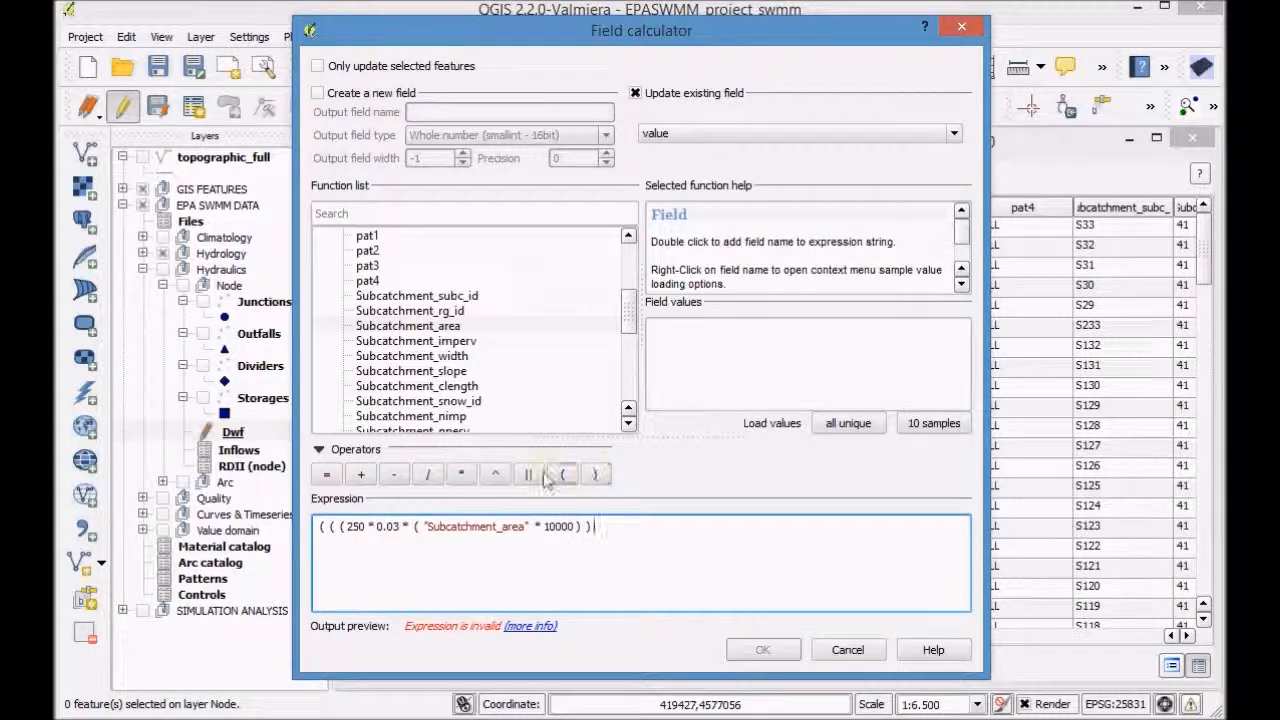
pyautogui.click(428, 472)
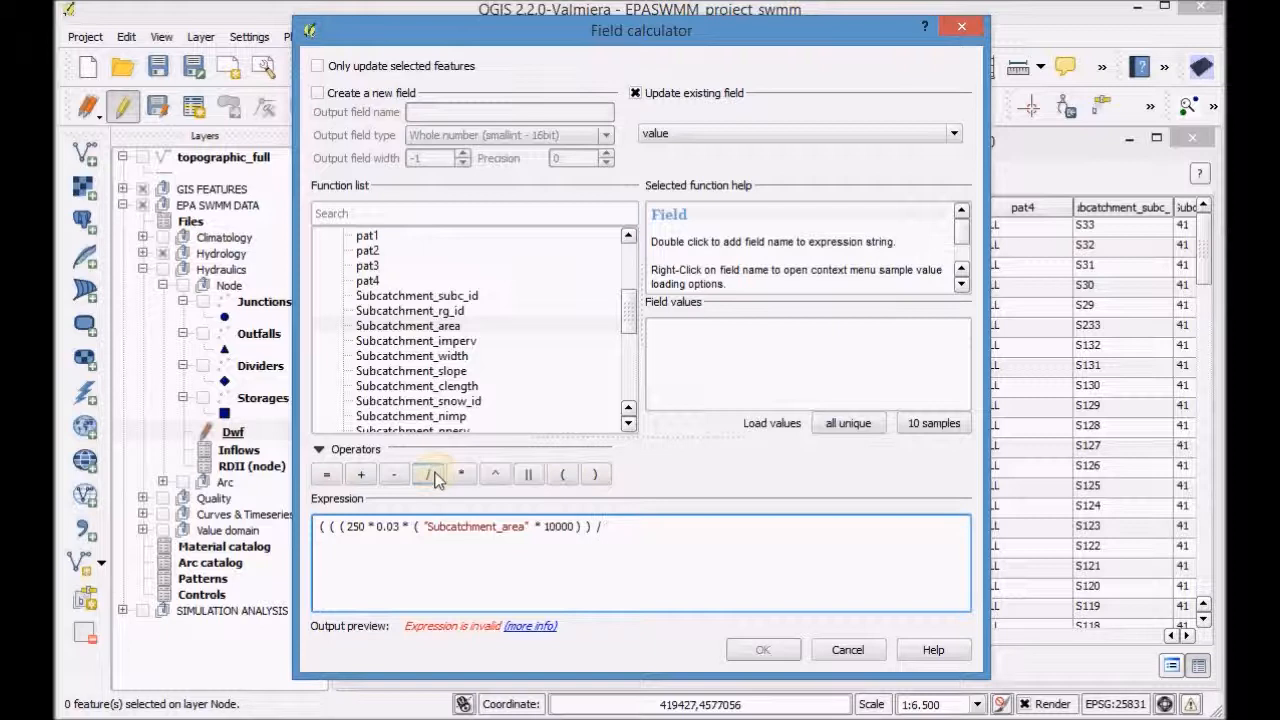
pyautogui.click(562, 474)
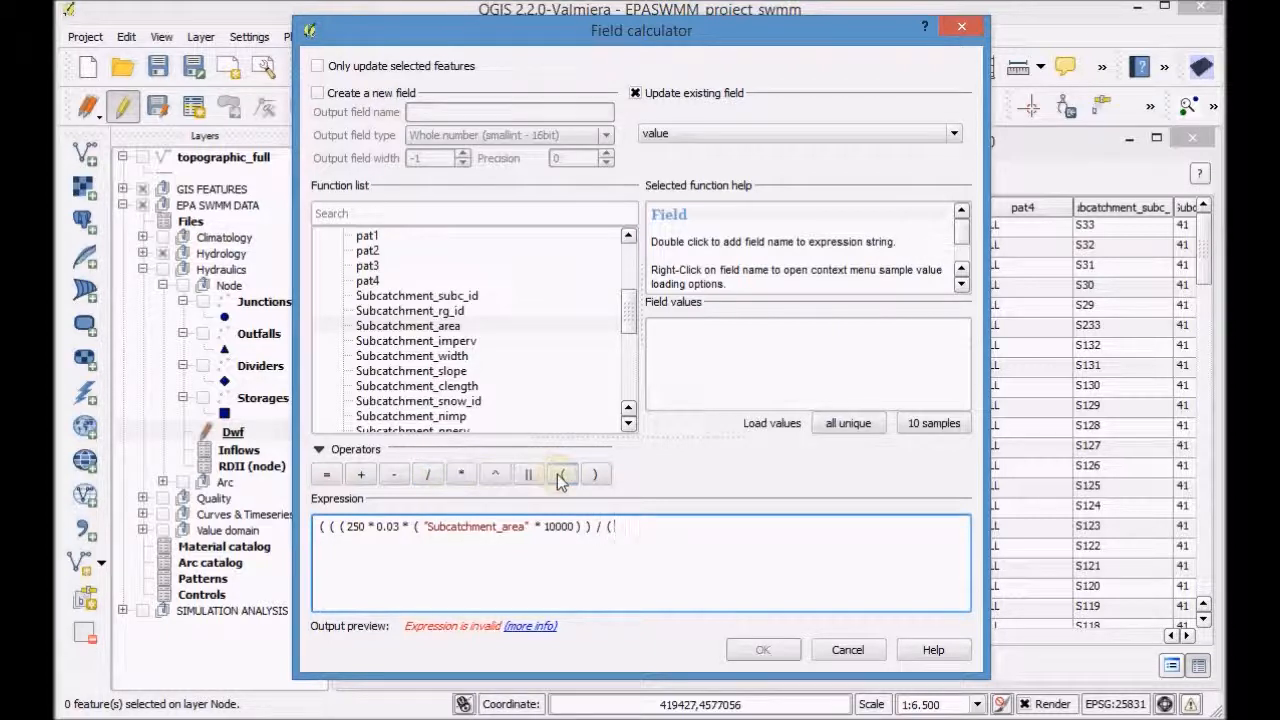
pyautogui.write('24')
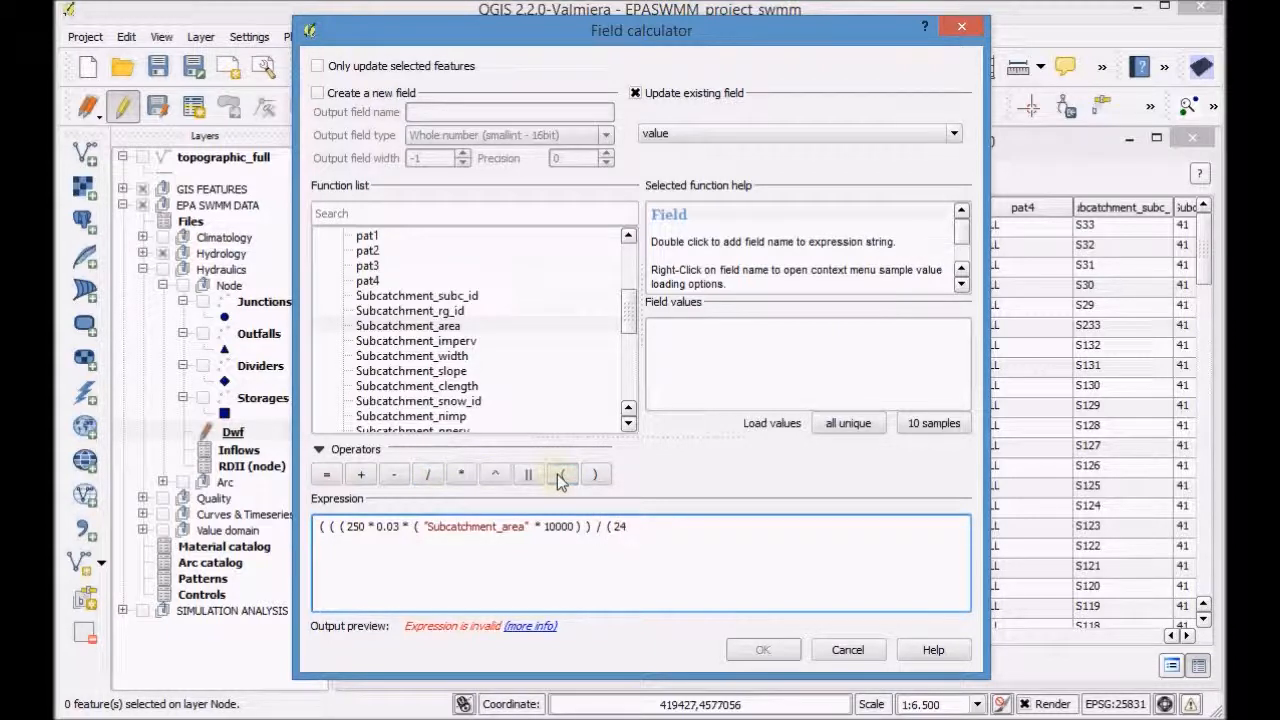
pyautogui.click(460, 474)
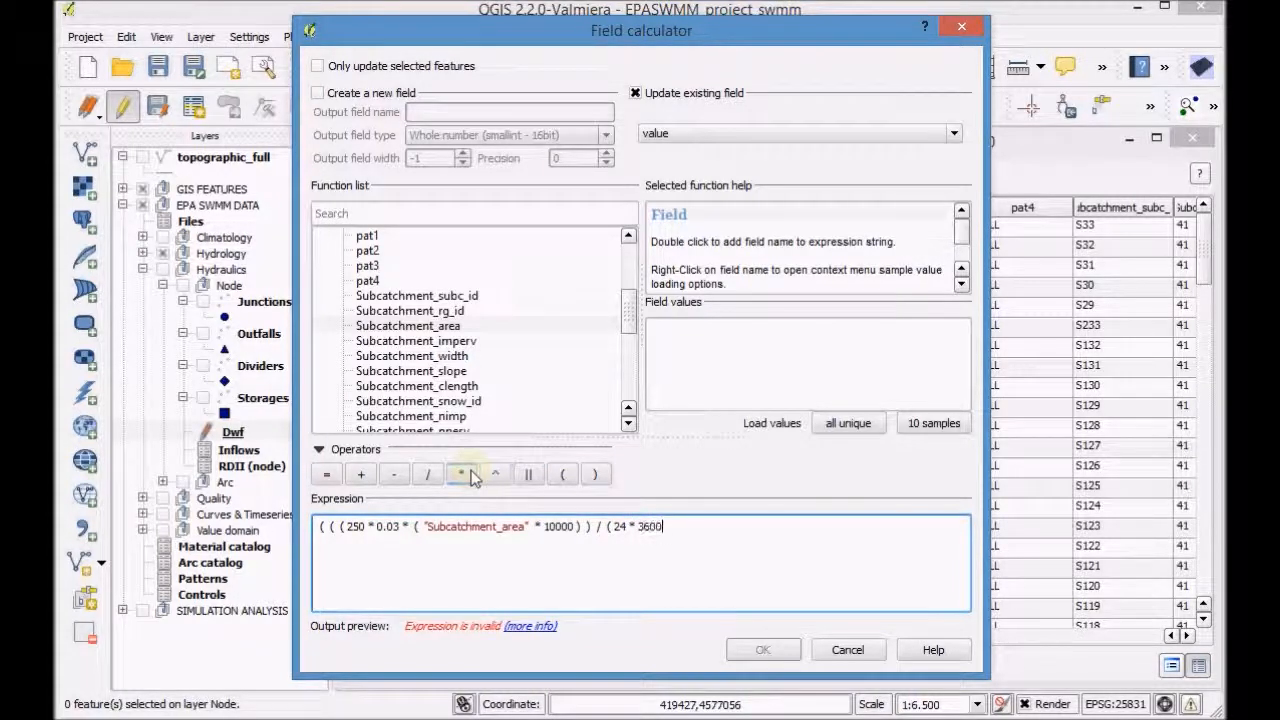
pyautogui.moveTo(584, 474)
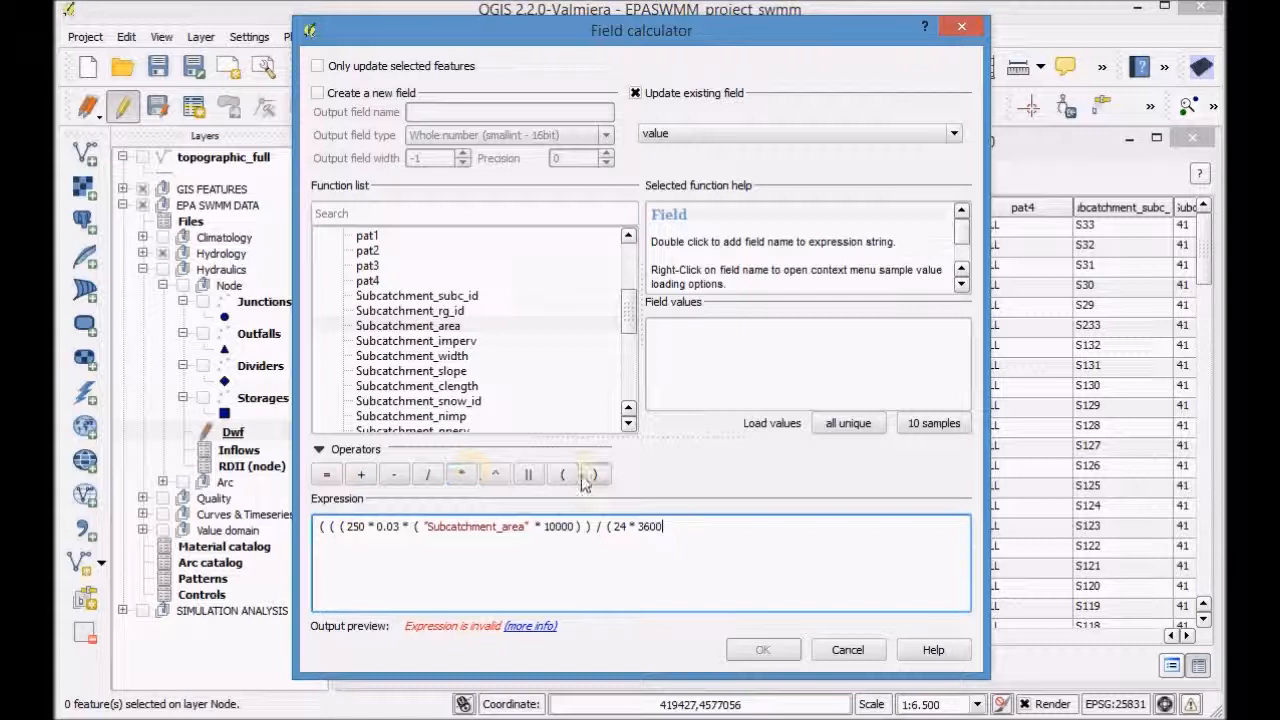
pyautogui.click(592, 474)
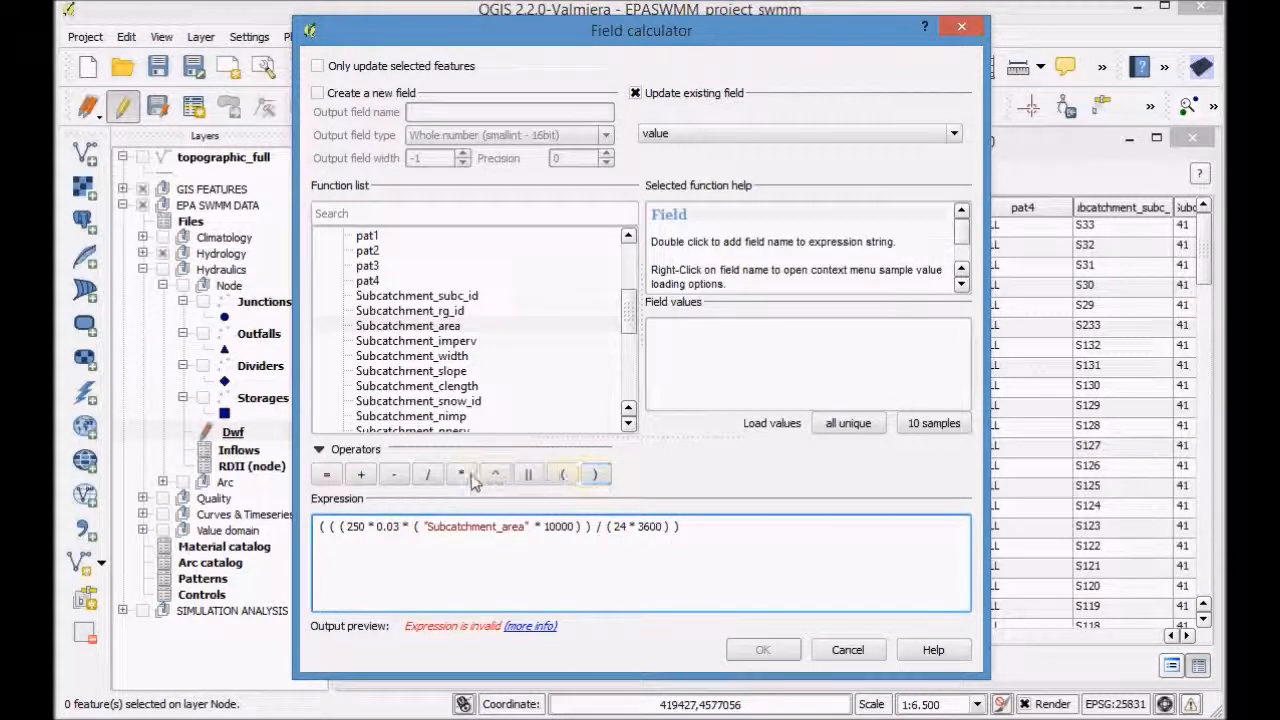
# Step: Scale the flow by 0.8, divide by 1000, and apply the result to the value field
pyautogui.click(460, 474)
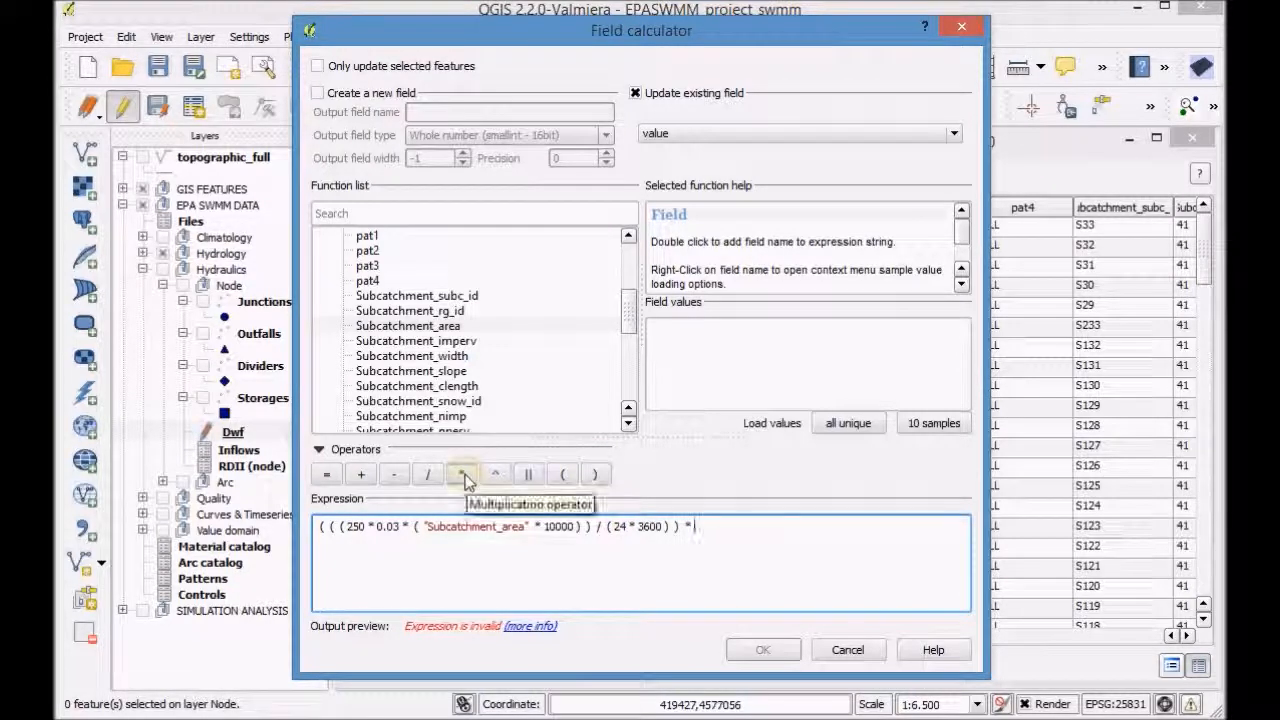
pyautogui.write('0.8 )')
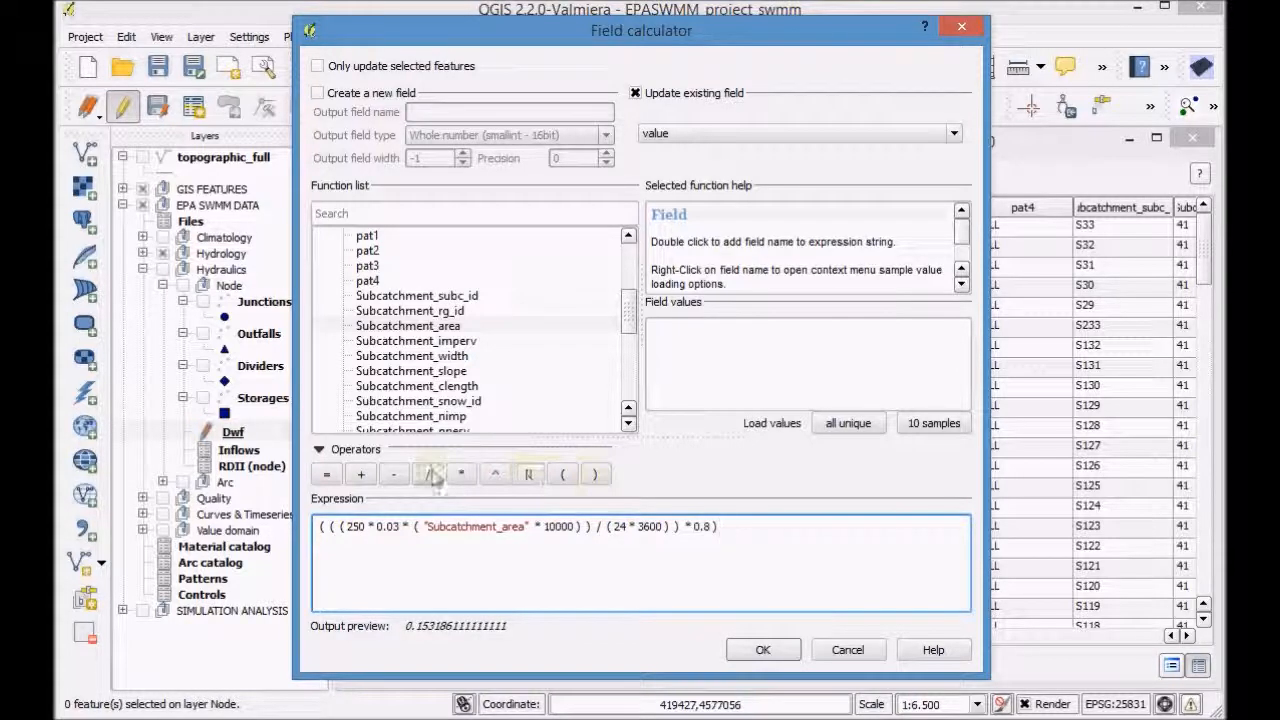
pyautogui.click(428, 472)
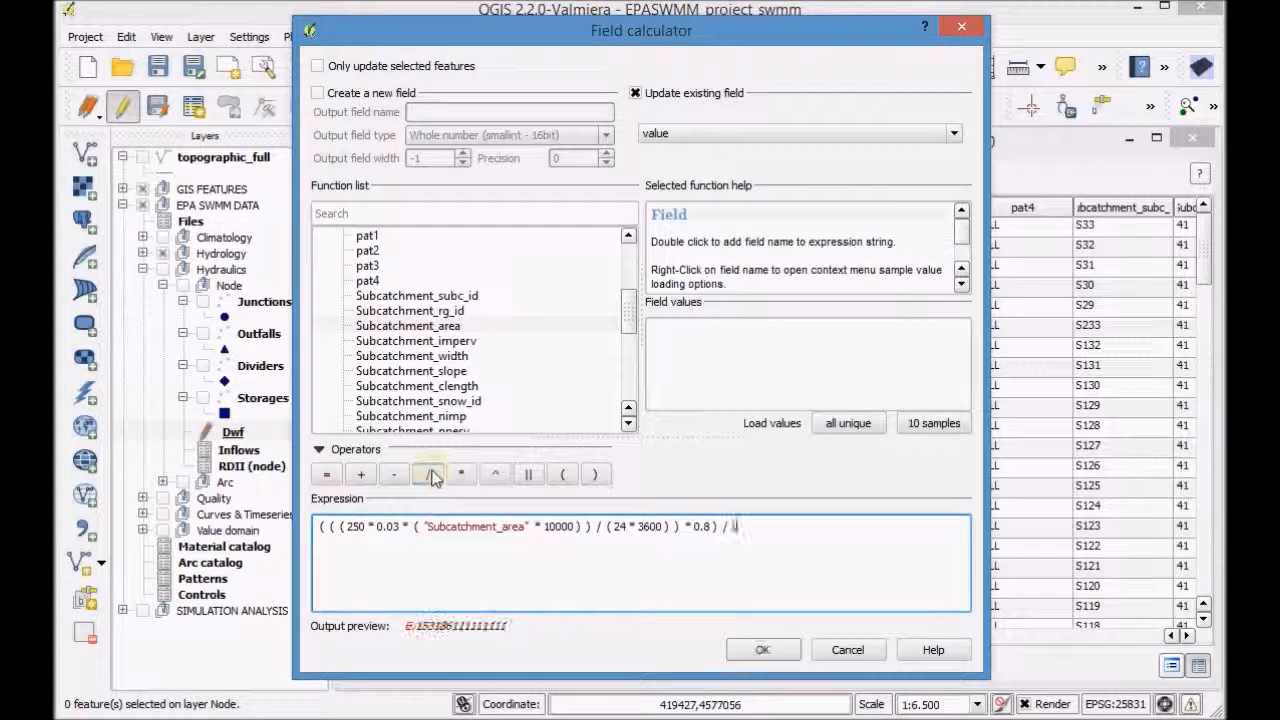
pyautogui.write('1000')
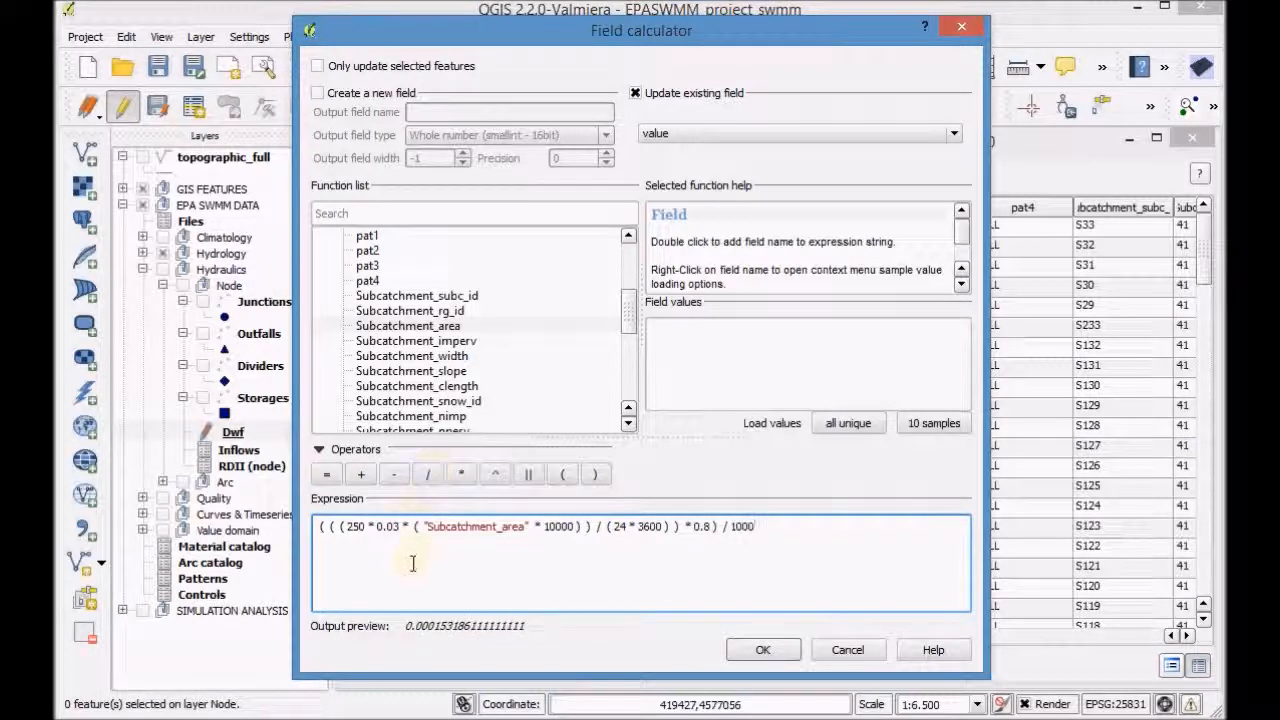
pyautogui.moveTo(568, 598)
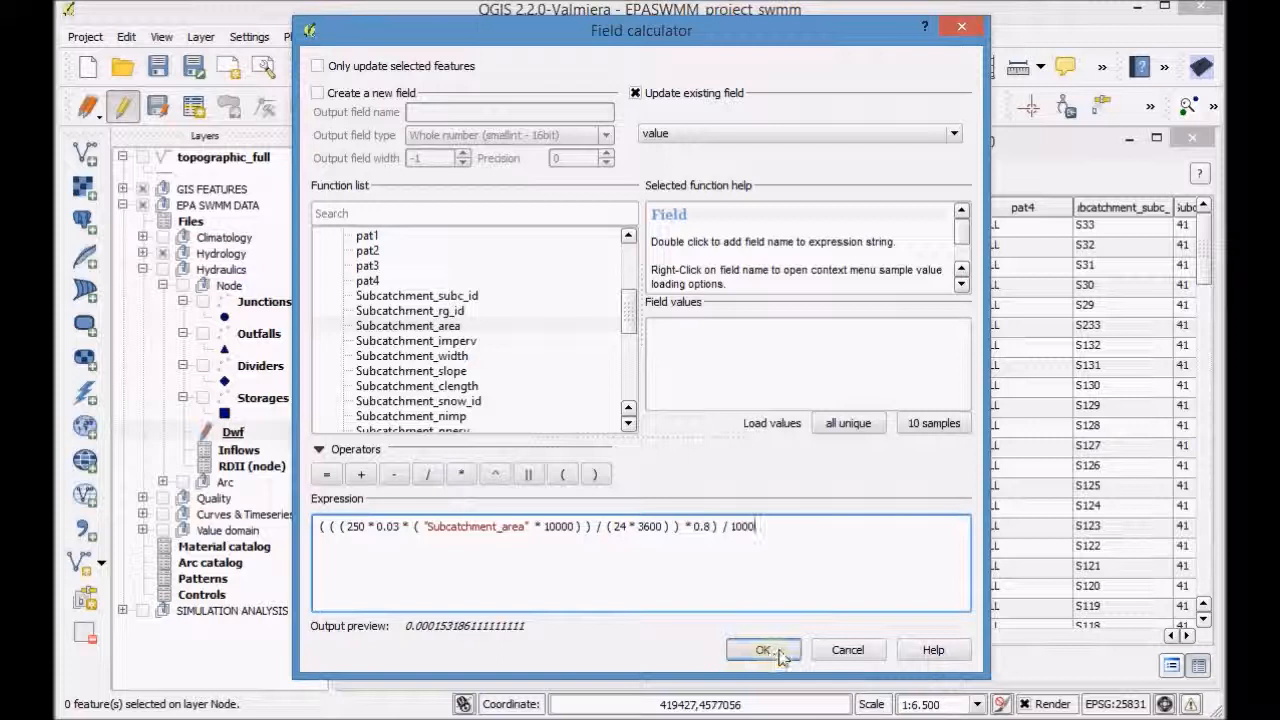
pyautogui.click(764, 648)
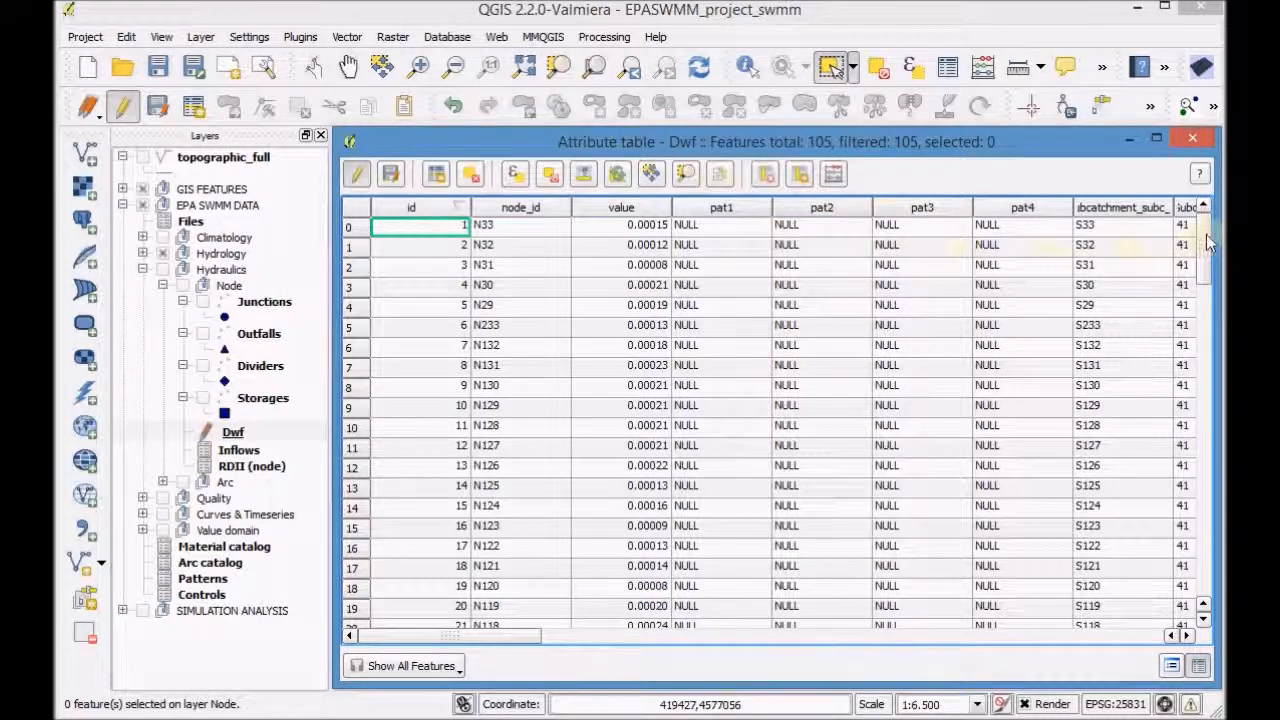
# Step: Inspect the calculated value column through the 105 records and close the Dwf table
pyautogui.scroll(-3)
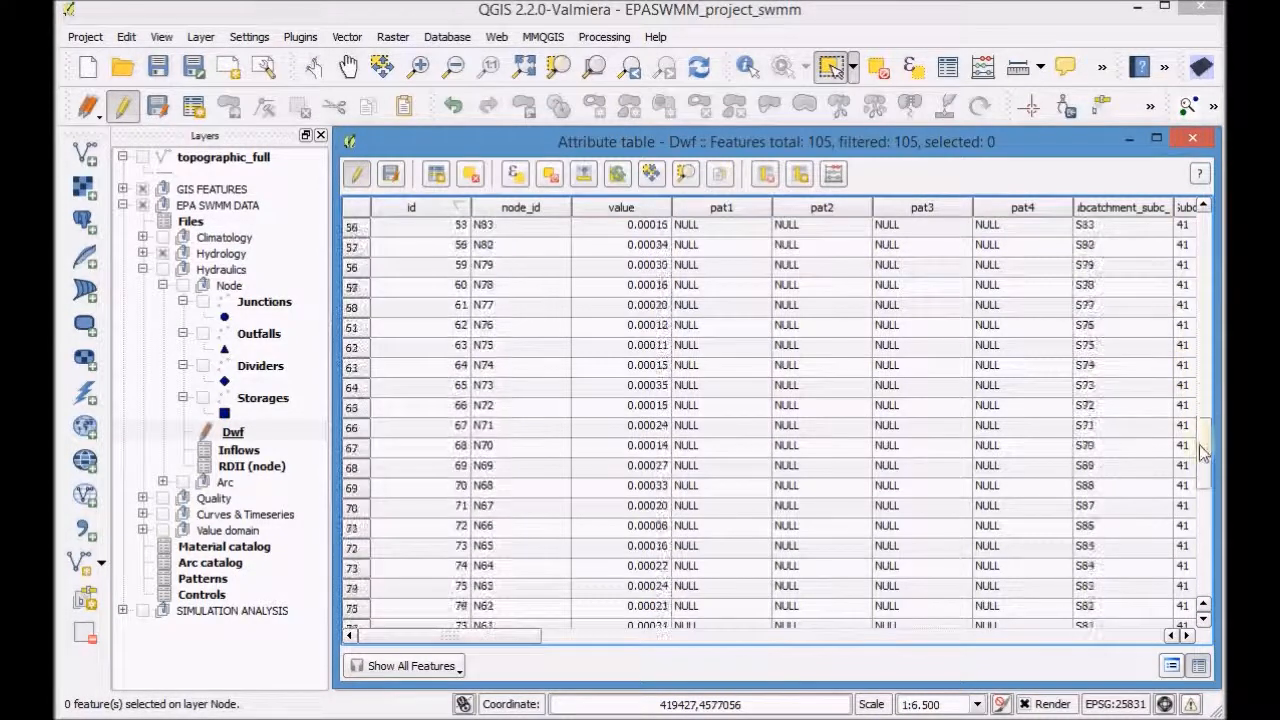
pyautogui.scroll(-3)
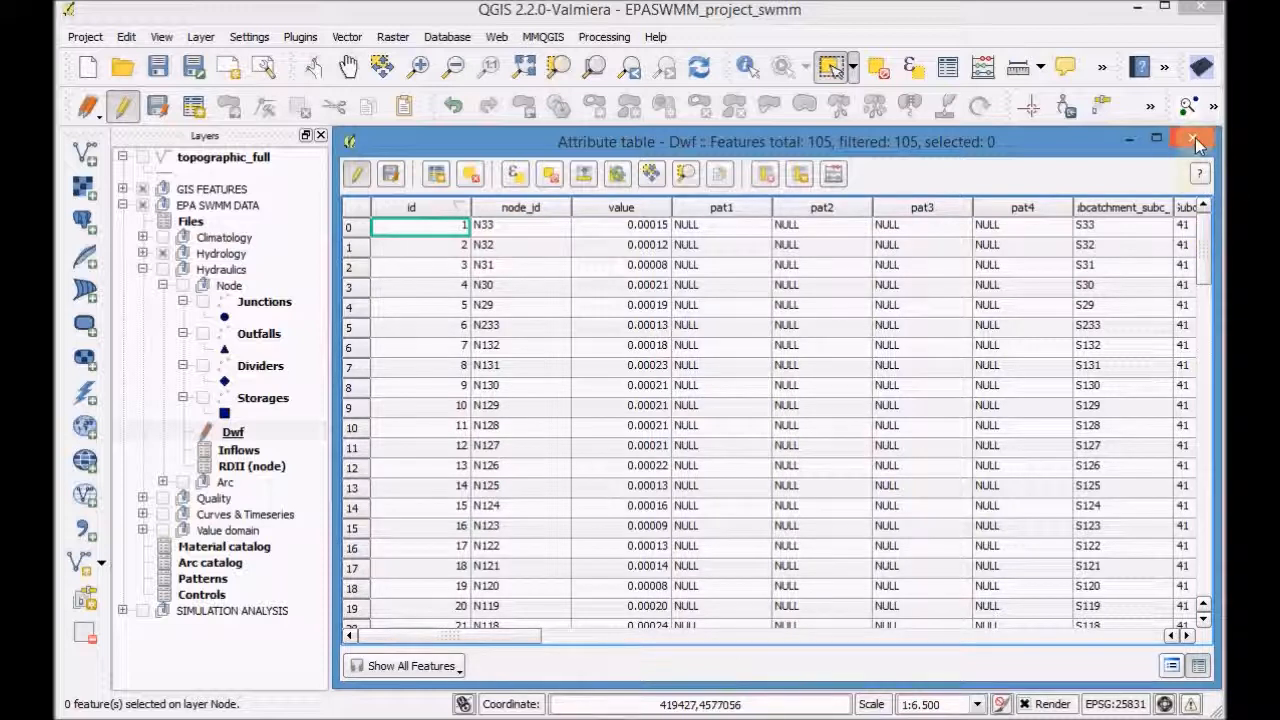
pyautogui.click(1196, 140)
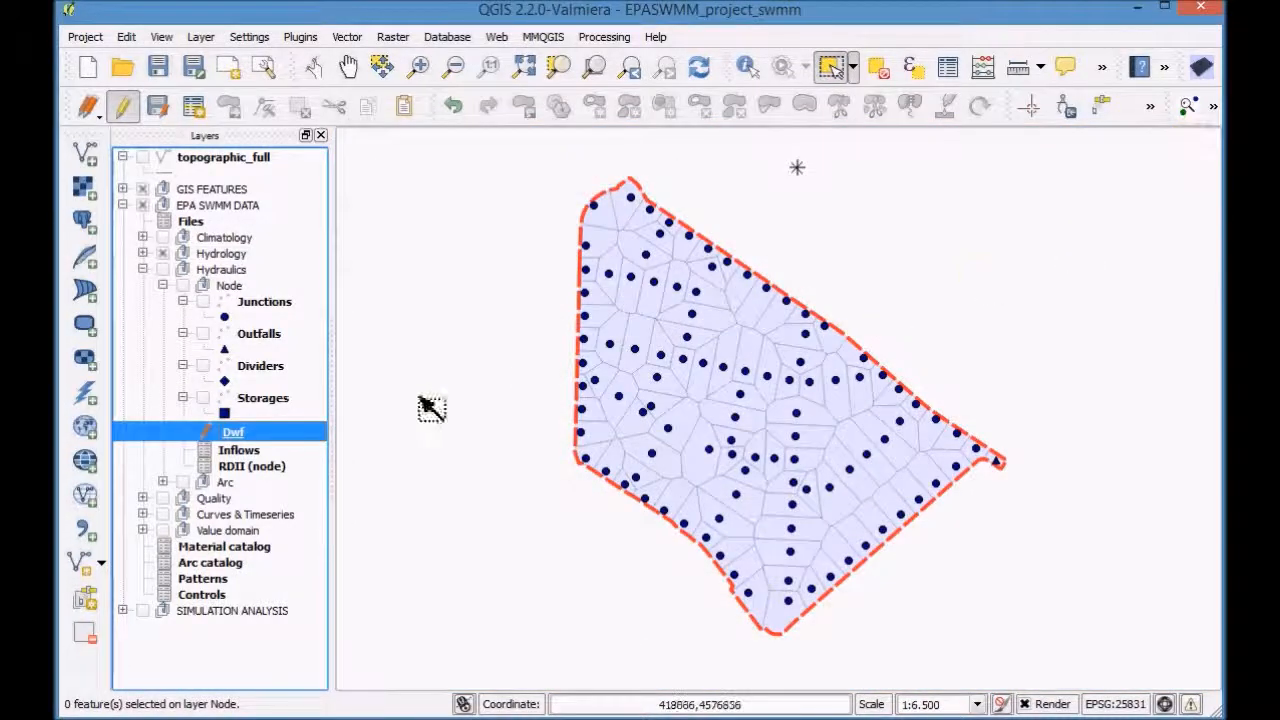
# Step: Remove the Subcatchment join from the Dwf layer's properties and confirm
pyautogui.rightClick(232, 432)
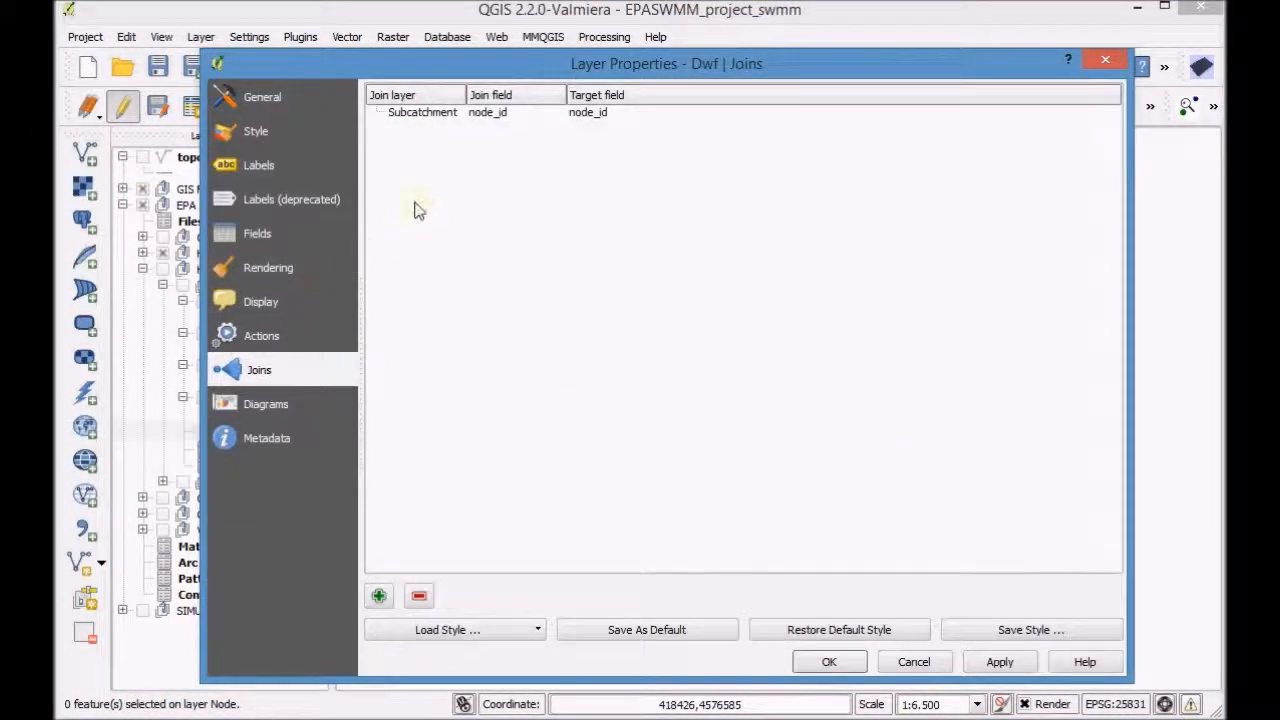
pyautogui.click(422, 112)
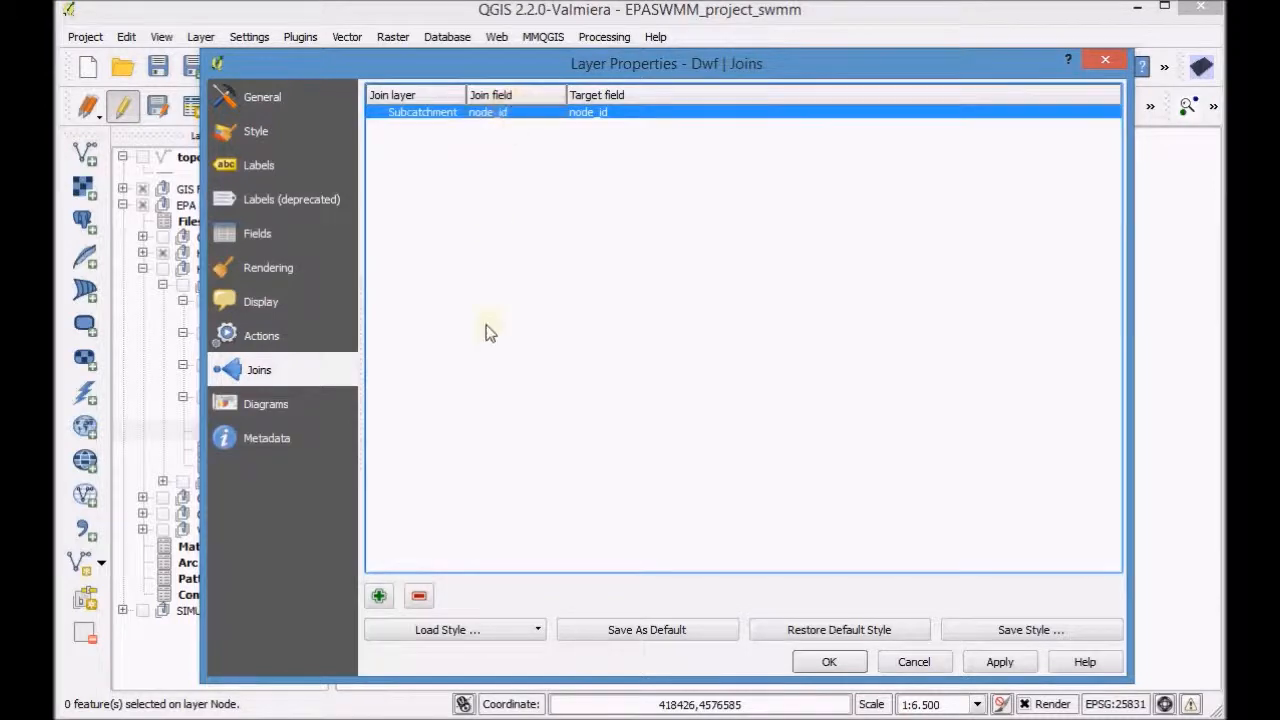
pyautogui.click(418, 596)
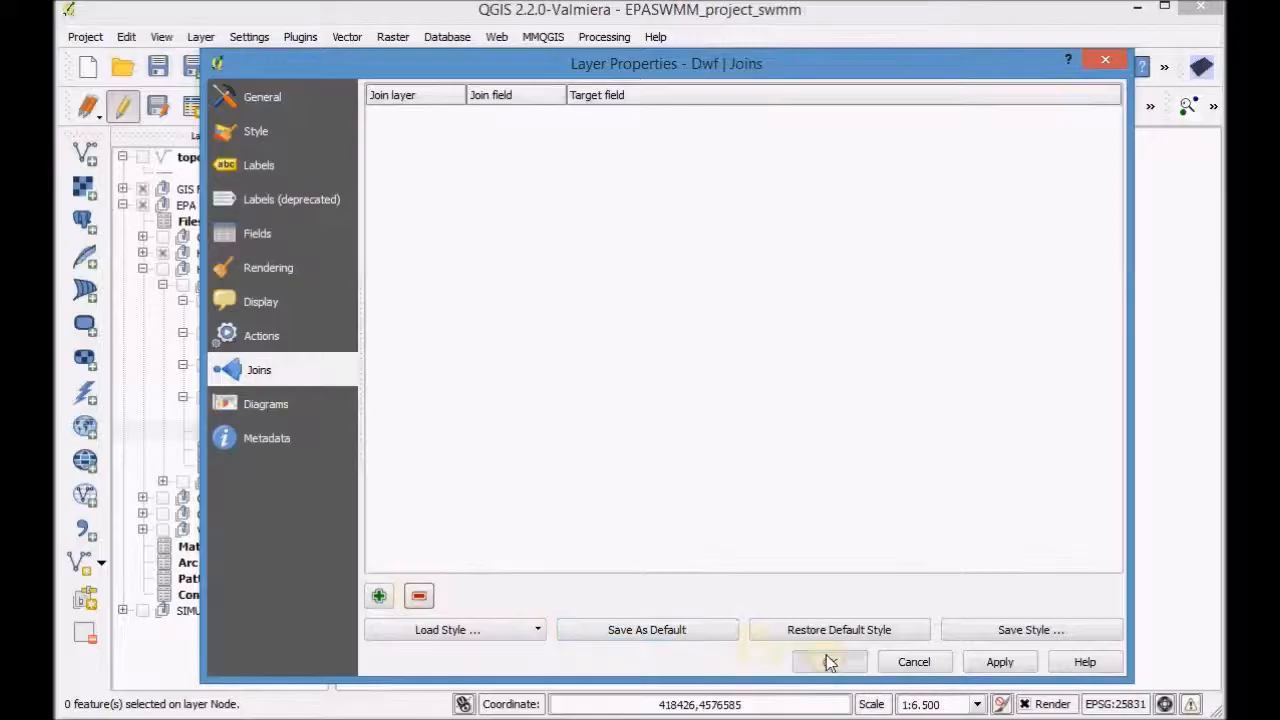
pyautogui.click(828, 660)
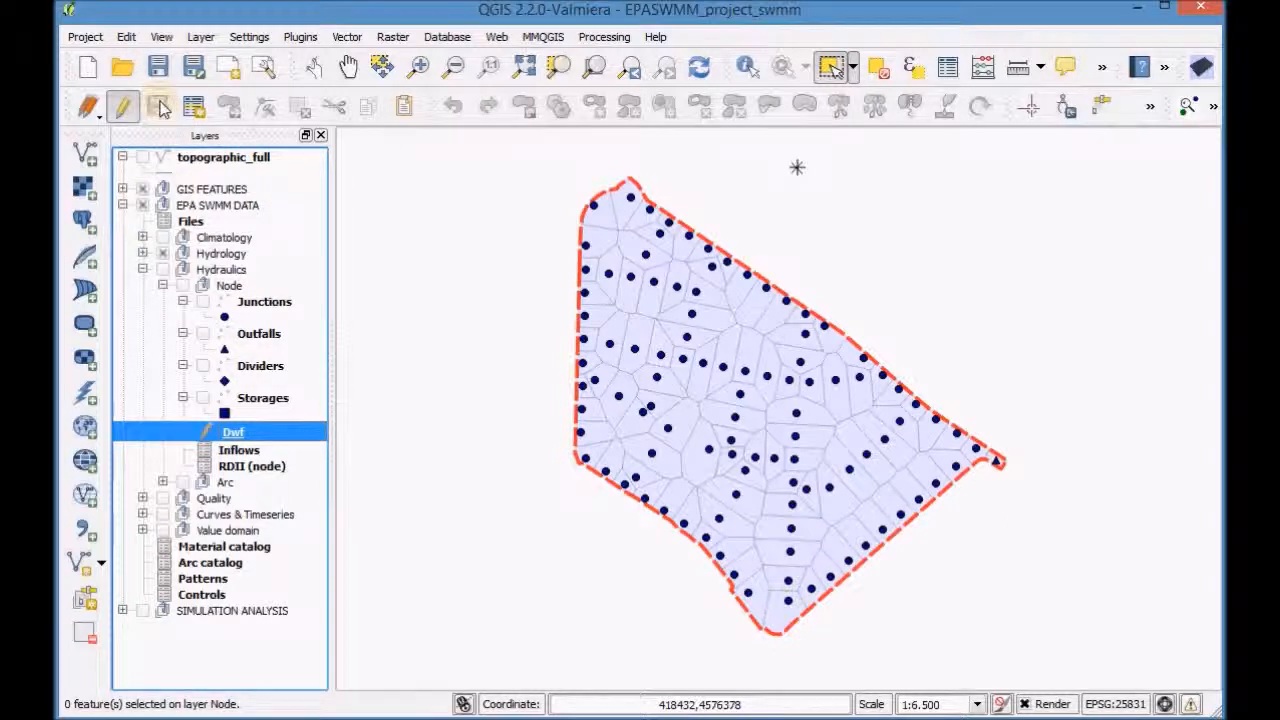
# Step: Finish editing the Dwf layer and save its changes
pyautogui.click(122, 106)
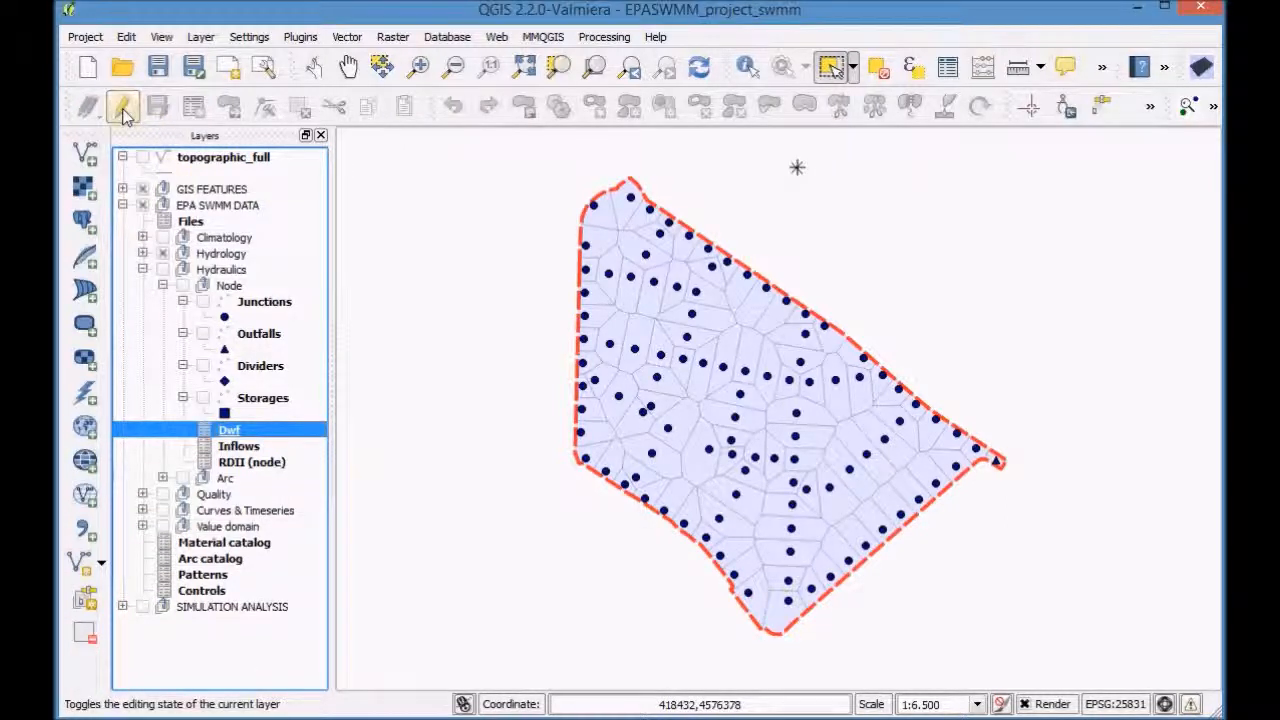
pyautogui.click(120, 108)
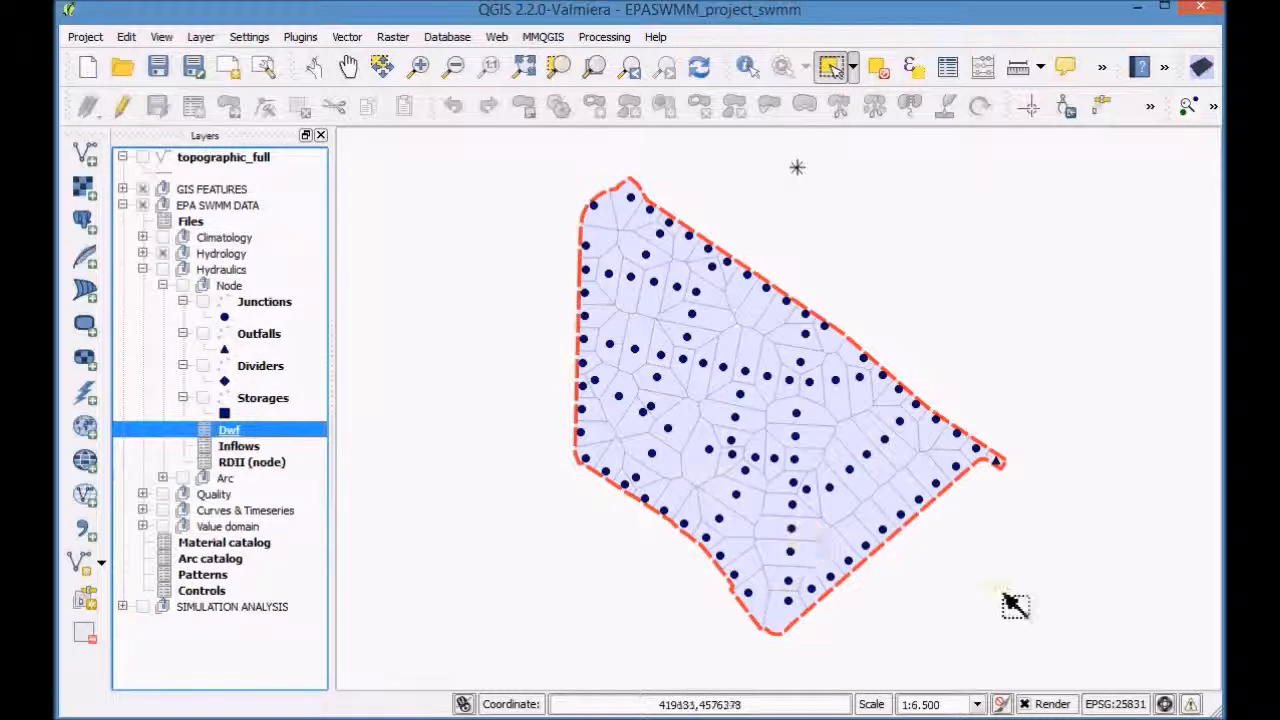